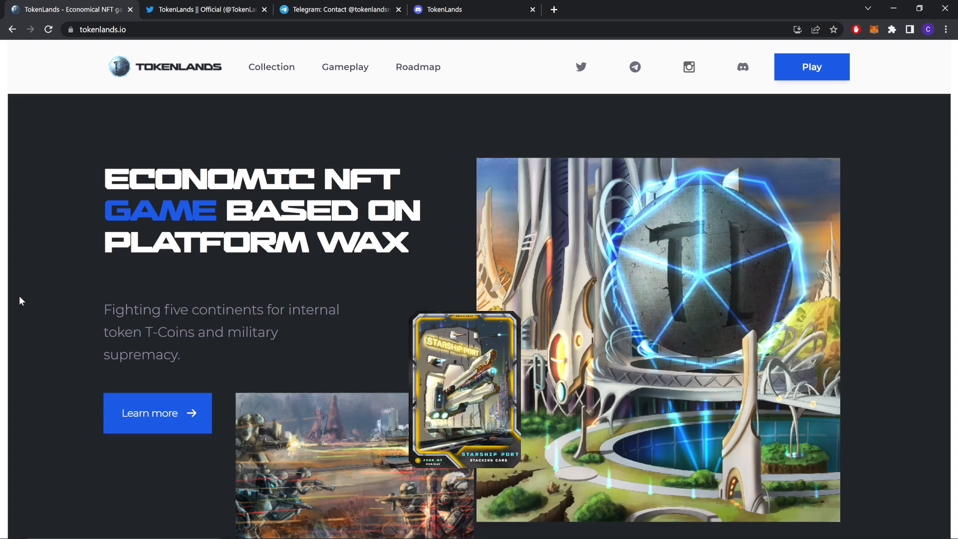
- Scroll past the hero banner to the collection cards, Delivery Drone, Bar, War Factory, Night Club
scroll(down, 3)
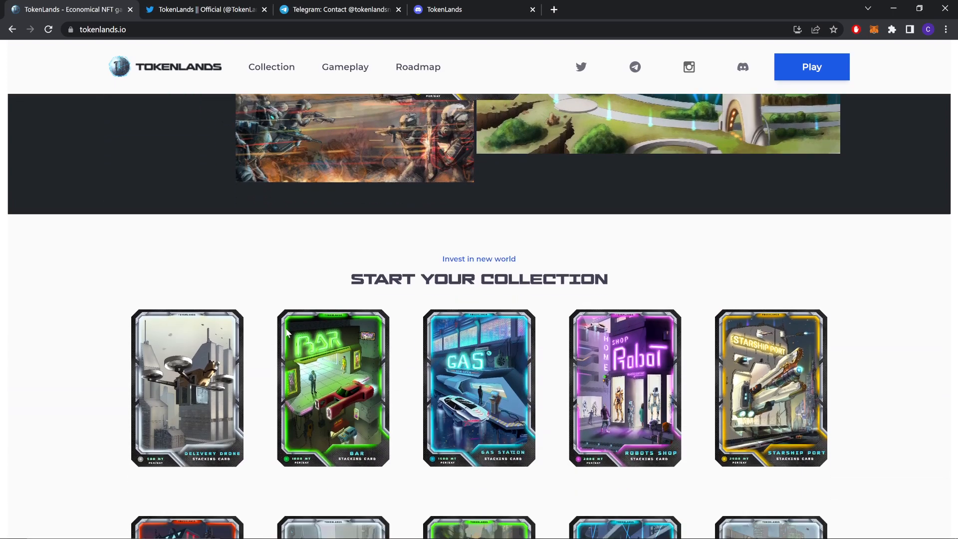
scroll(down, 3)
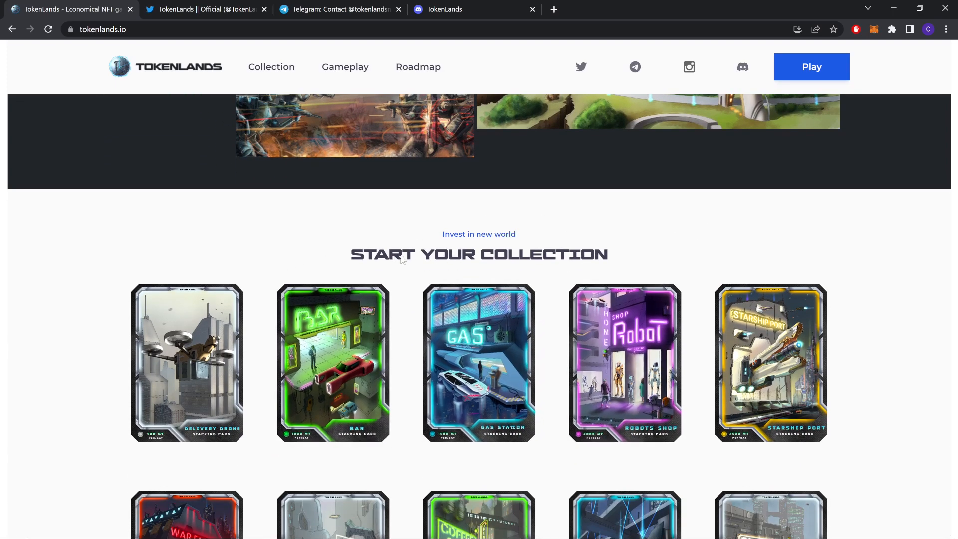
scroll(down, 3)
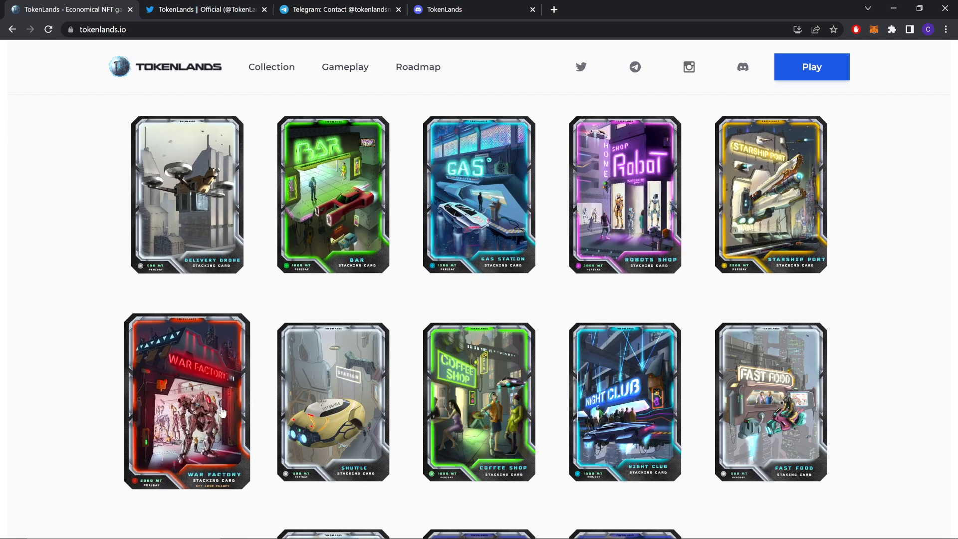
scroll(down, 3)
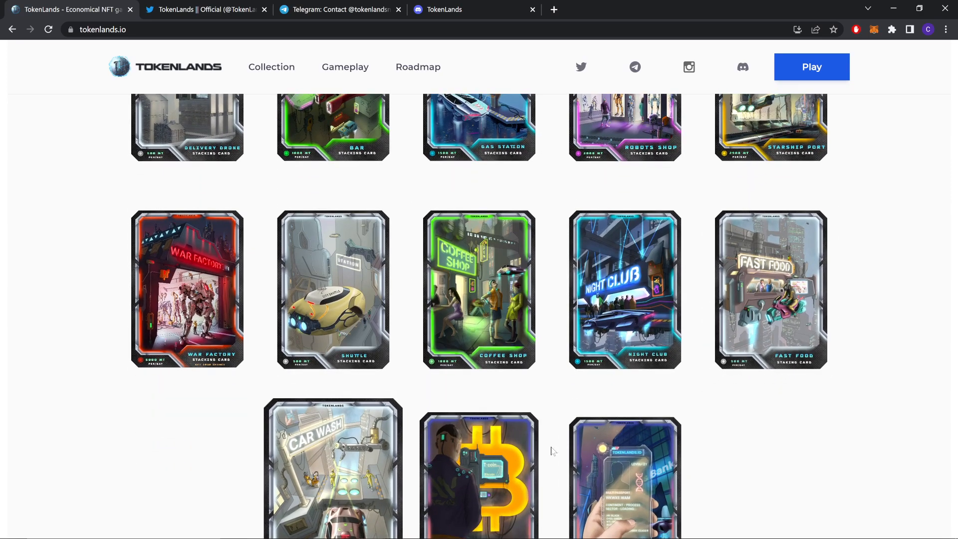
scroll(down, 3)
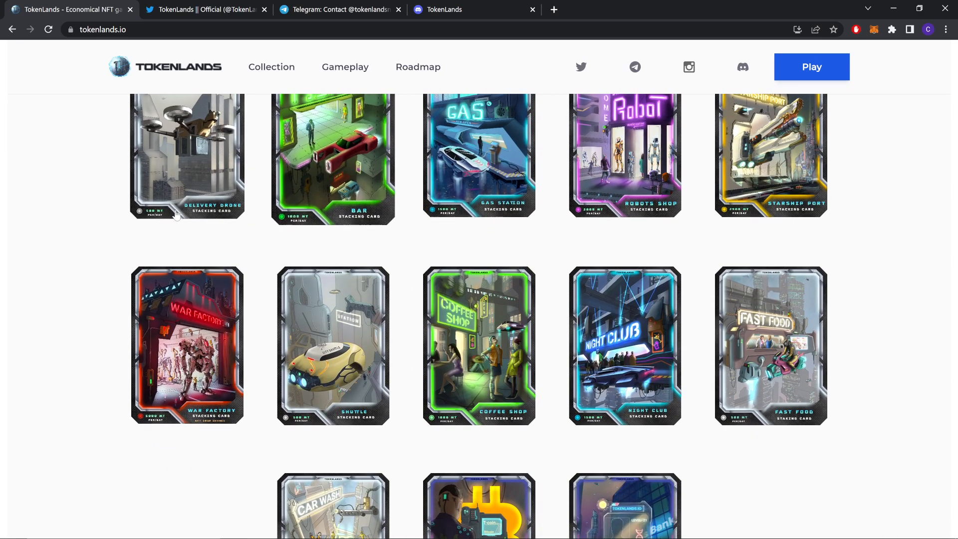
- Scroll past the Pre-Start Game Packs Sale to the gameplay section on the five continents
scroll(down, 3)
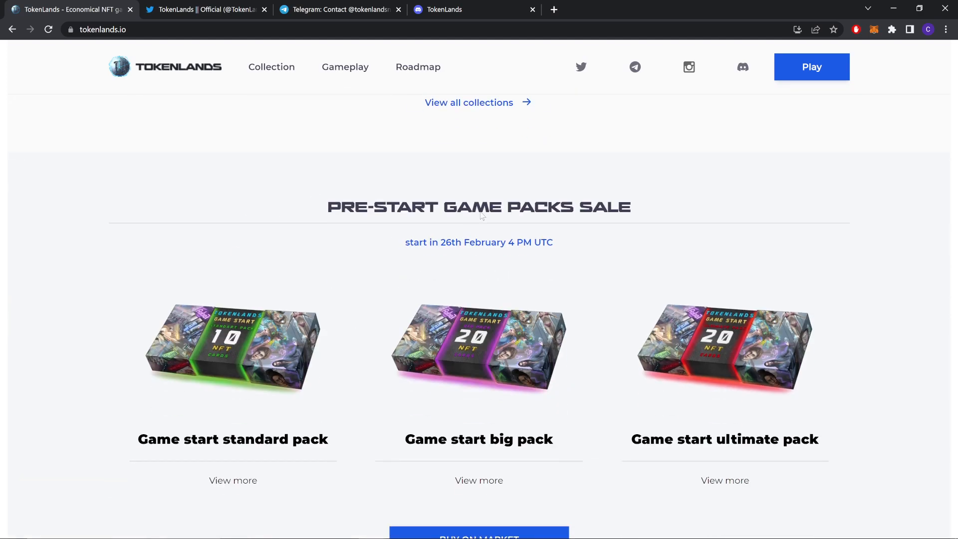
mouse_move(397, 329)
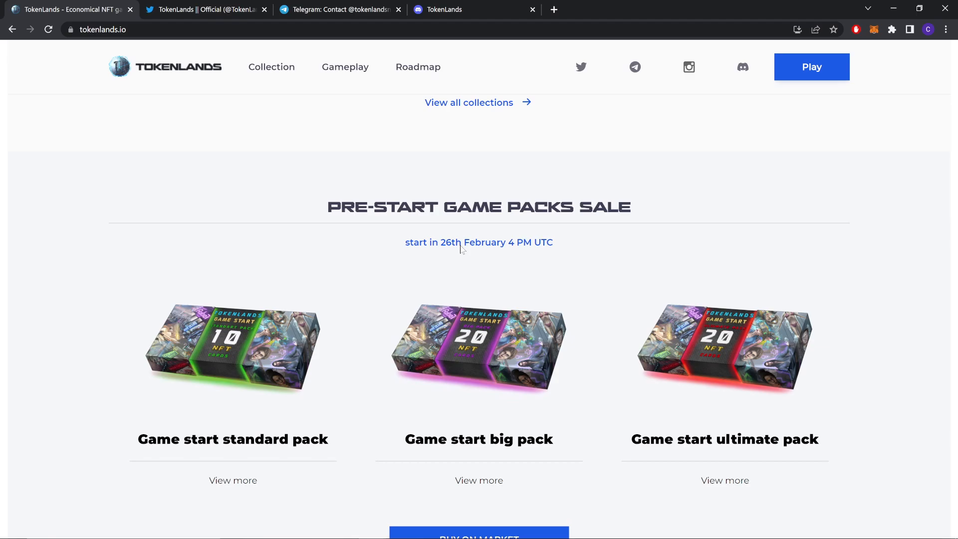
scroll(down, 3)
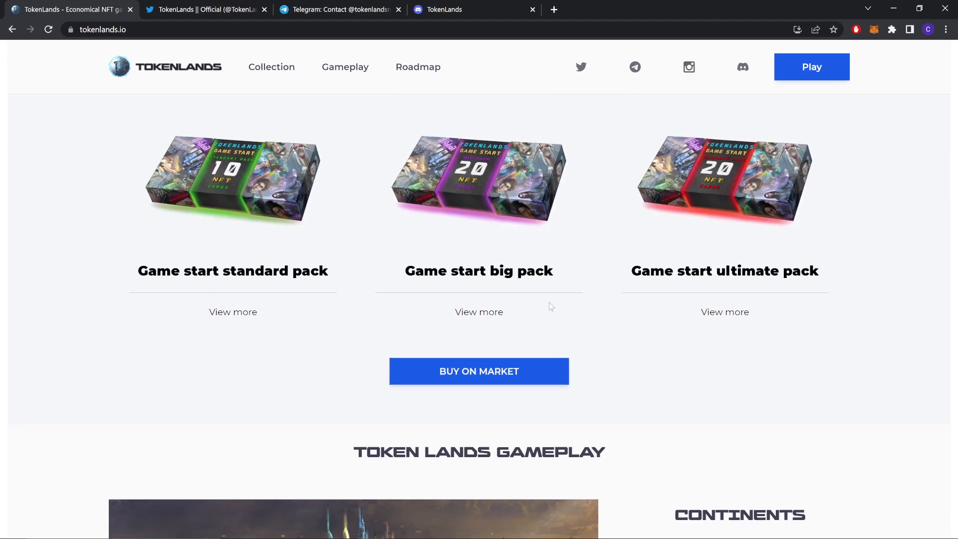
mouse_move(543, 186)
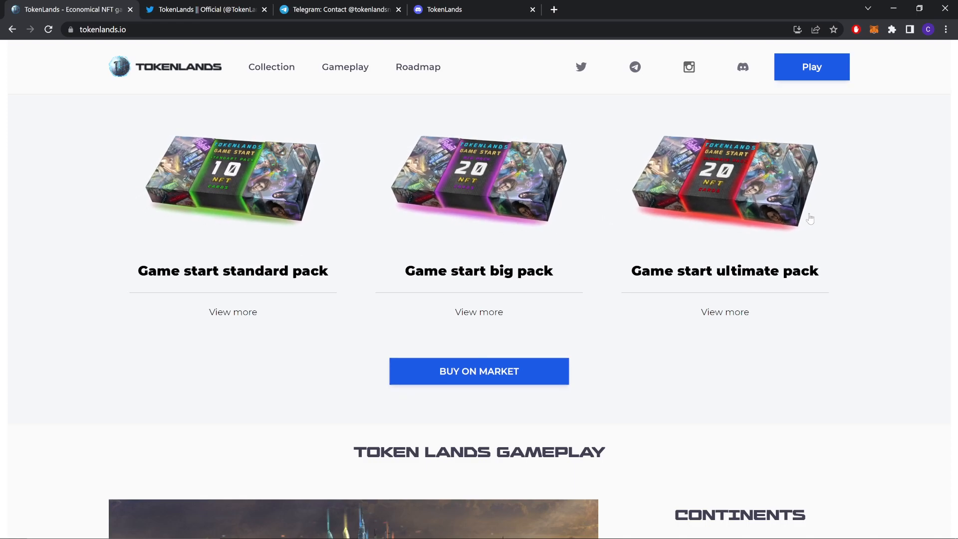
scroll(down, 3)
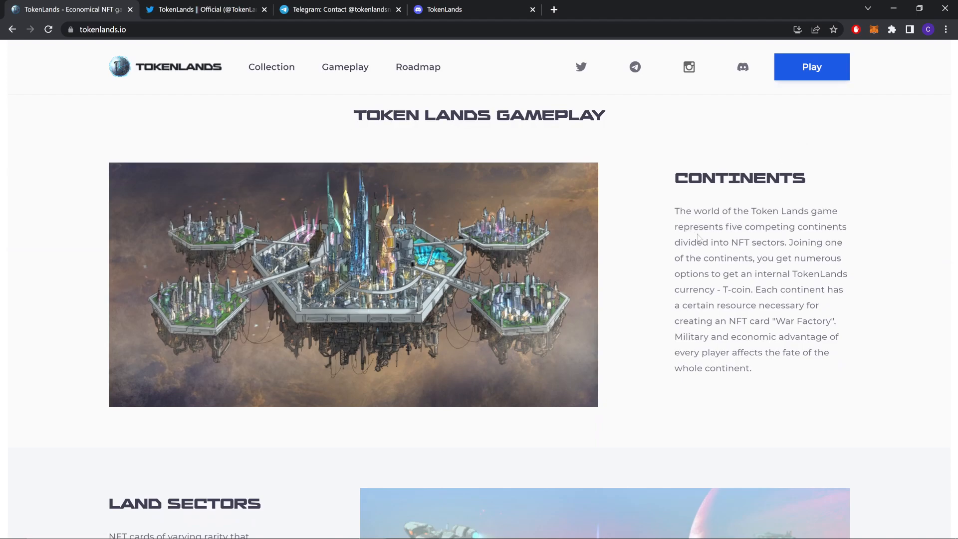
mouse_move(768, 259)
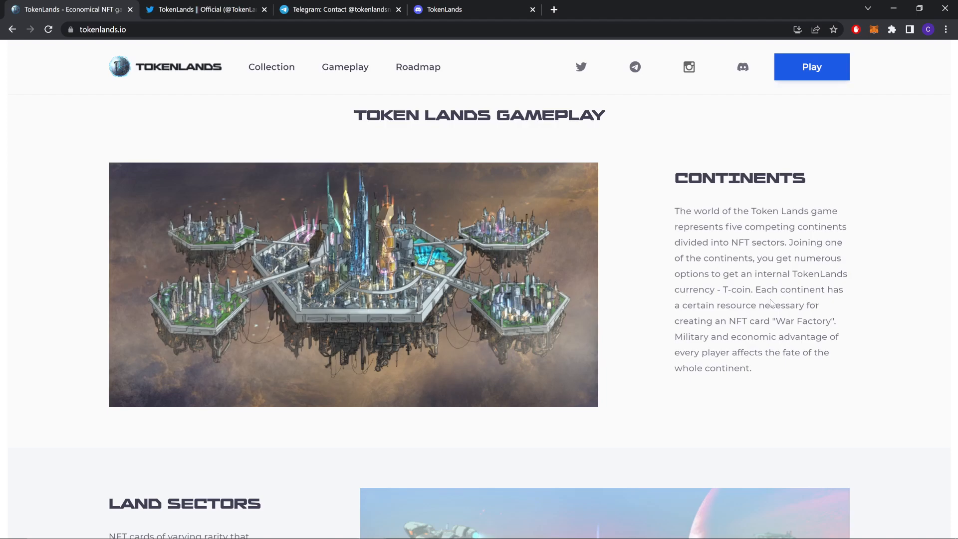
mouse_move(817, 330)
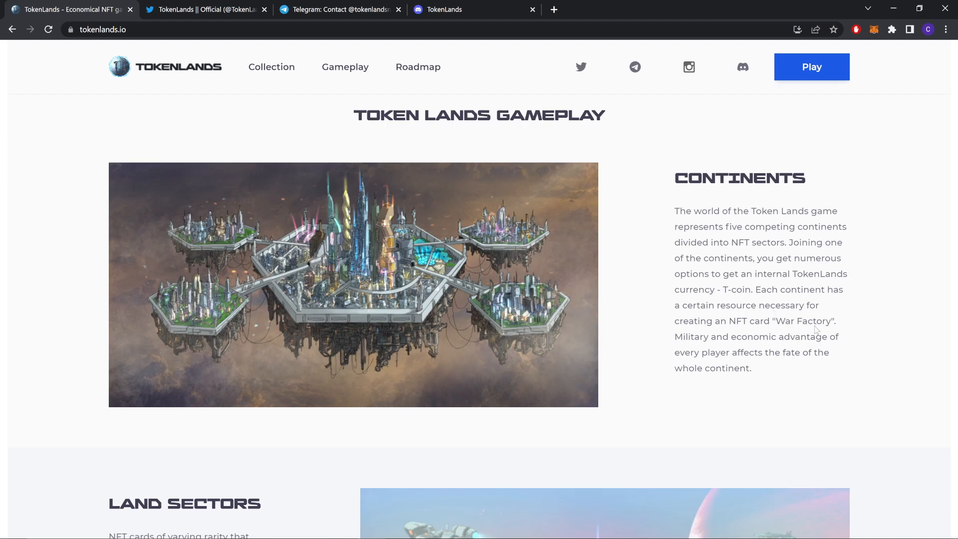
mouse_move(737, 339)
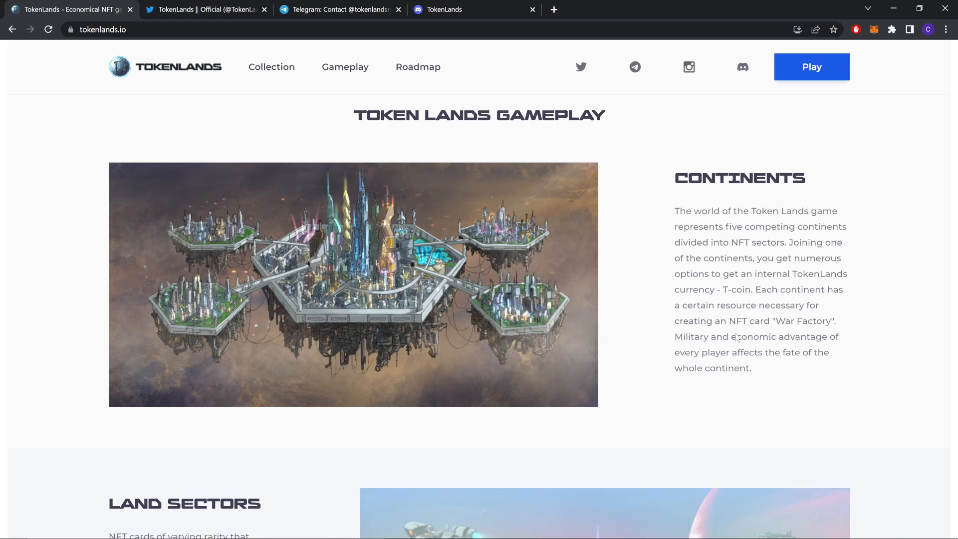
mouse_move(842, 342)
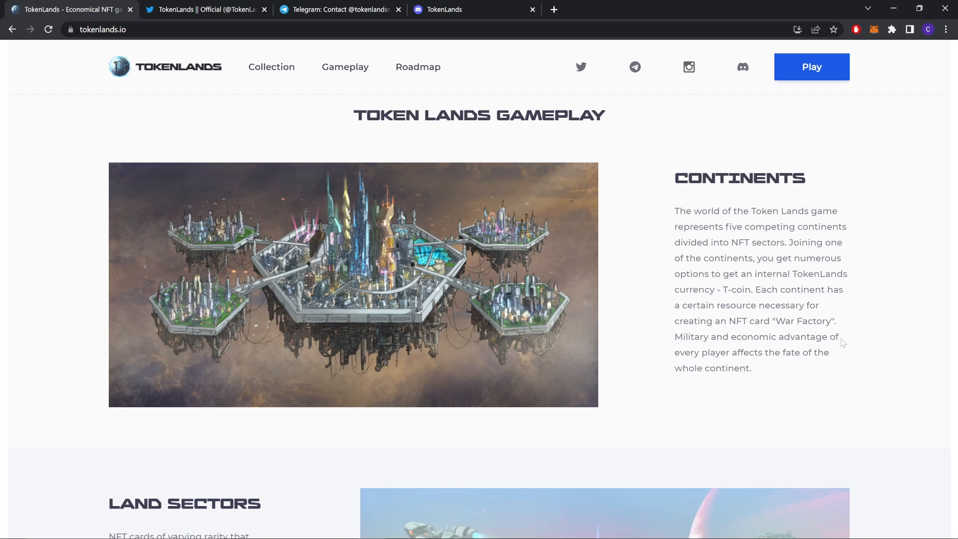
- Scroll through Land Sectors and the Working section on earning T-coins for free
scroll(down, 3)
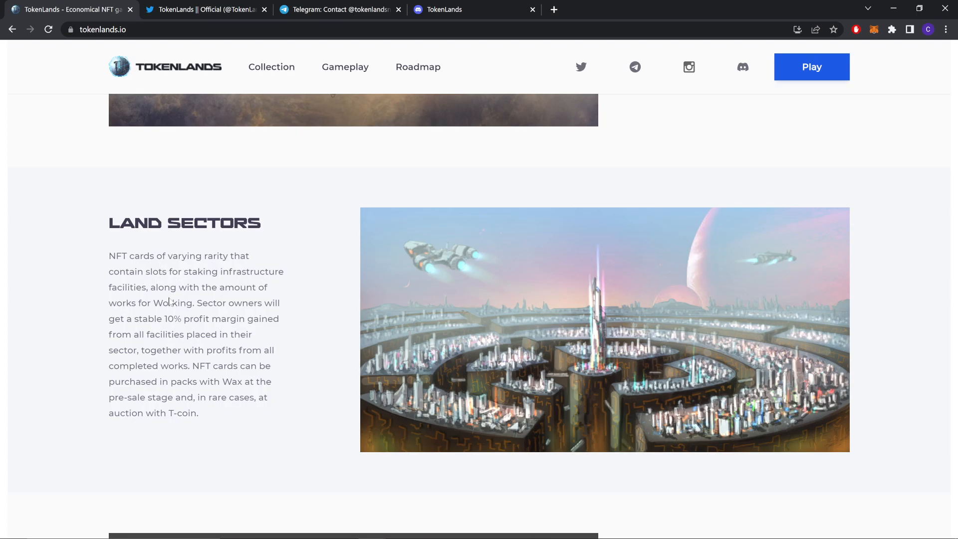
mouse_move(124, 322)
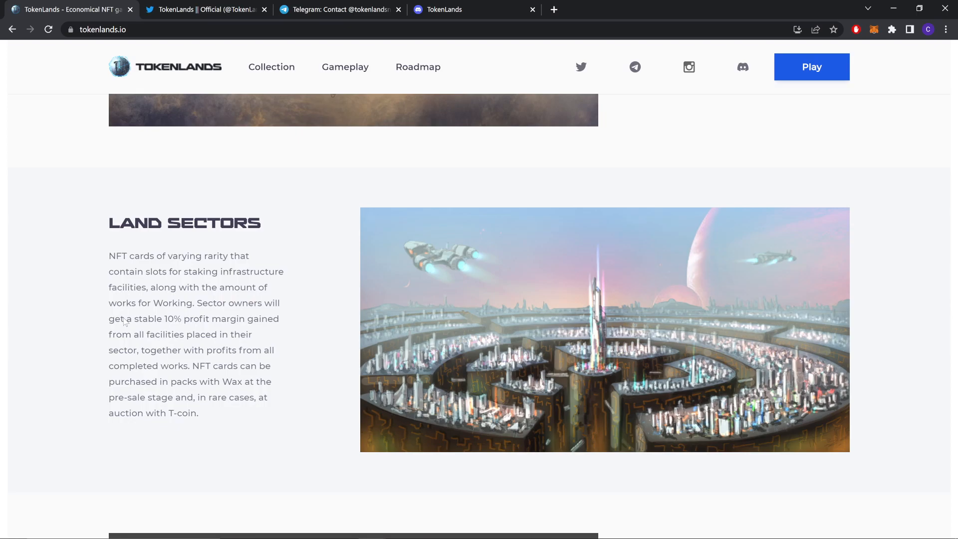
mouse_move(285, 316)
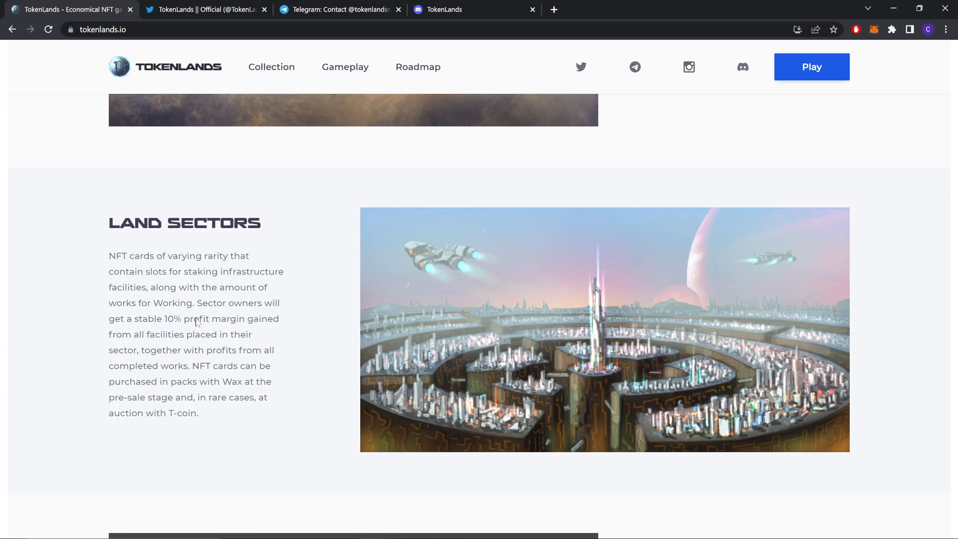
mouse_move(146, 397)
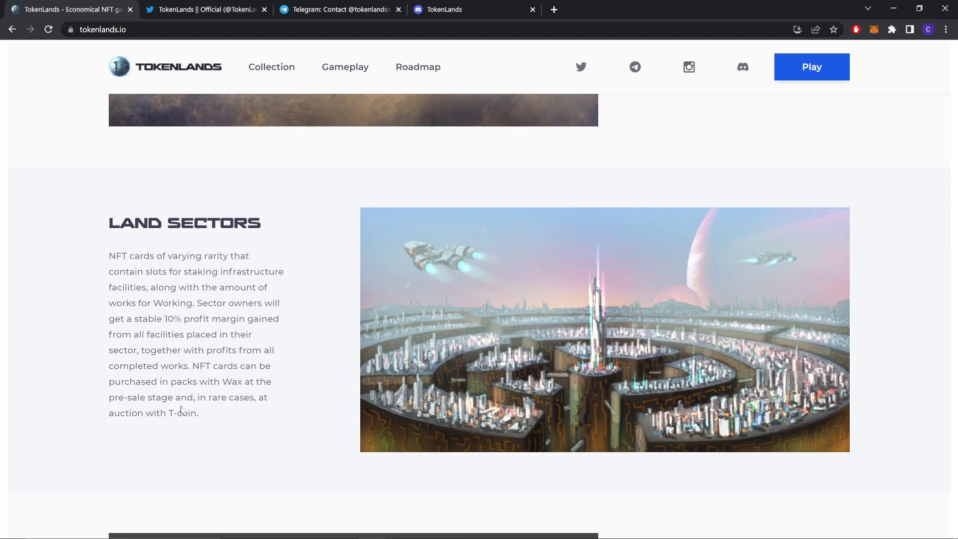
mouse_move(213, 429)
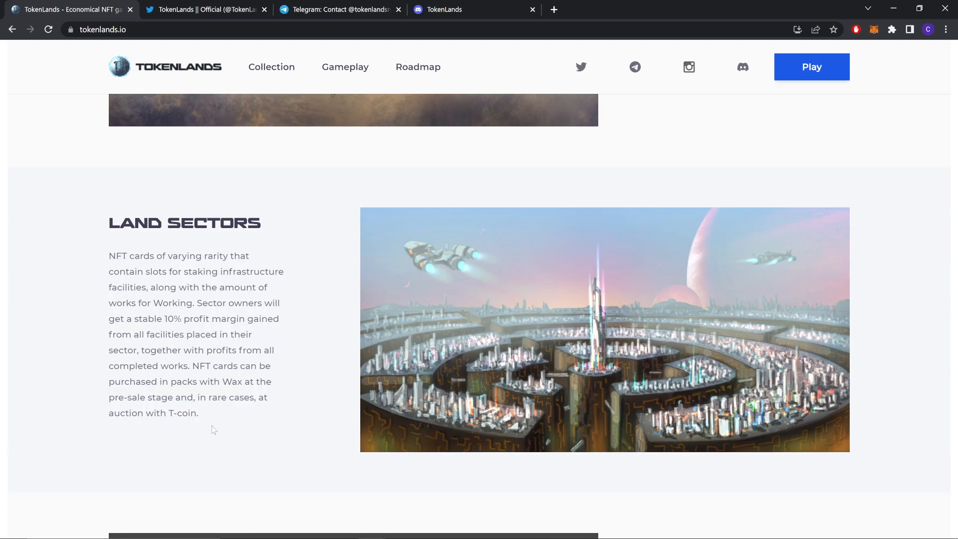
scroll(down, 3)
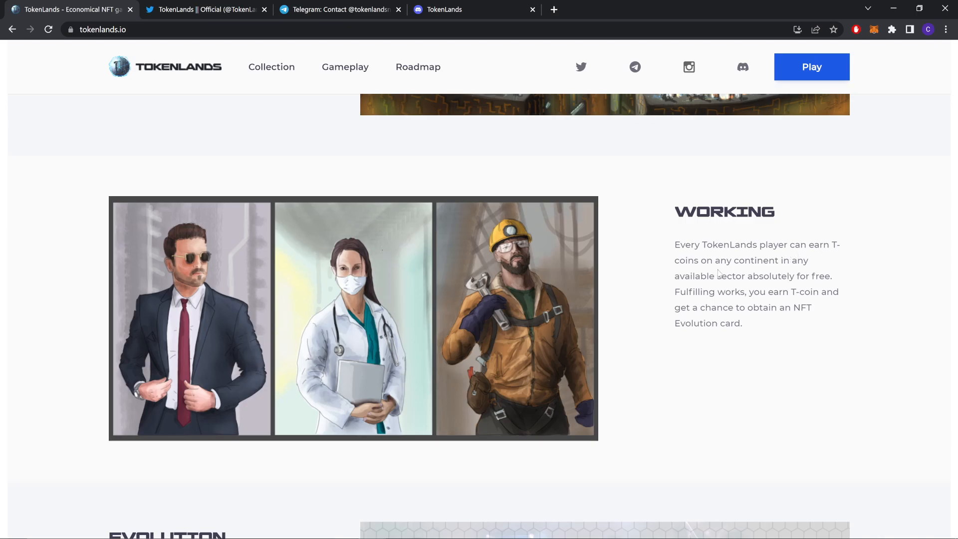
mouse_move(776, 282)
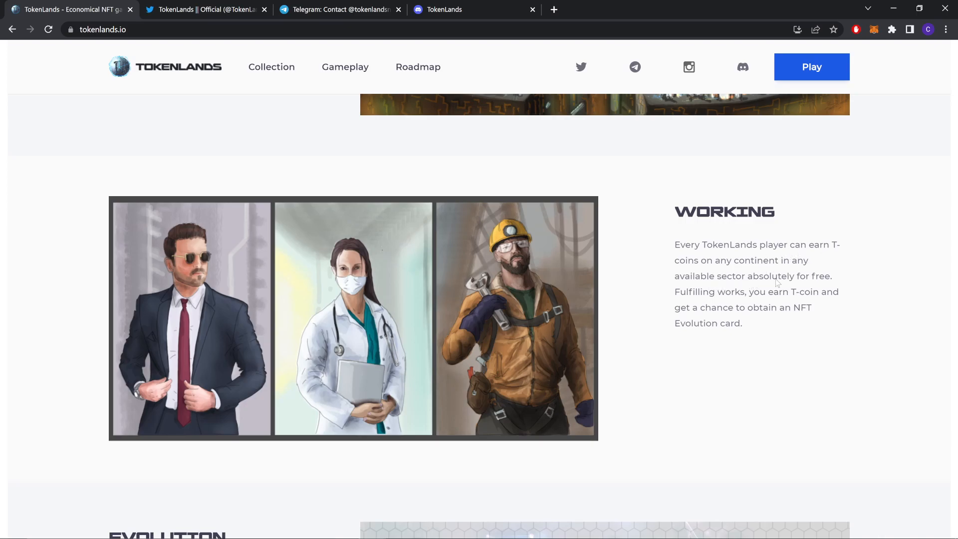
mouse_move(779, 283)
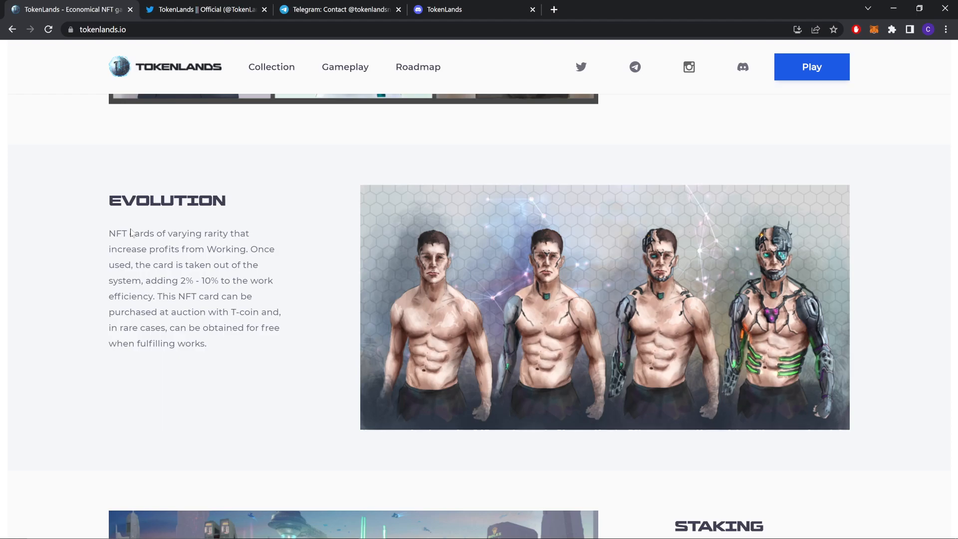
mouse_move(84, 219)
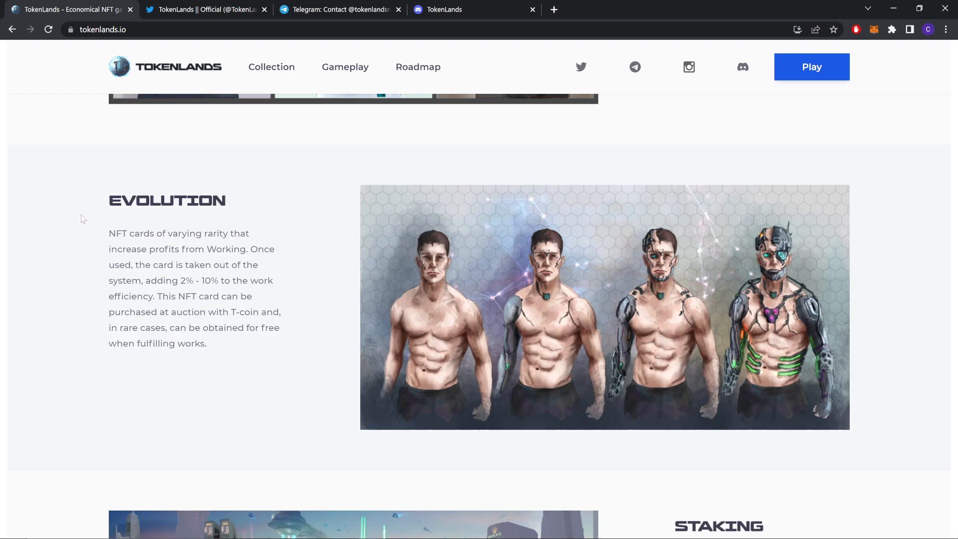
mouse_move(180, 343)
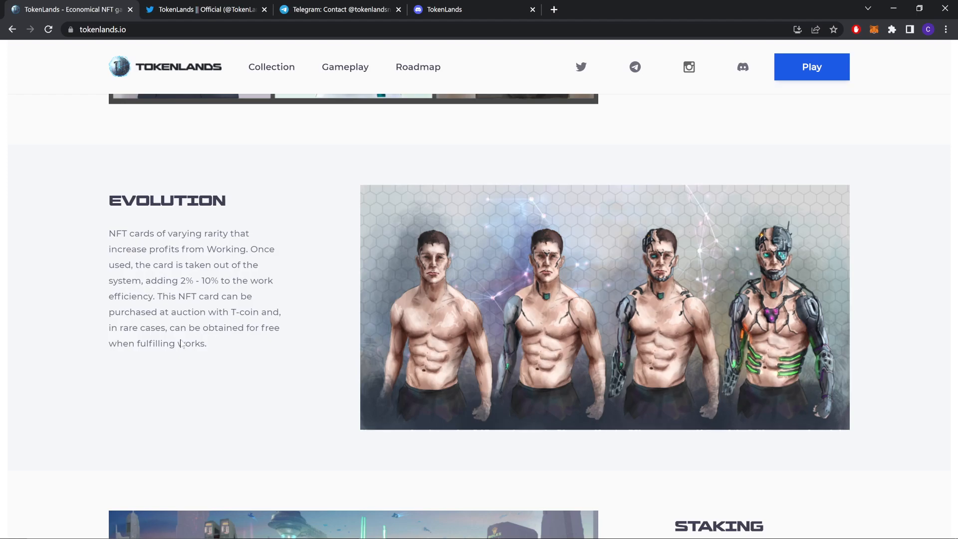
mouse_move(227, 351)
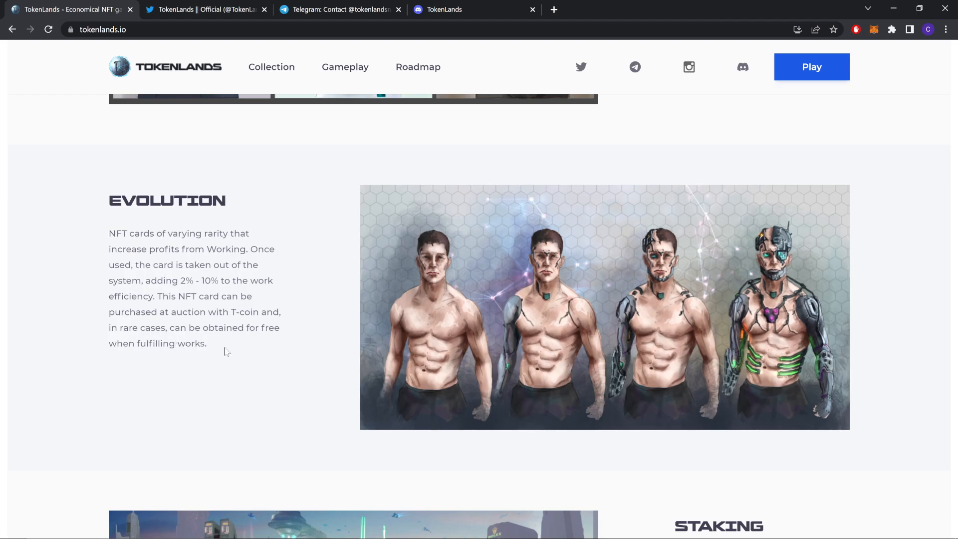
- Scroll through Evolution and Staking until Commercial Objects and its street-scene artwork show fully
scroll(down, 3)
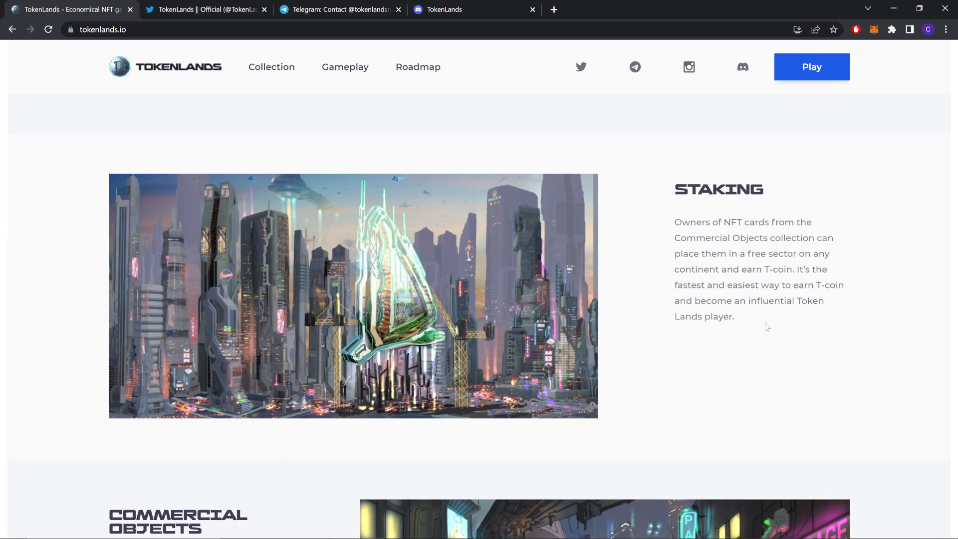
scroll(down, 3)
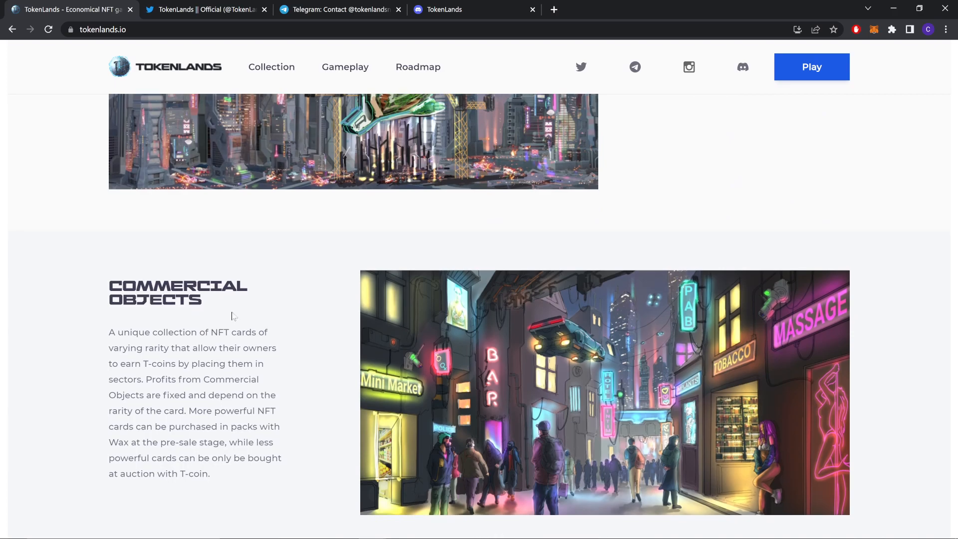
scroll(down, 3)
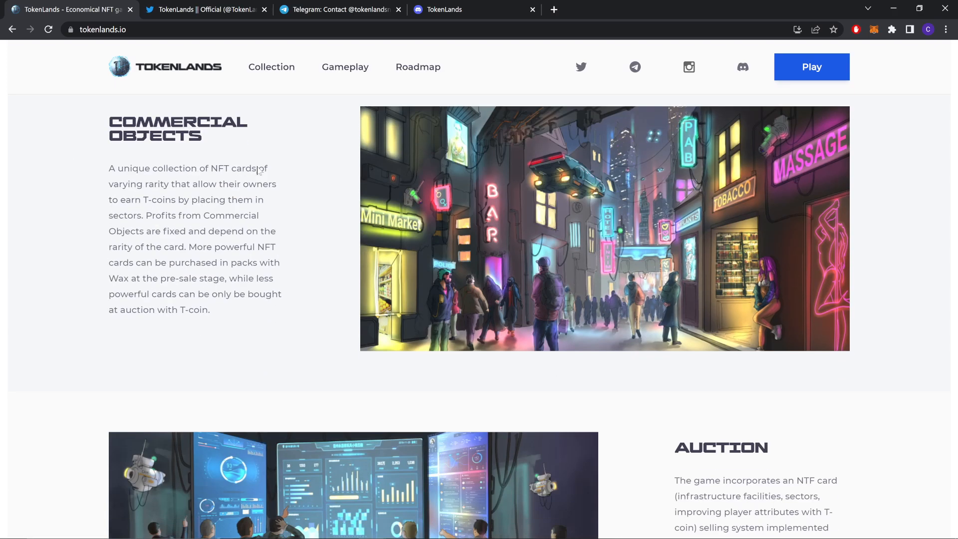
mouse_move(186, 210)
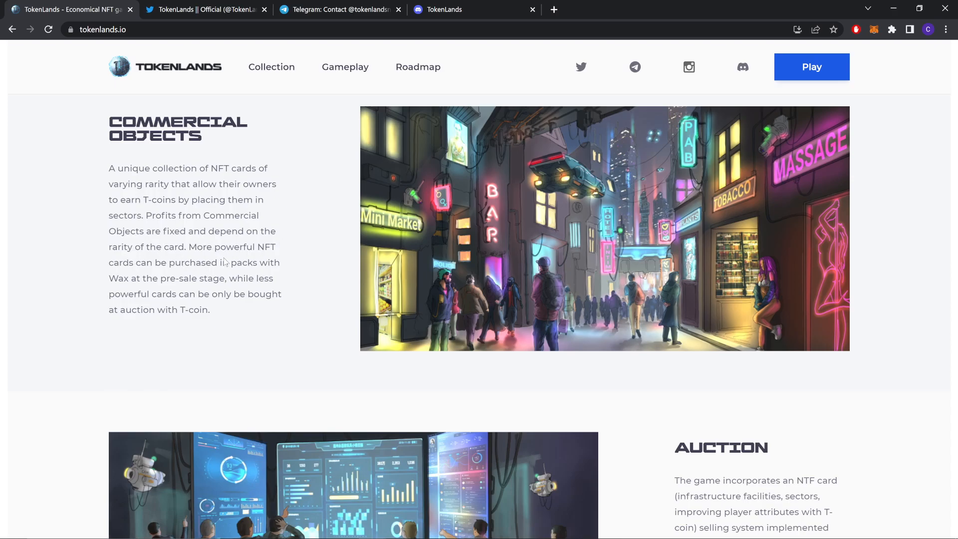
mouse_move(248, 273)
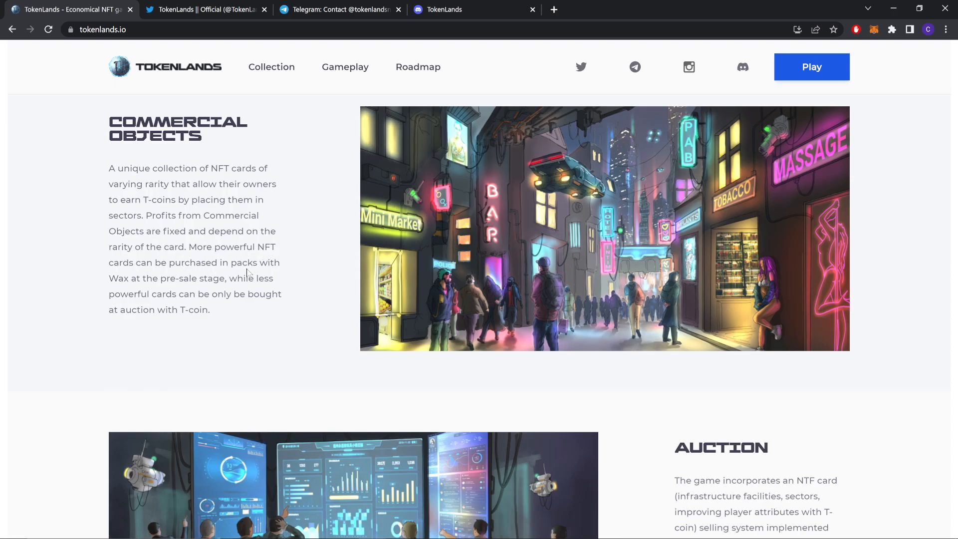
mouse_move(231, 287)
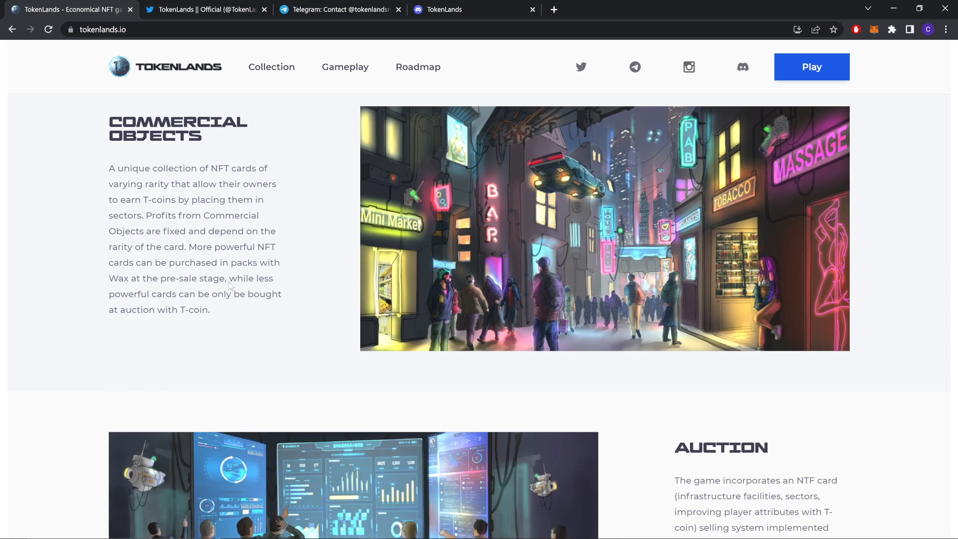
mouse_move(243, 309)
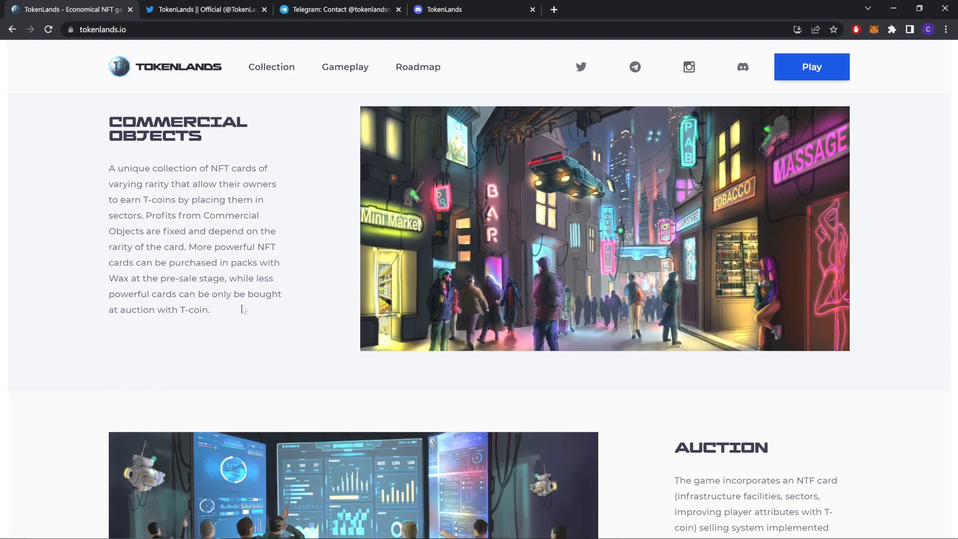
- Scroll past the Auction section to the Bank section on T-coin deposits
scroll(down, 3)
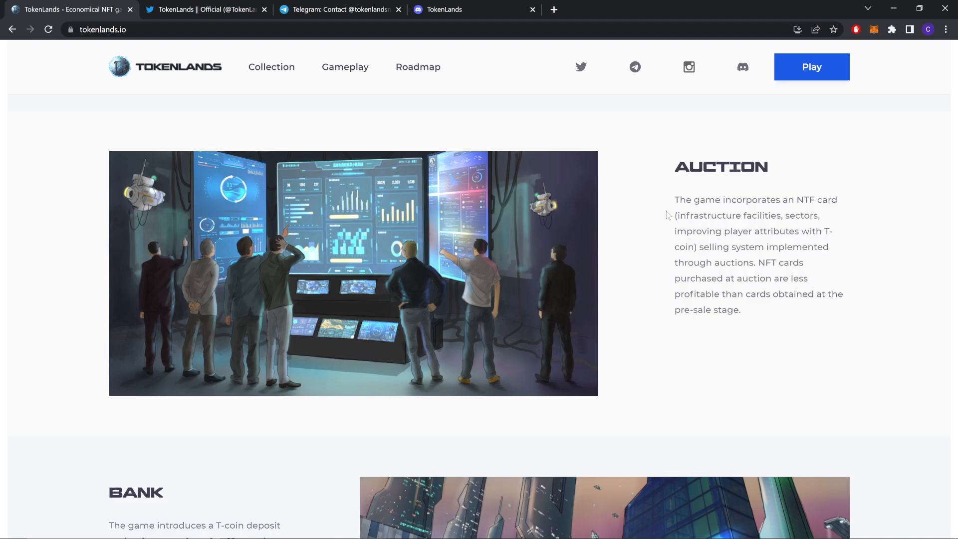
mouse_move(695, 209)
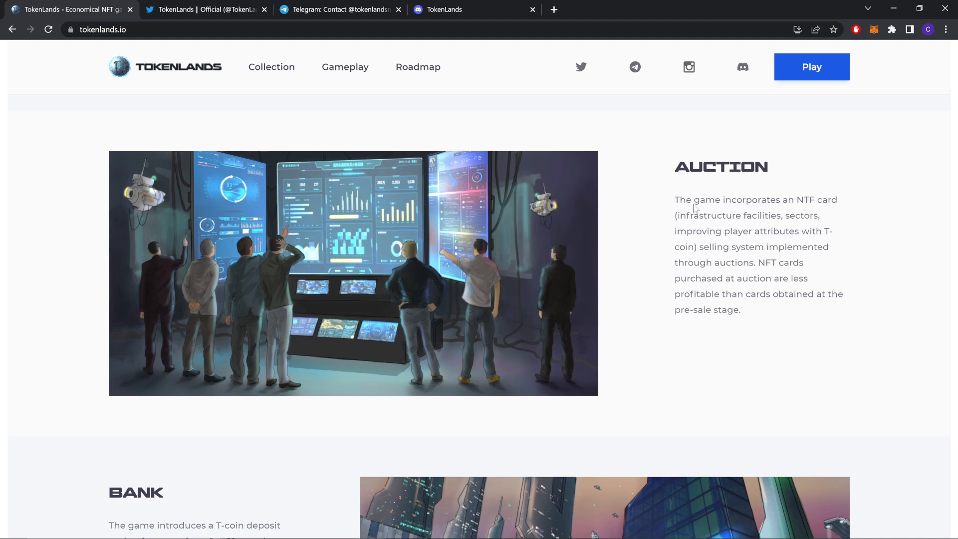
mouse_move(733, 222)
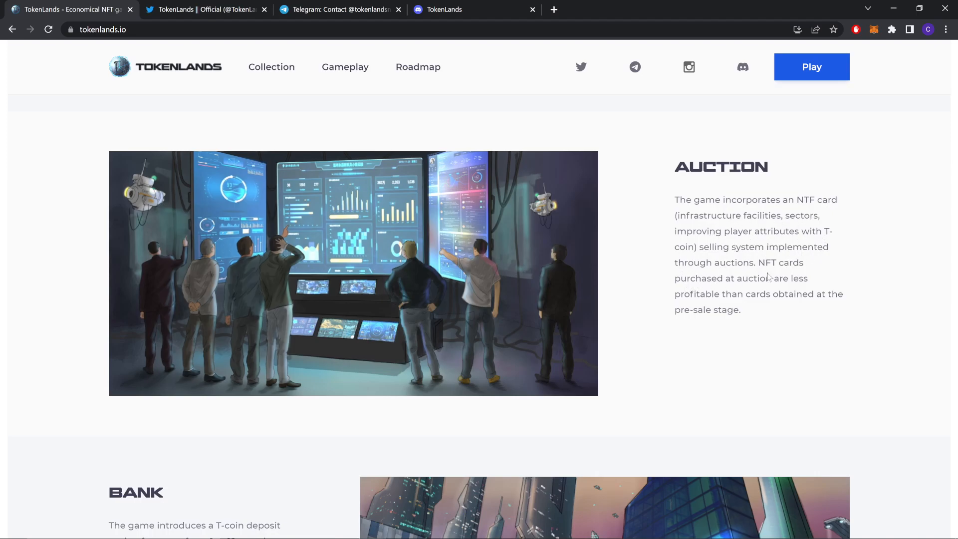
mouse_move(742, 305)
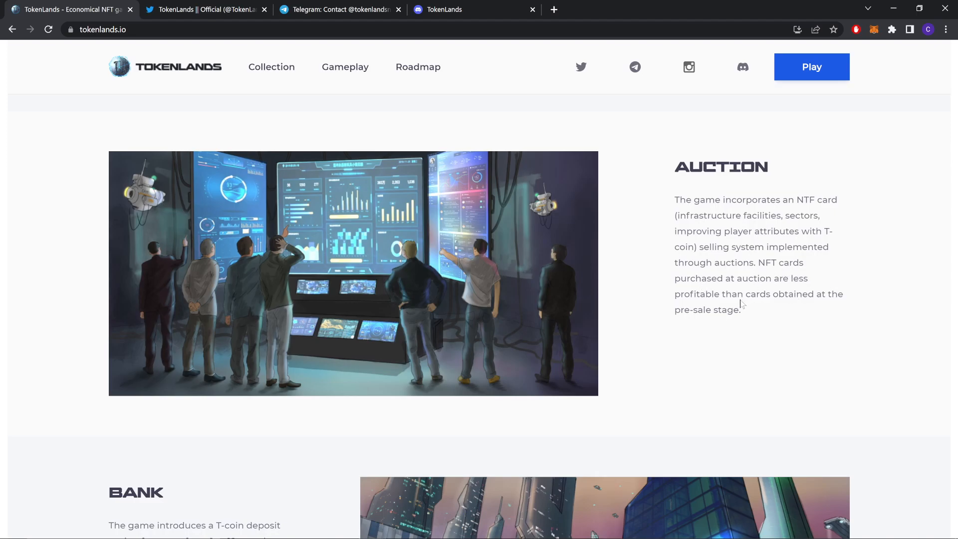
scroll(down, 3)
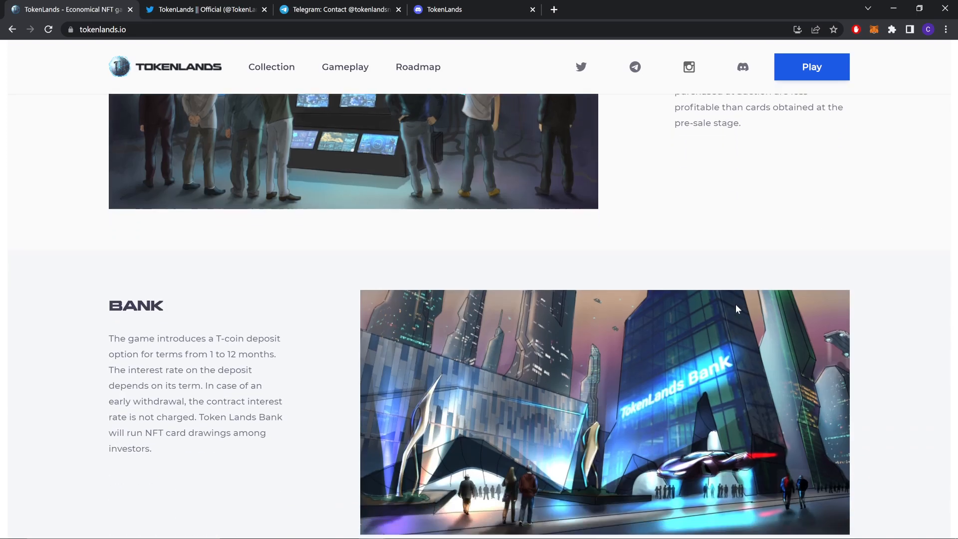
scroll(down, 3)
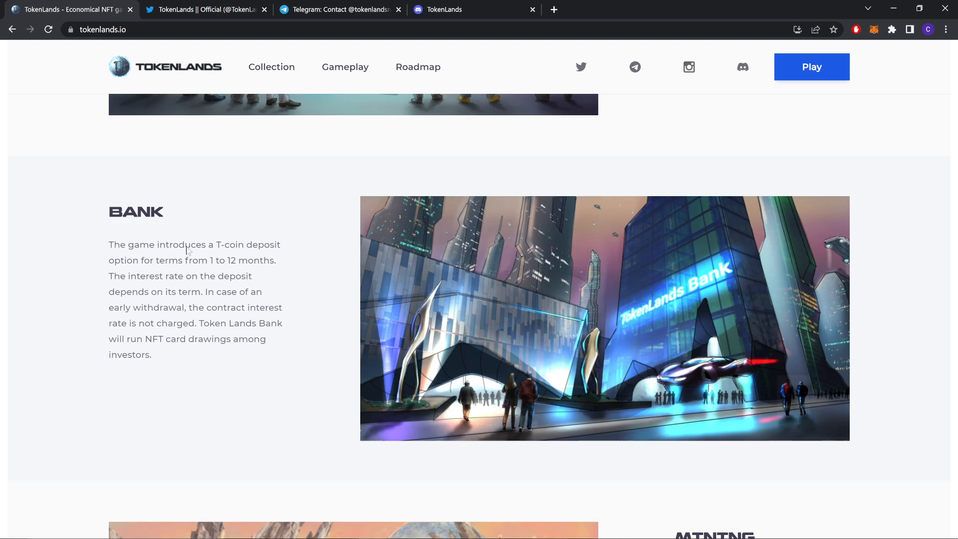
mouse_move(228, 309)
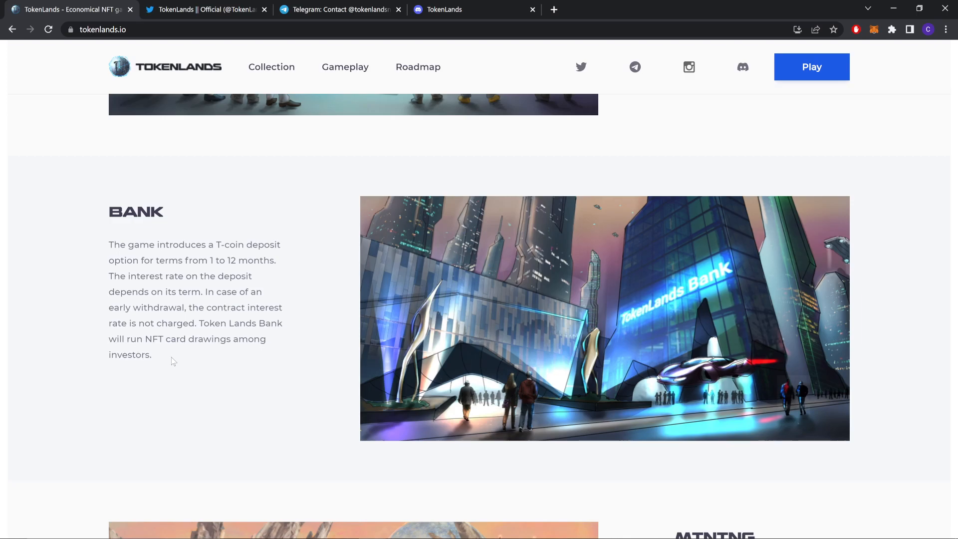
- Scroll through Mining, Mine, War Factory and War to the Q4 2021 Roadmap
scroll(down, 3)
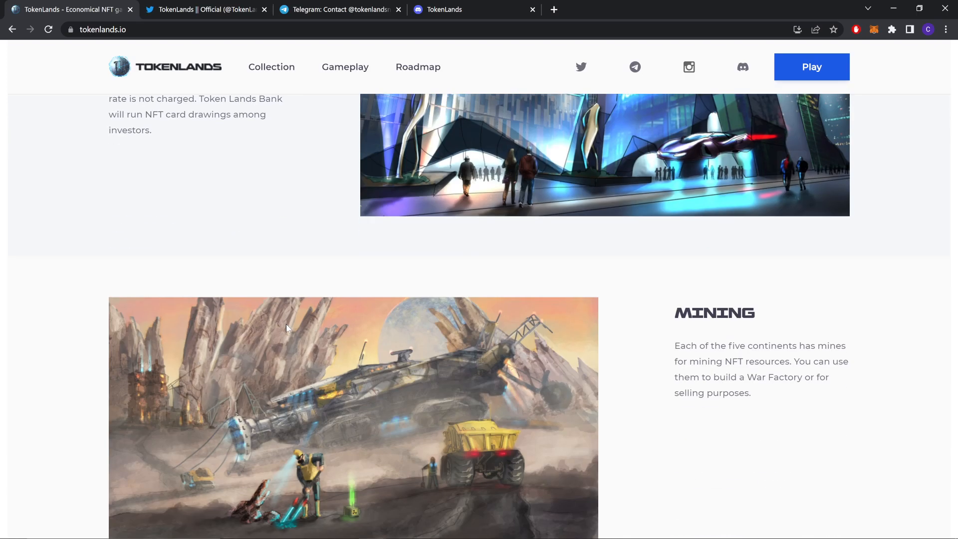
scroll(down, 3)
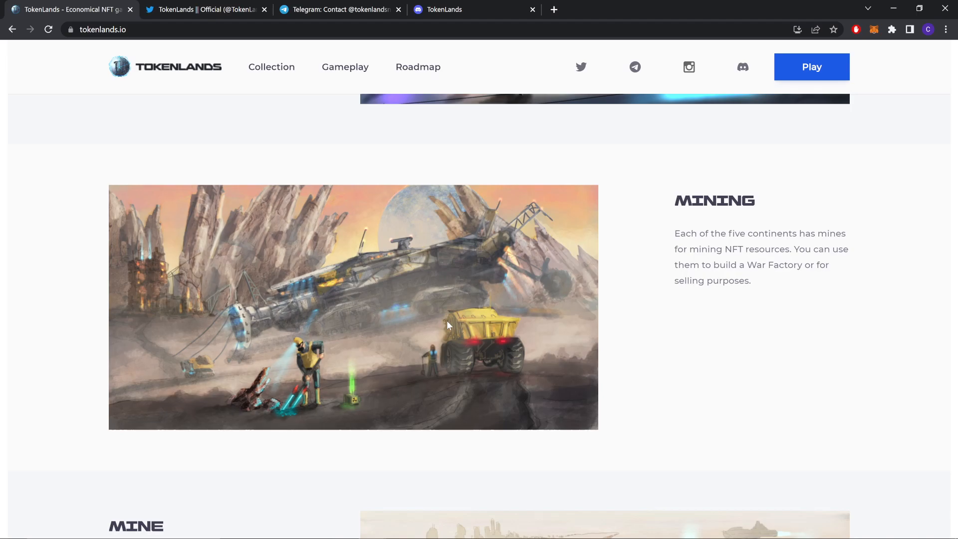
scroll(down, 3)
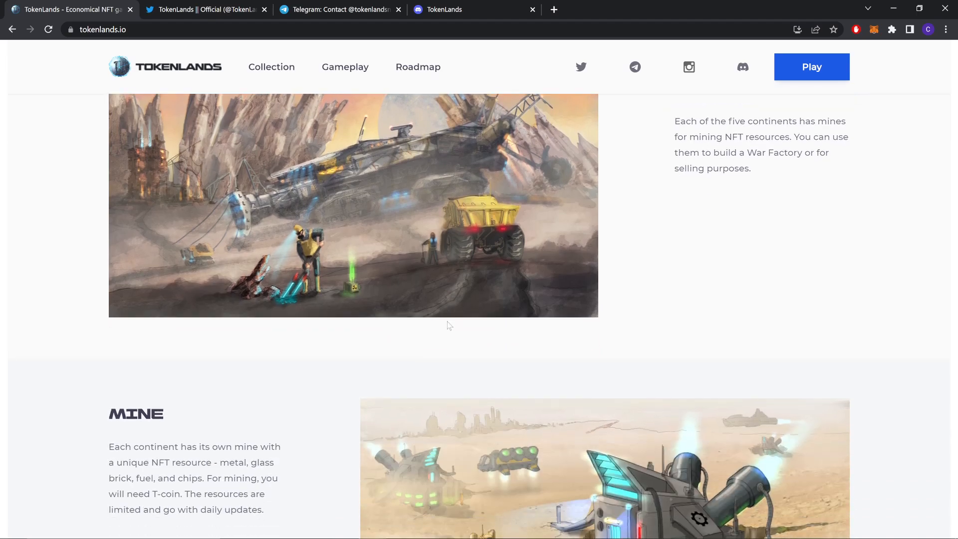
scroll(down, 3)
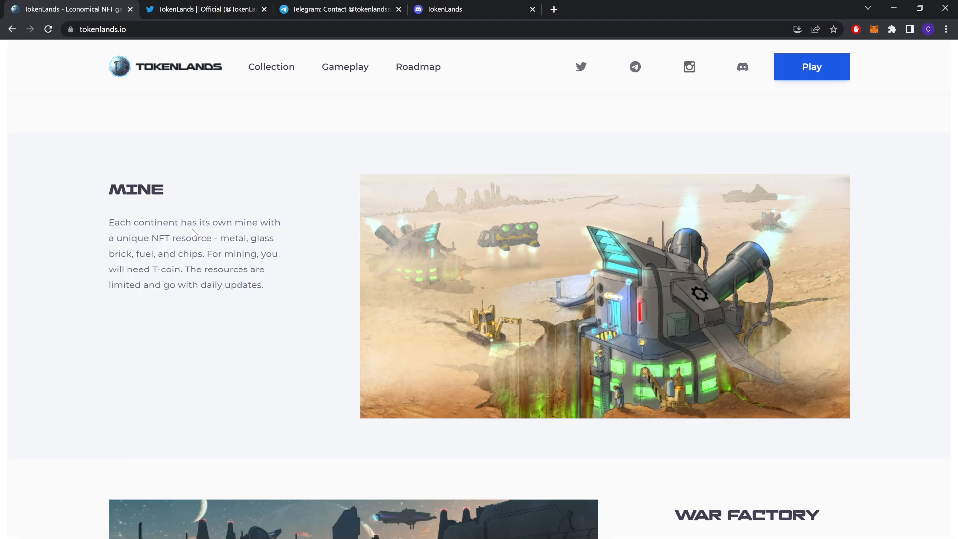
mouse_move(152, 285)
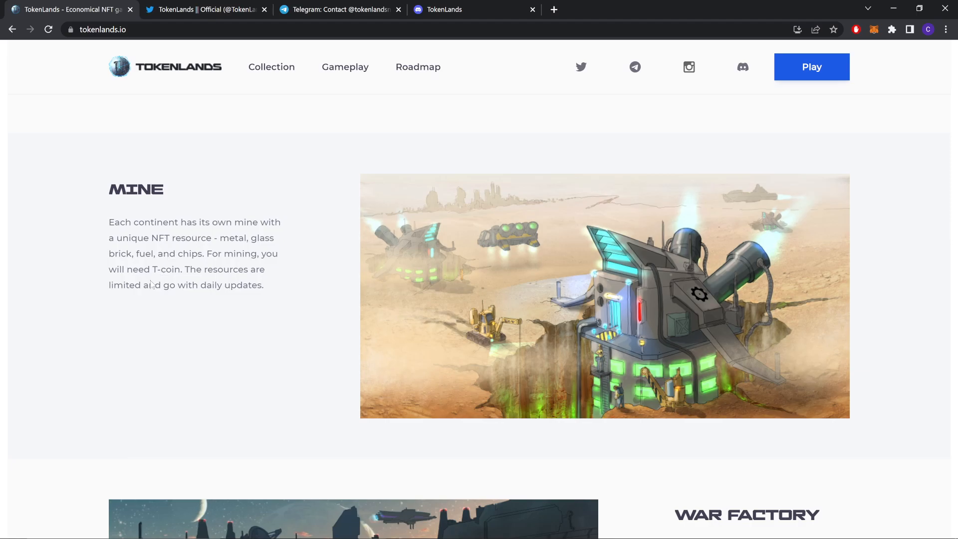
mouse_move(134, 293)
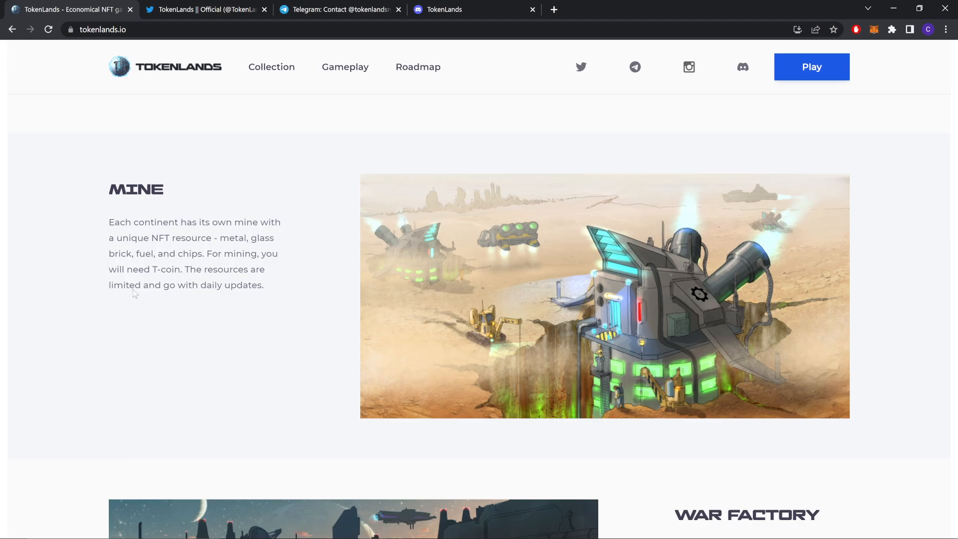
scroll(down, 3)
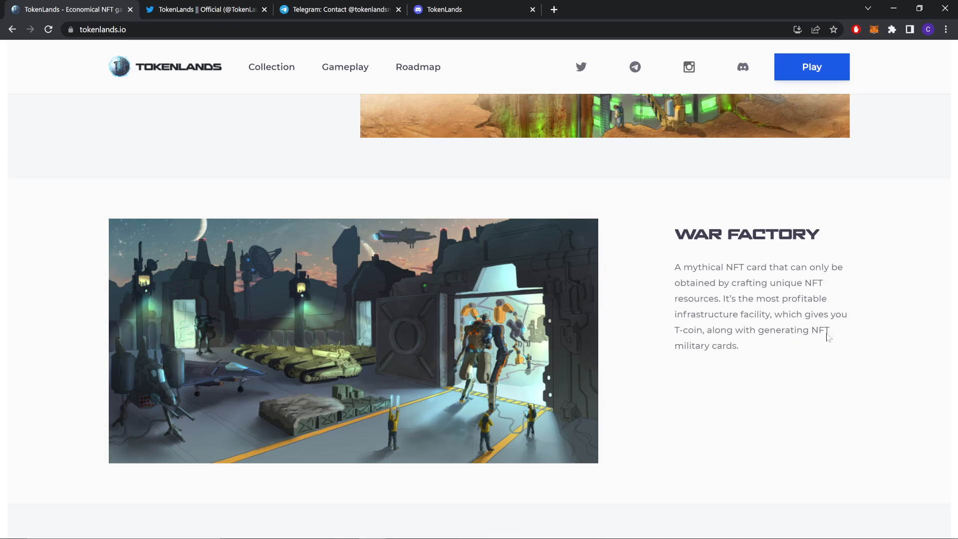
scroll(down, 3)
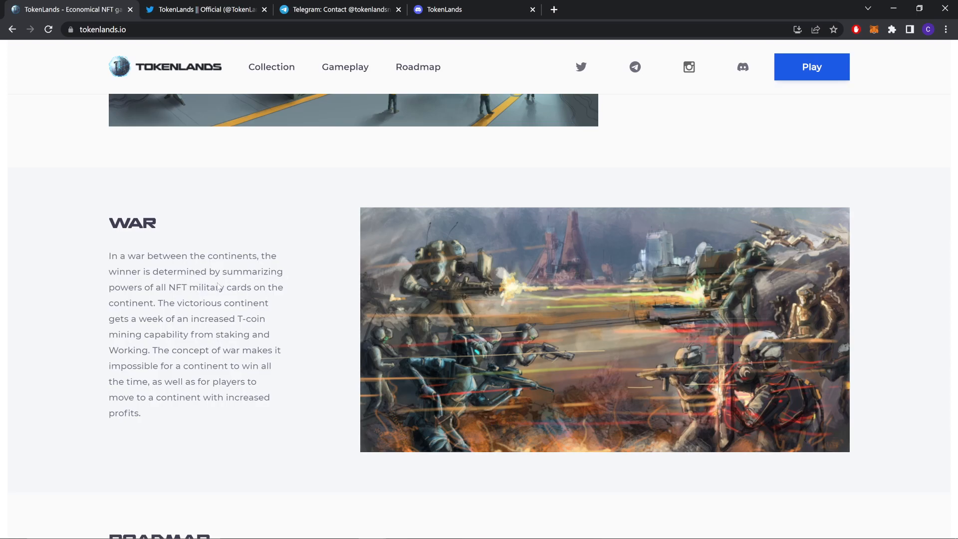
mouse_move(269, 299)
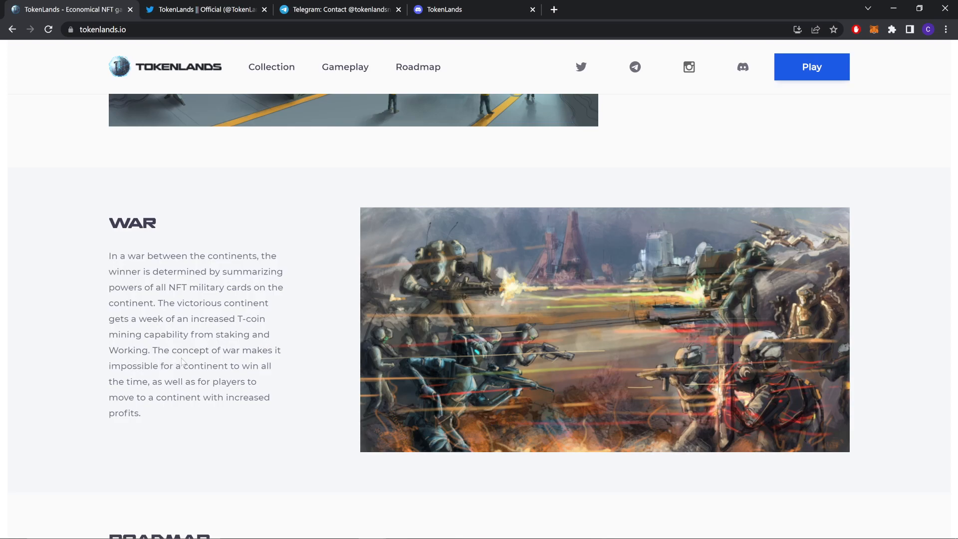
mouse_move(240, 365)
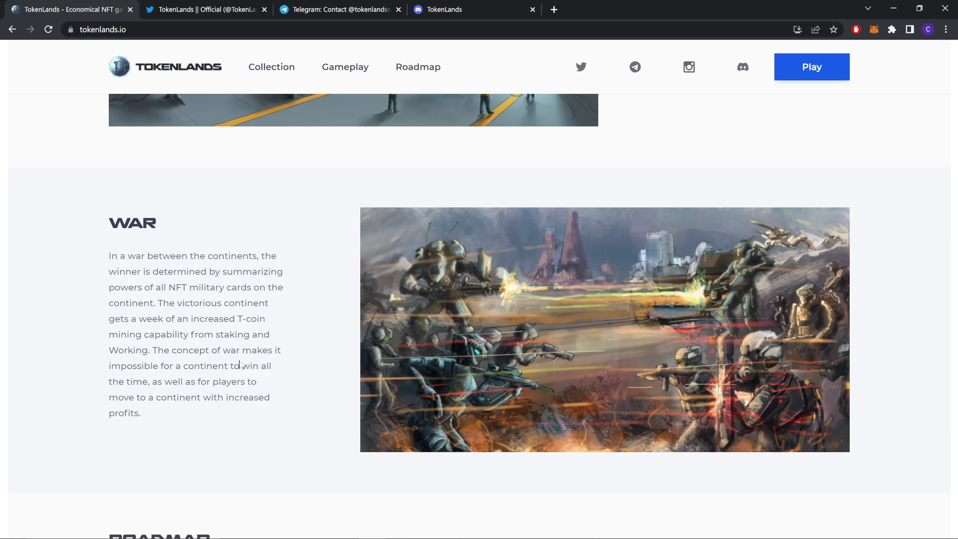
mouse_move(181, 411)
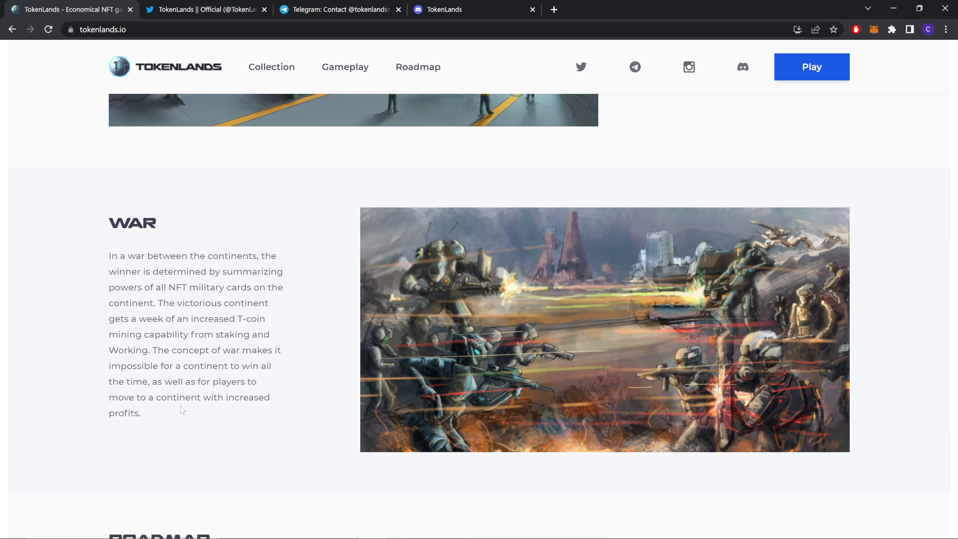
scroll(down, 3)
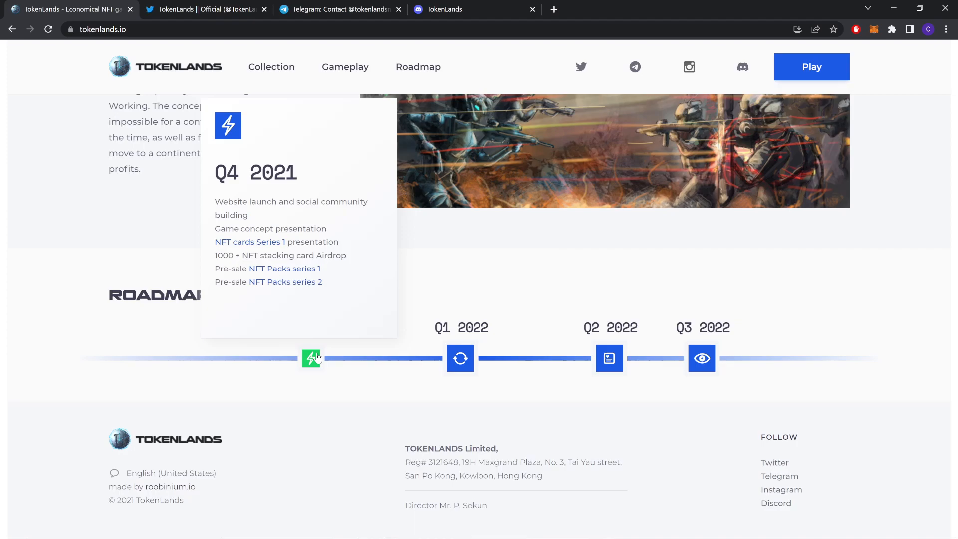
- Open TokenLands' Twitter, Telegram and Discord pages in new tabs from the footer icons
click(459, 358)
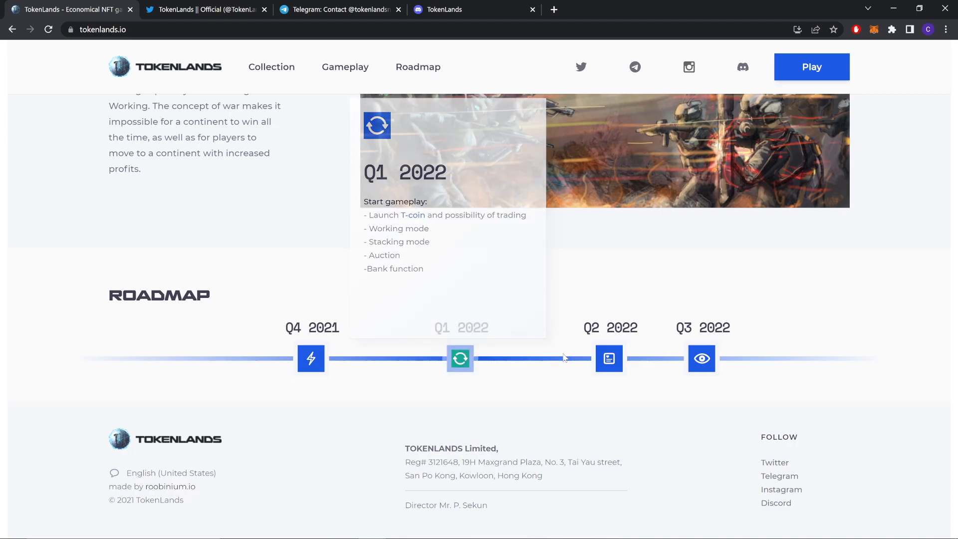
click(609, 359)
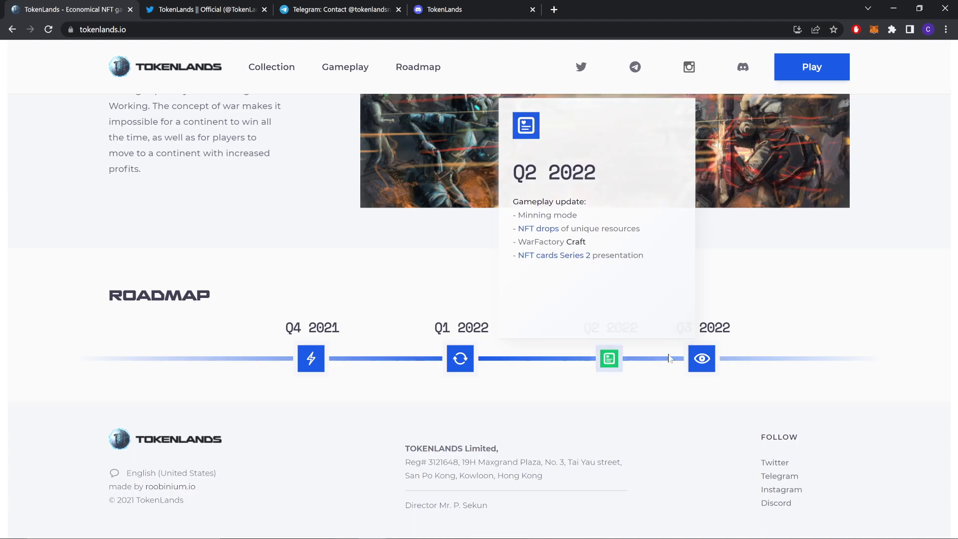
click(702, 358)
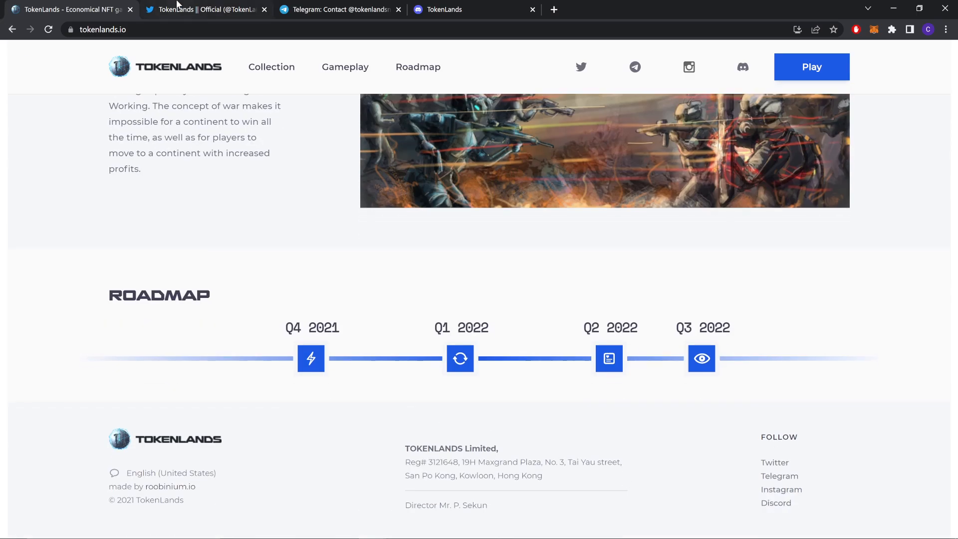
- Follow the TokenLands || Official account on Twitter
click(204, 9)
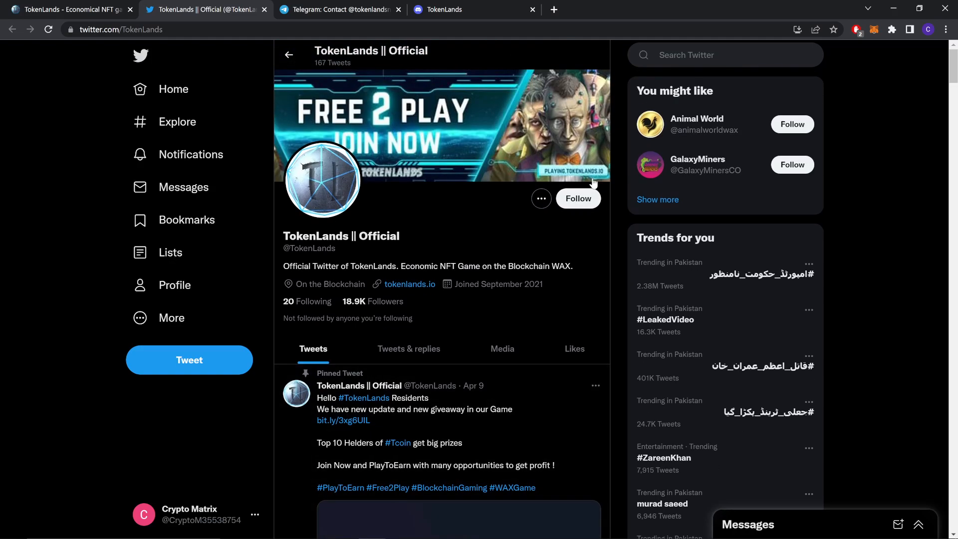
click(577, 198)
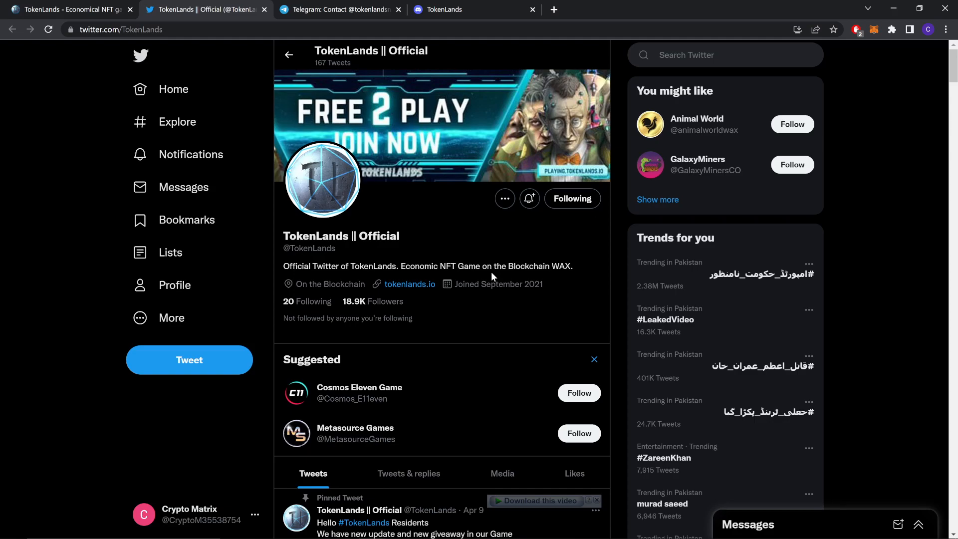
scroll(down, 3)
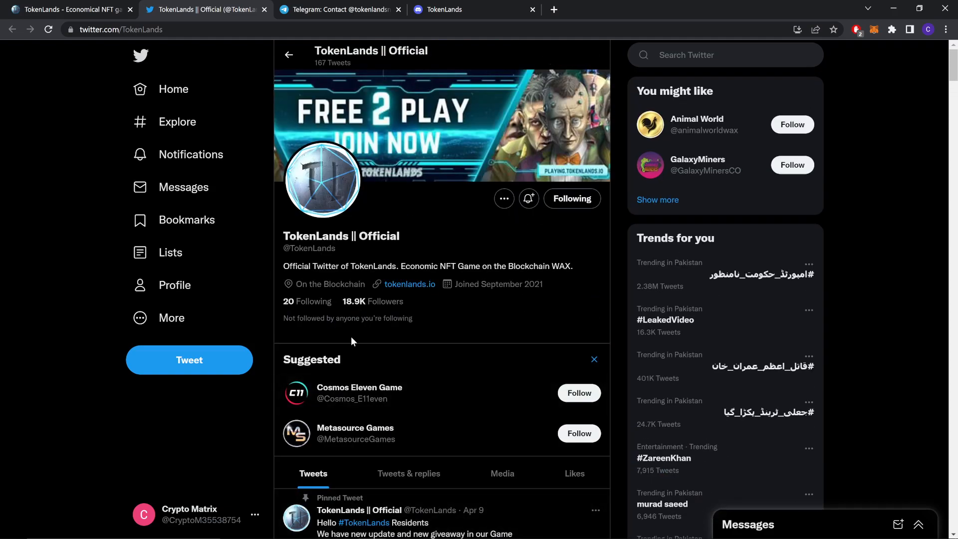
click(337, 9)
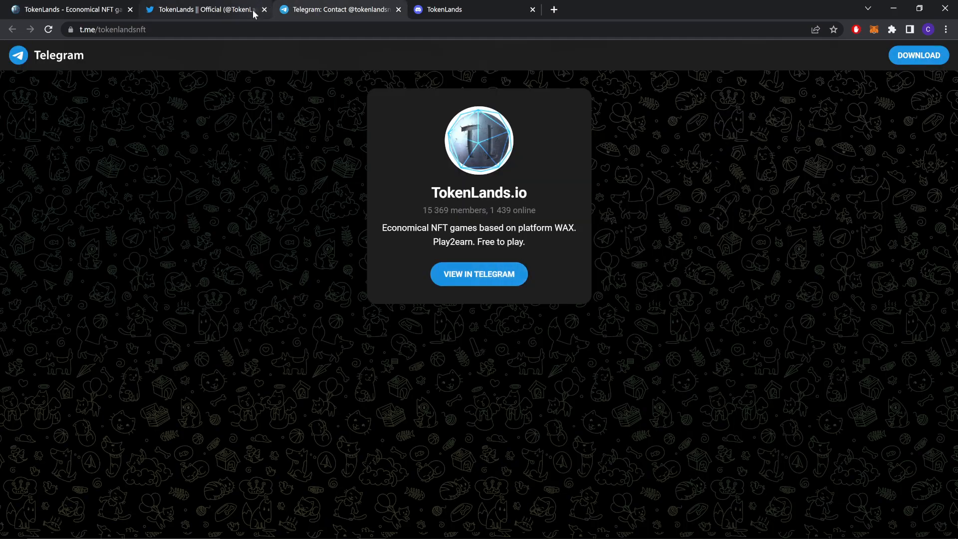
- Close the Twitter profile tab
click(265, 9)
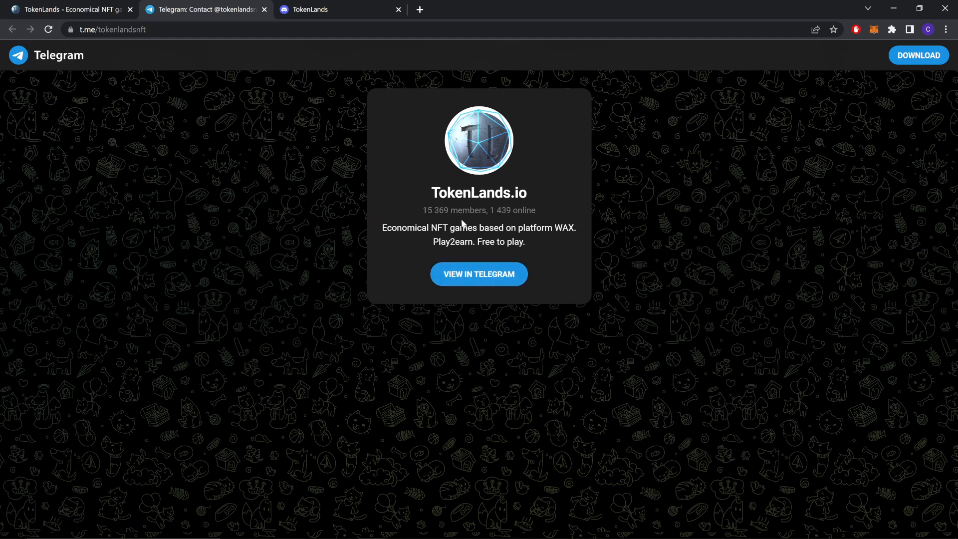
mouse_move(282, 293)
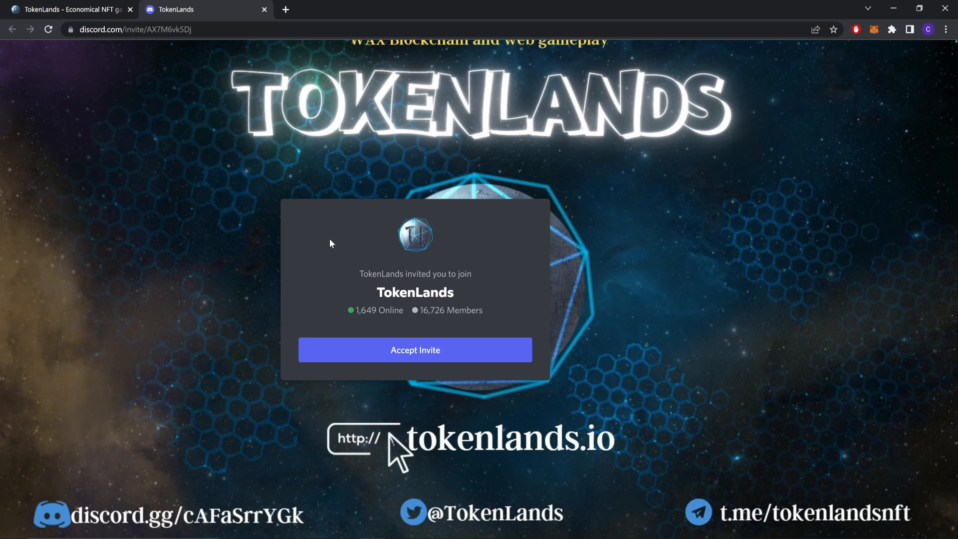
mouse_move(480, 332)
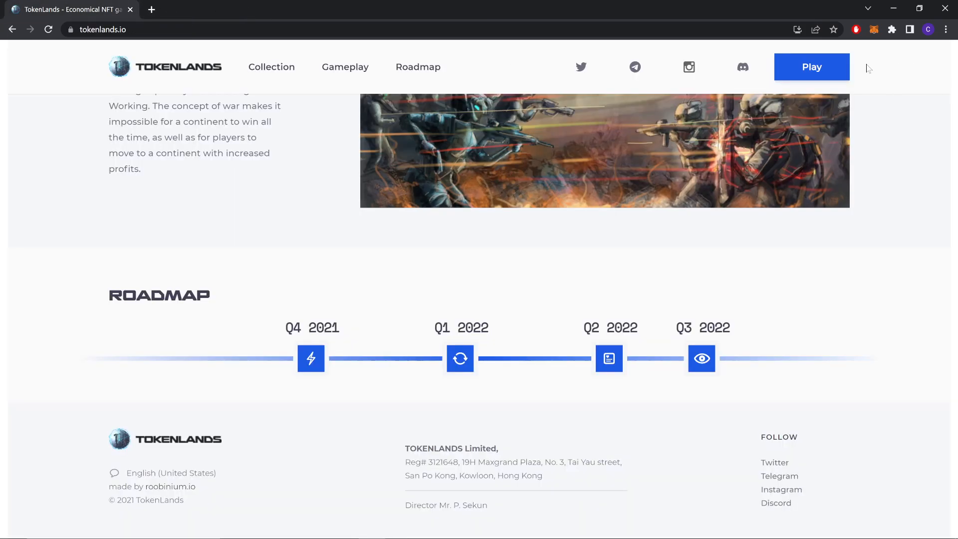
- Launch playing.tokenlands.io and view the GamePlay presentation PDF
click(811, 66)
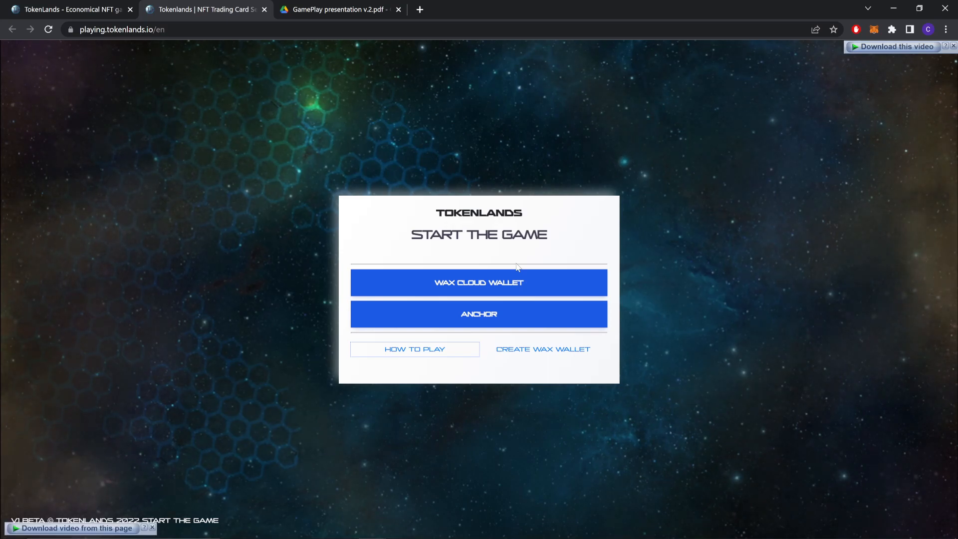
click(337, 9)
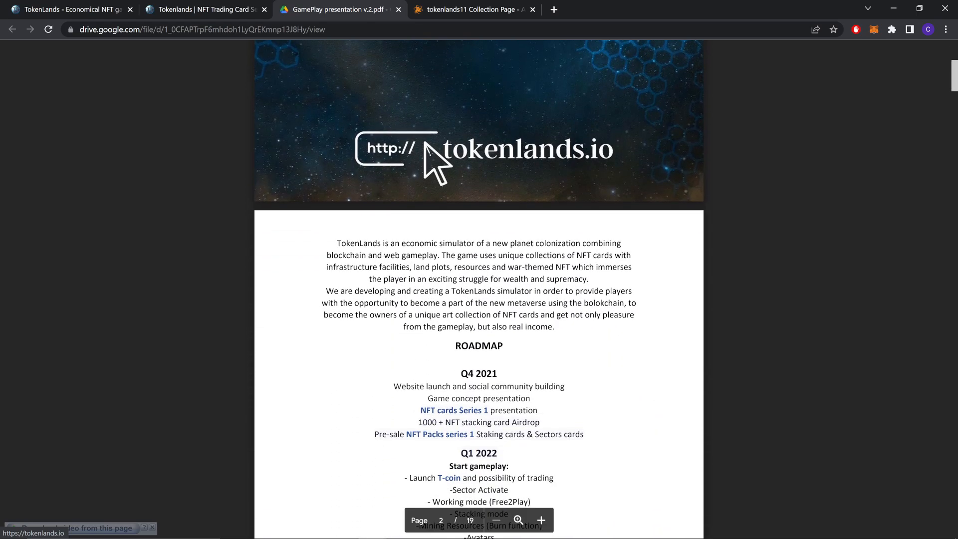
- Scroll the PDF from the roadmap down to the TokenLands Gameplay account-panel section
scroll(down, 3)
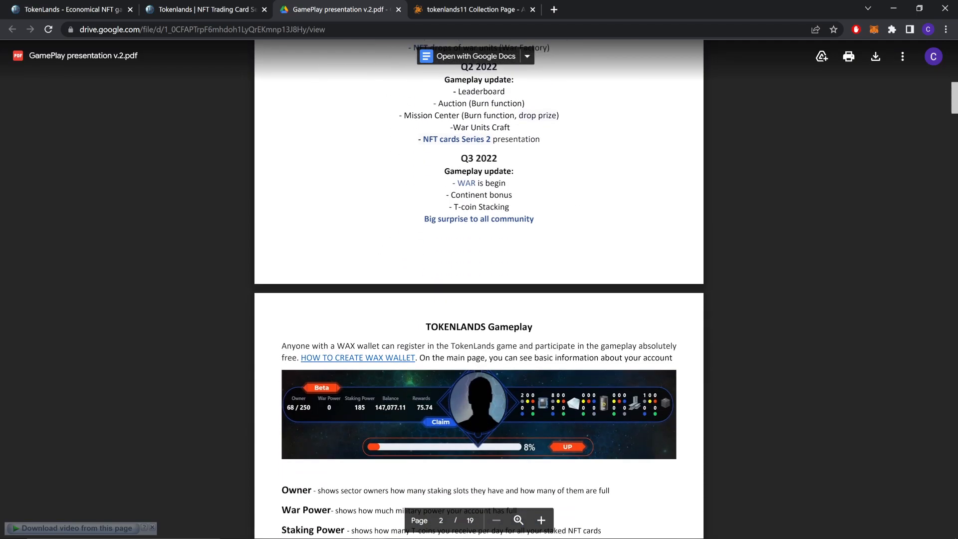
scroll(down, 3)
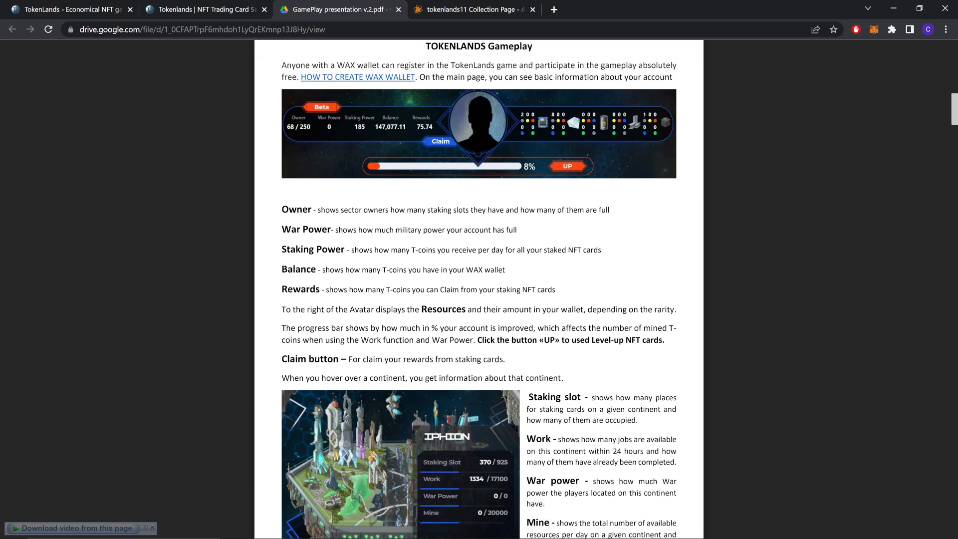
mouse_move(479, 245)
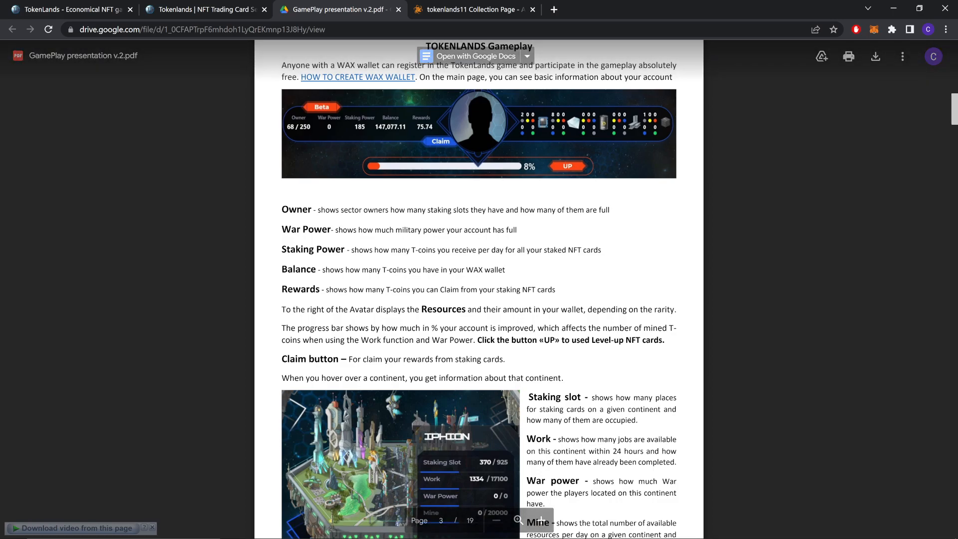
- Scroll past the continent hover explanation to the First Steps Work and Stake table
scroll(down, 3)
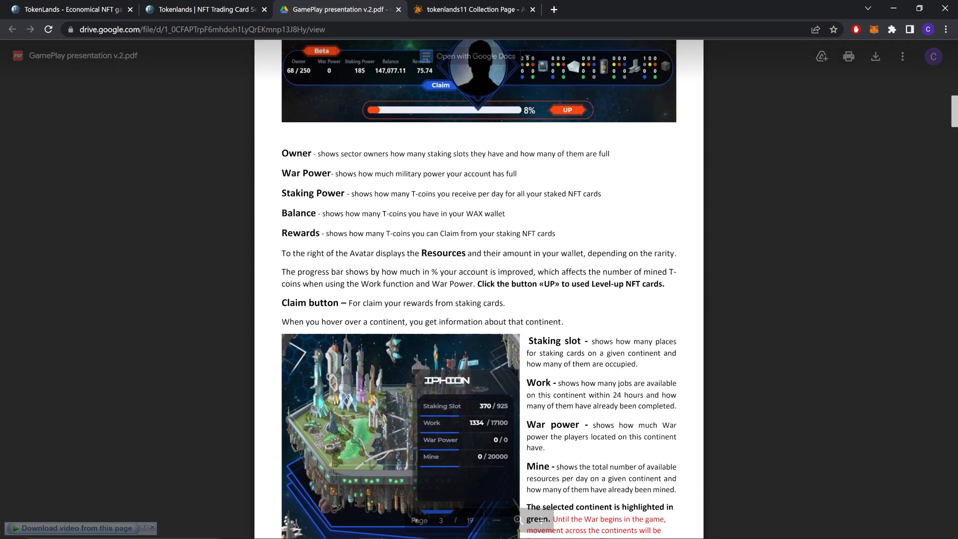
scroll(down, 3)
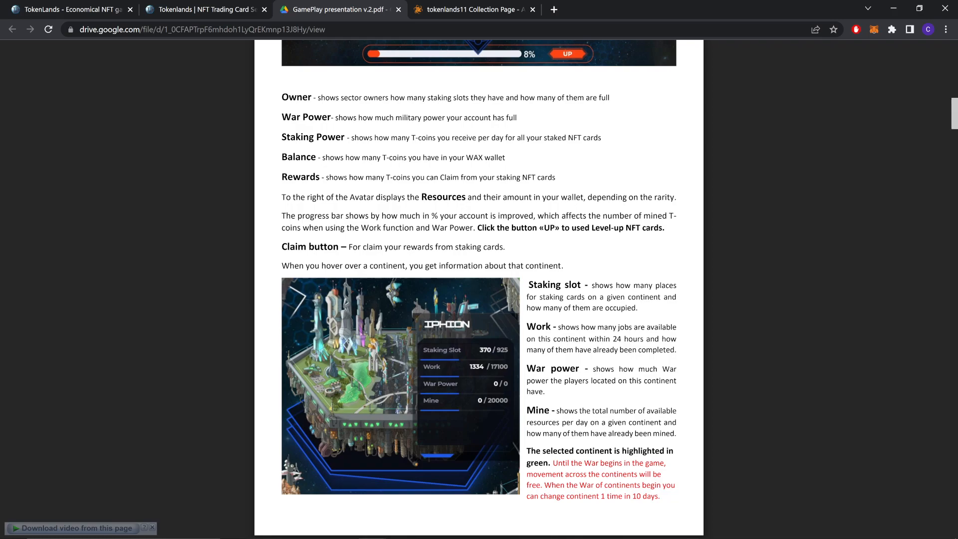
scroll(down, 3)
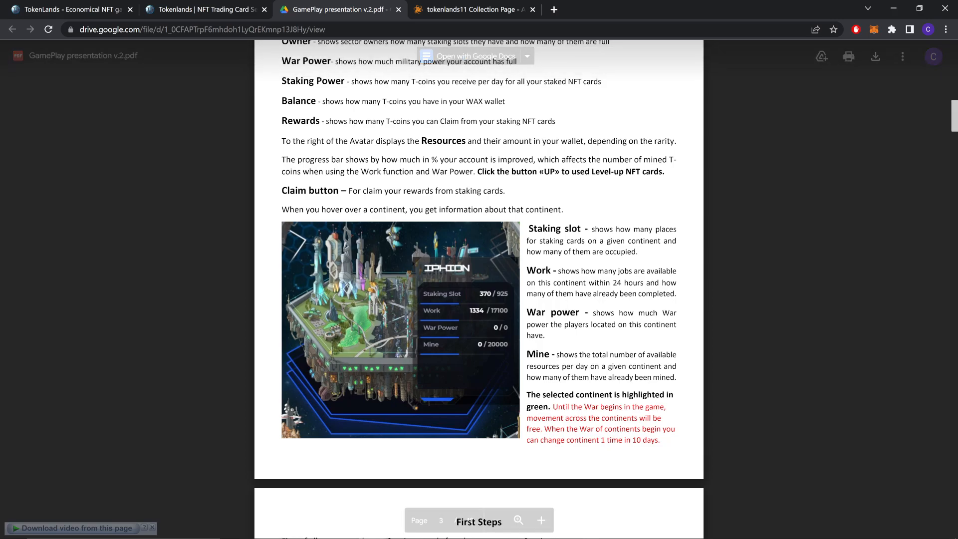
scroll(down, 3)
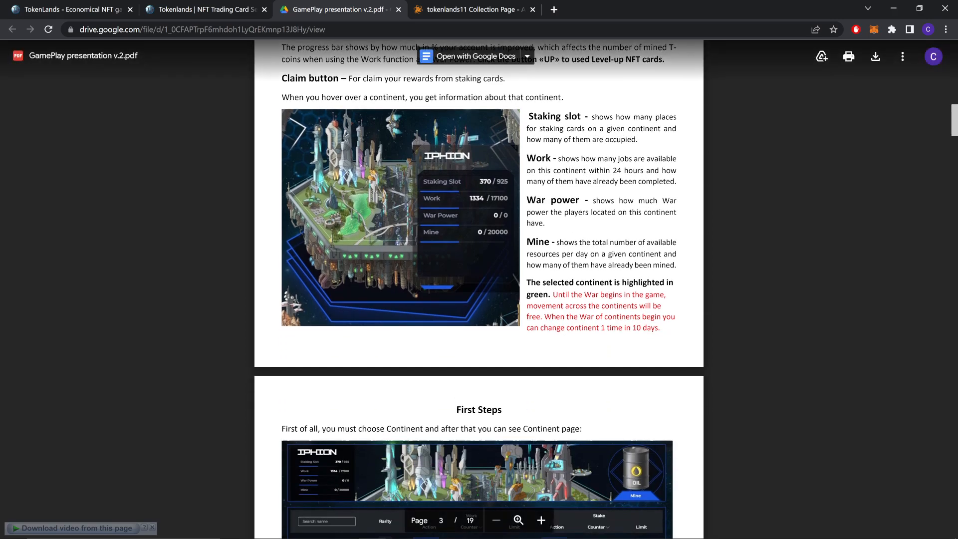
scroll(down, 3)
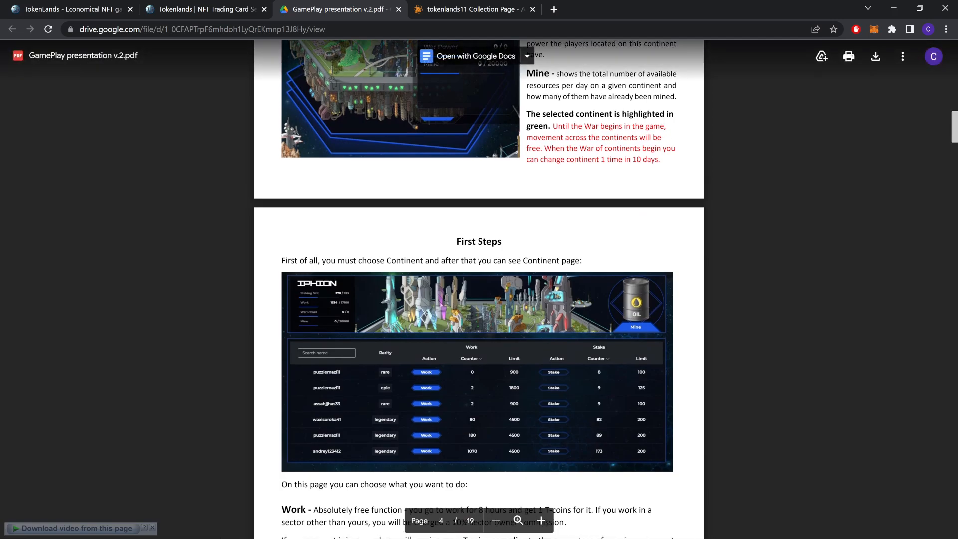
- Scroll through the Work, Mine and Stake explanations to the Avatar menu section
scroll(down, 3)
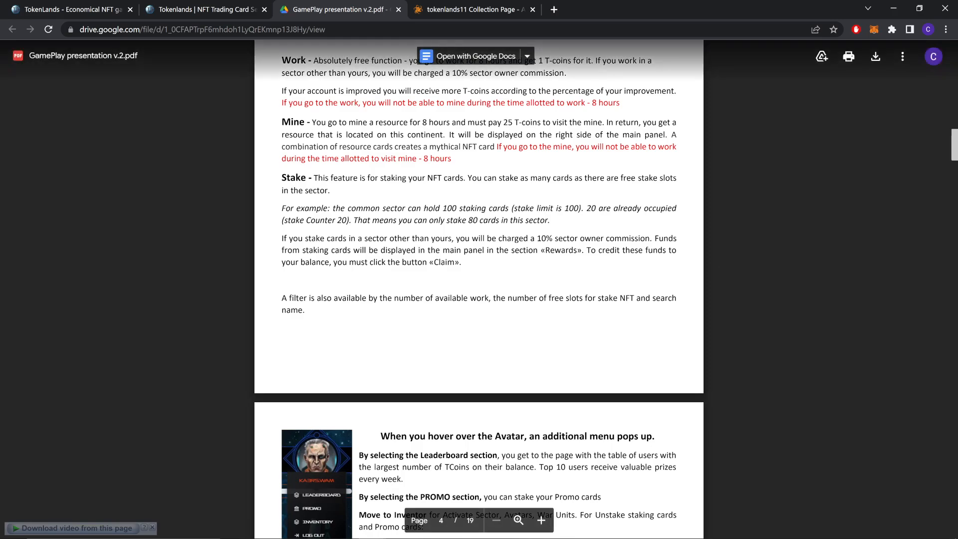
scroll(down, 3)
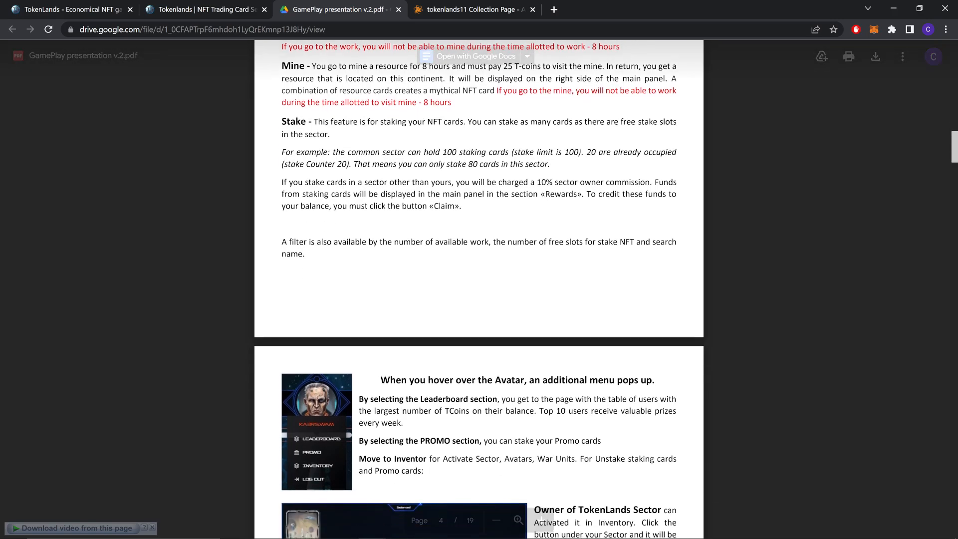
scroll(down, 3)
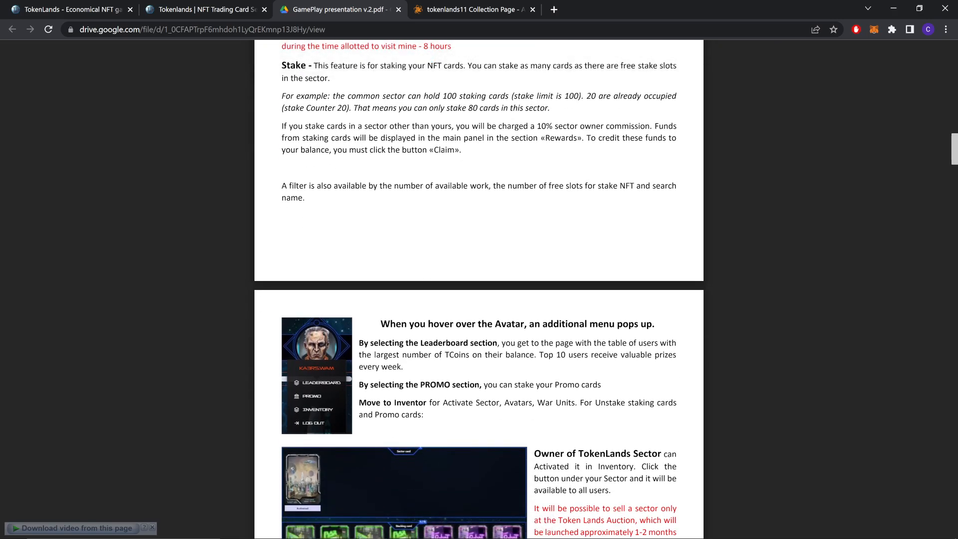
- Scroll past the Staking Card, Avatar and Promo Card sections to the Bank Function page
scroll(down, 3)
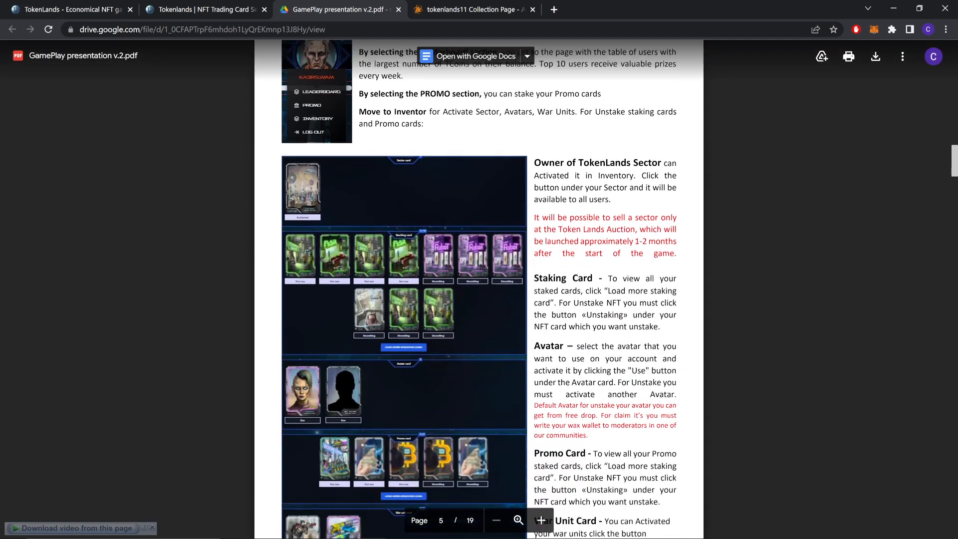
scroll(down, 3)
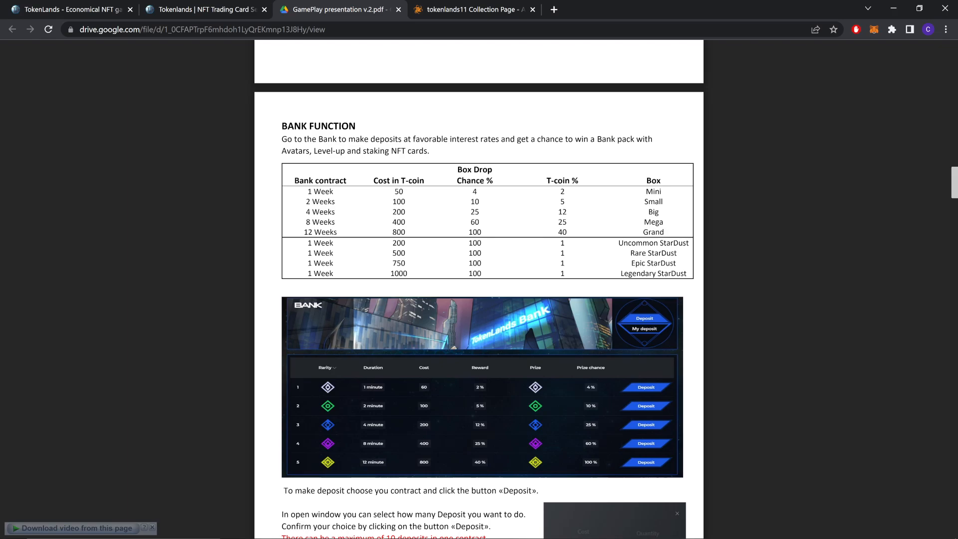
- View the big, mega and grand pack odds, select 'Legendary', then continue to War Units Craft
scroll(down, 3)
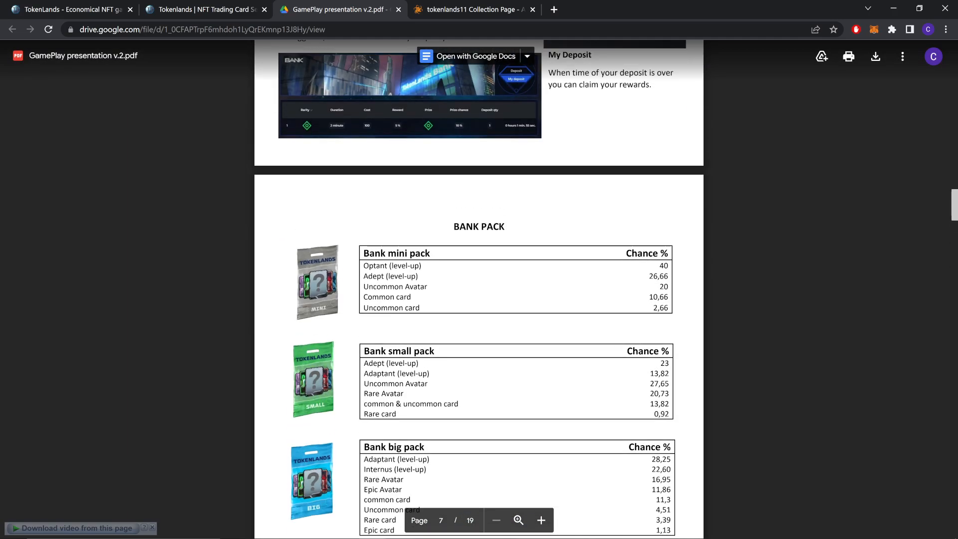
scroll(down, 3)
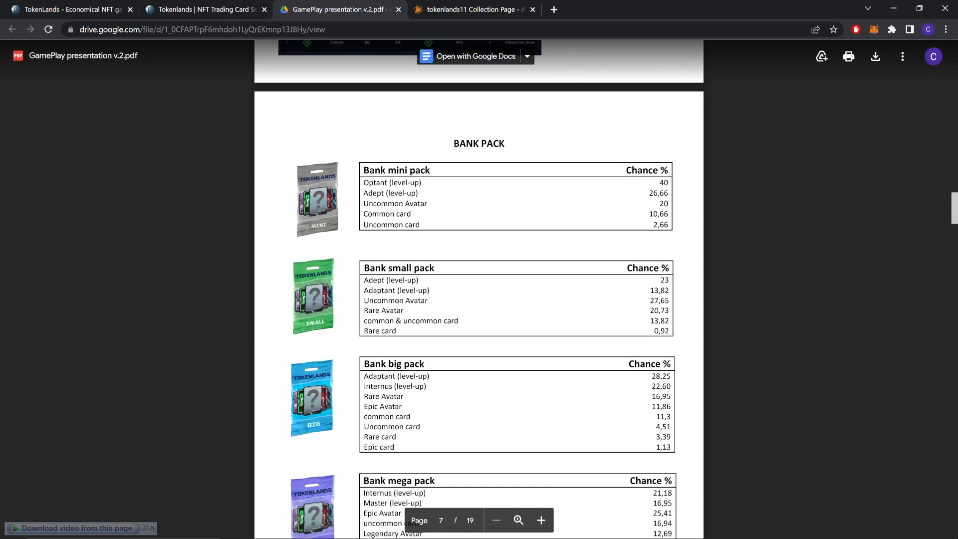
scroll(down, 3)
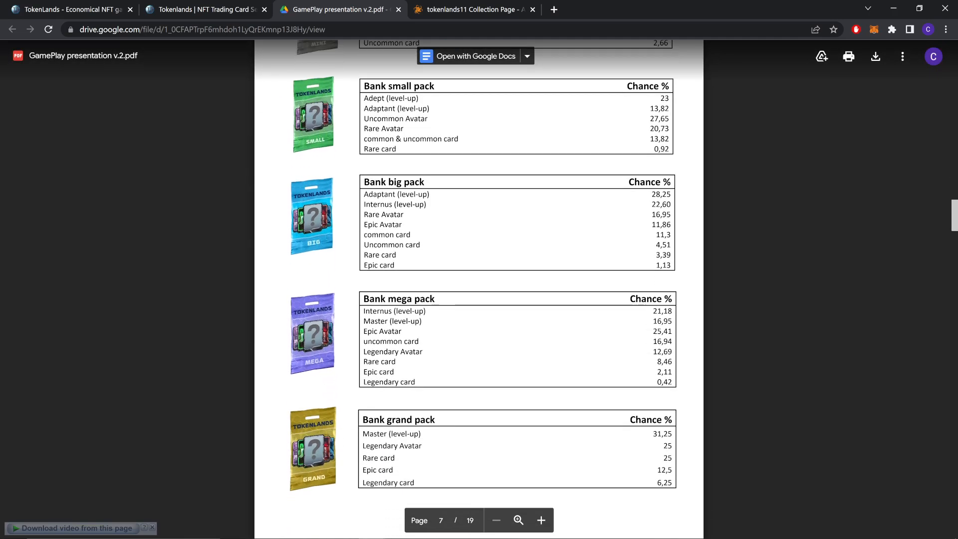
scroll(down, 3)
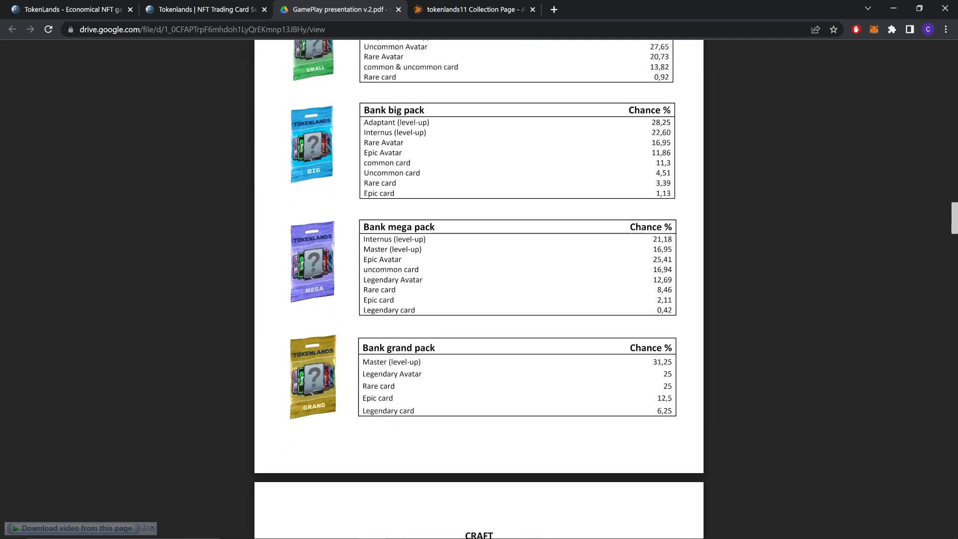
scroll(down, 3)
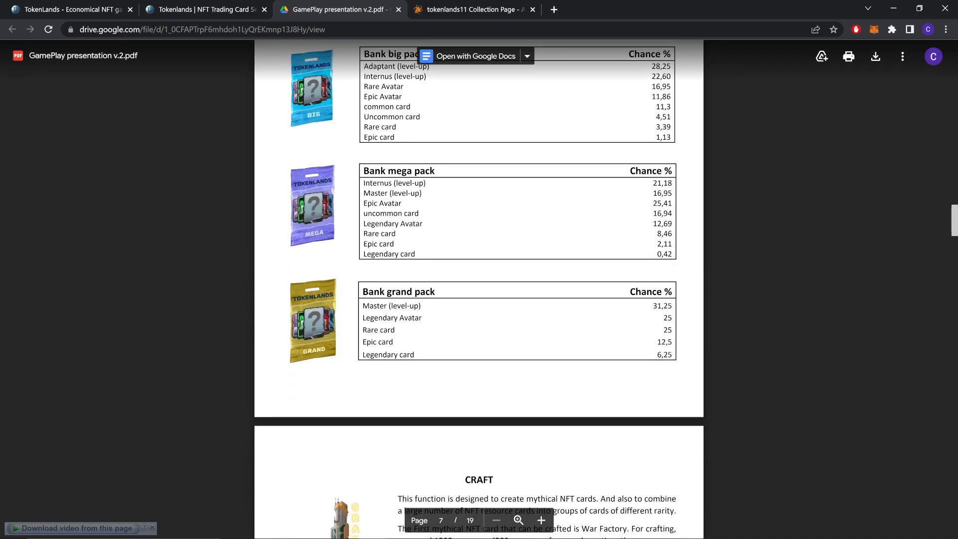
double_click(379, 318)
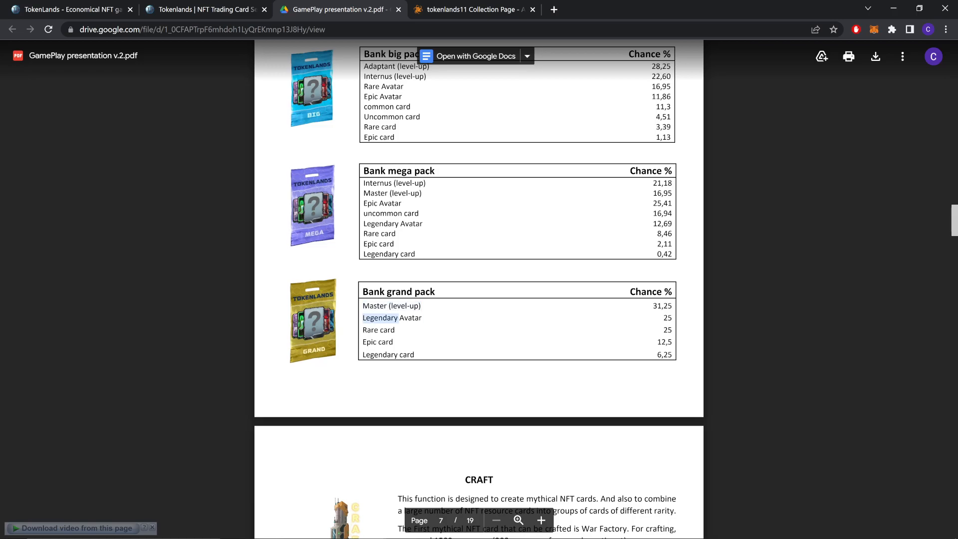
scroll(down, 3)
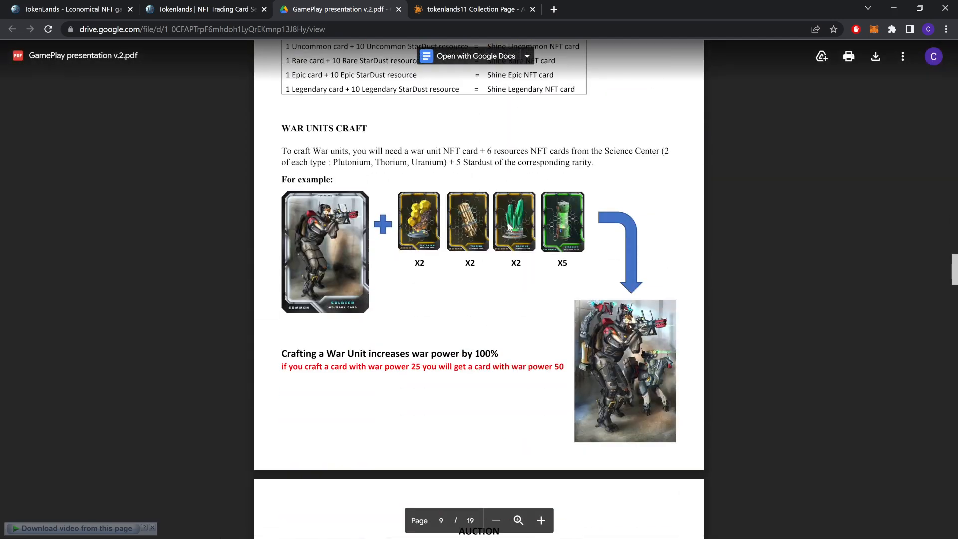
- Scroll through pages 9–11 to the War of Continents section
scroll(down, 3)
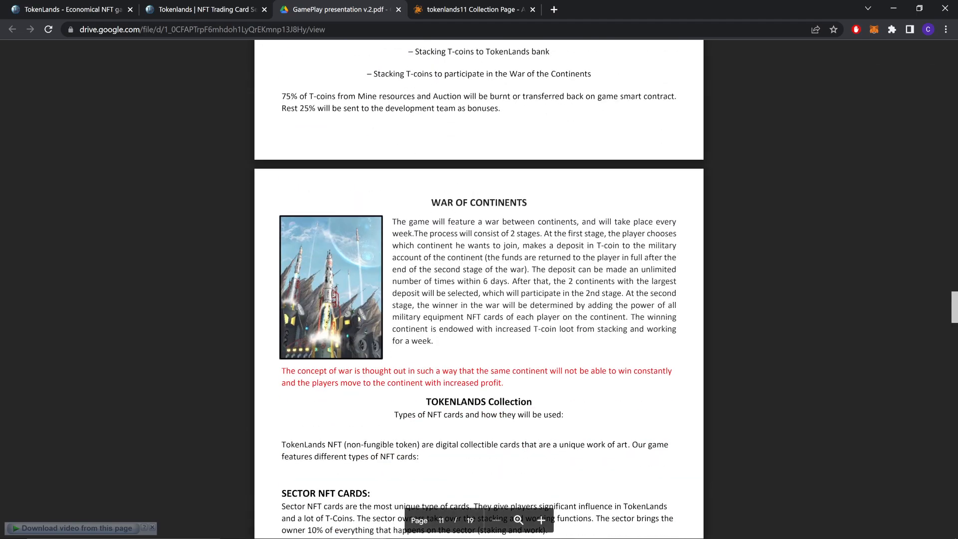
scroll(down, 3)
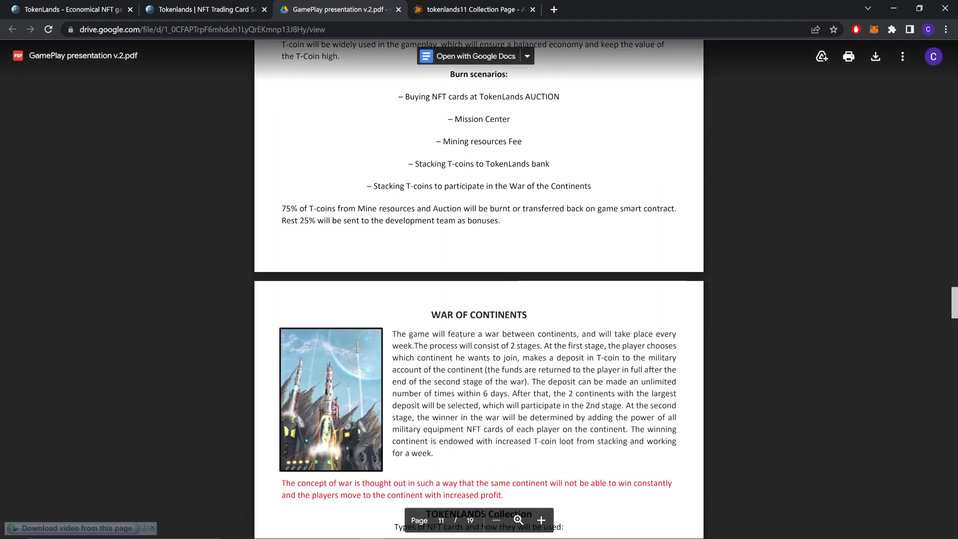
scroll(down, 3)
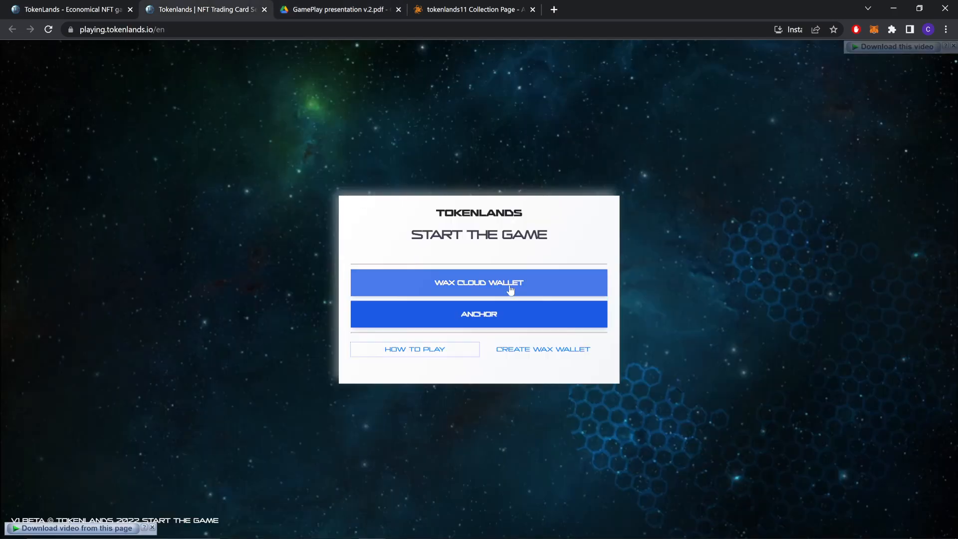
click(478, 283)
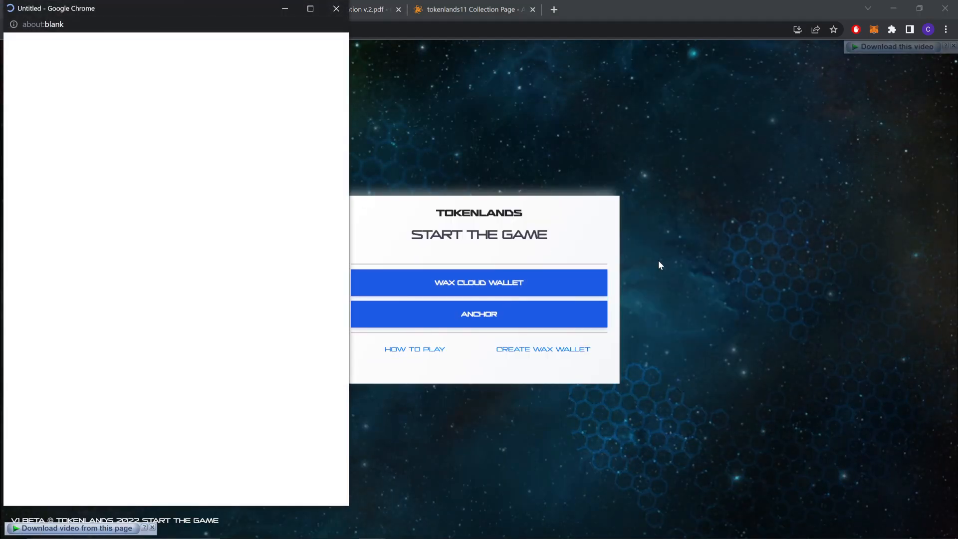
click(479, 282)
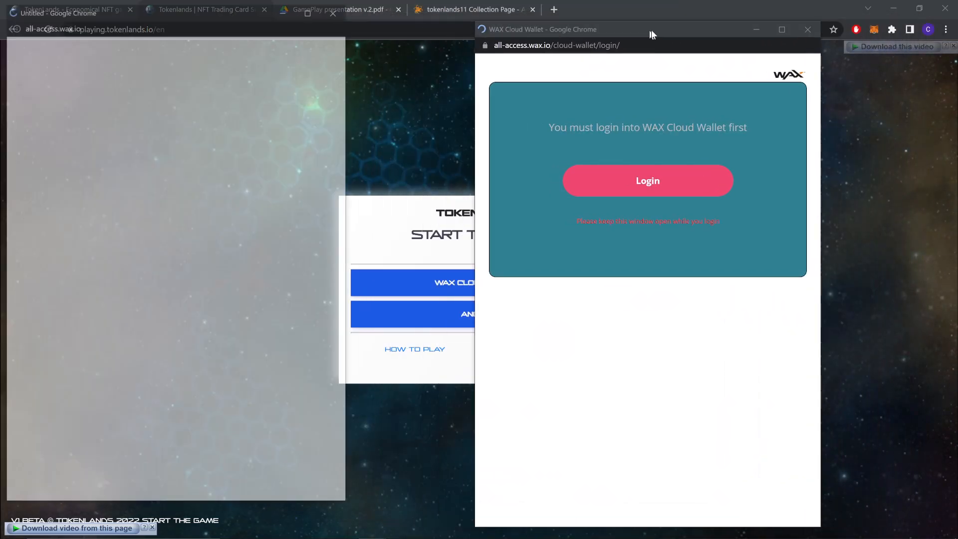
click(648, 180)
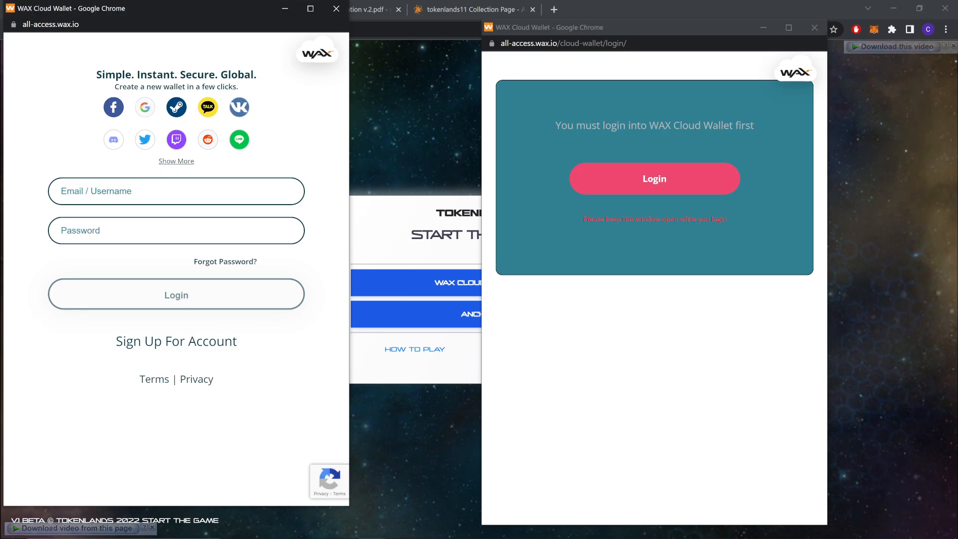
click(145, 106)
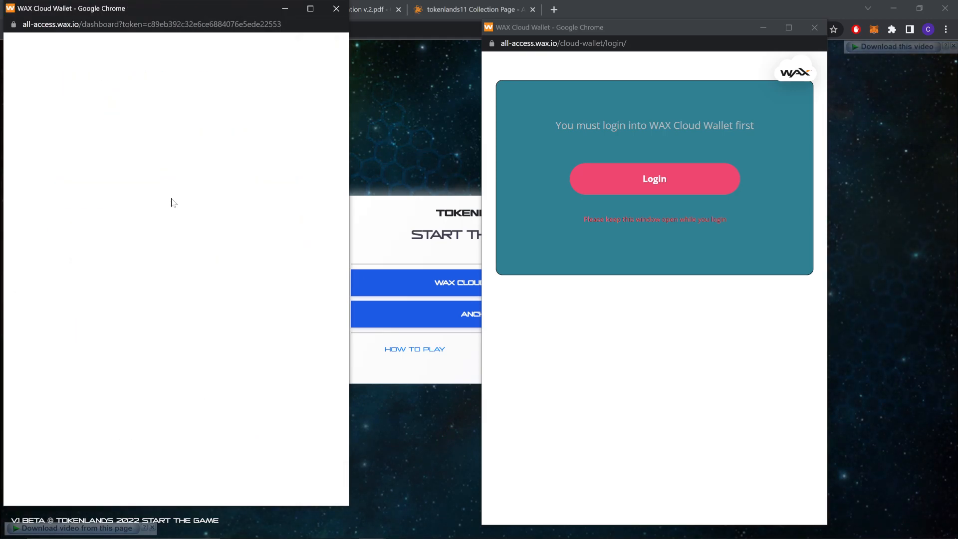
click(654, 178)
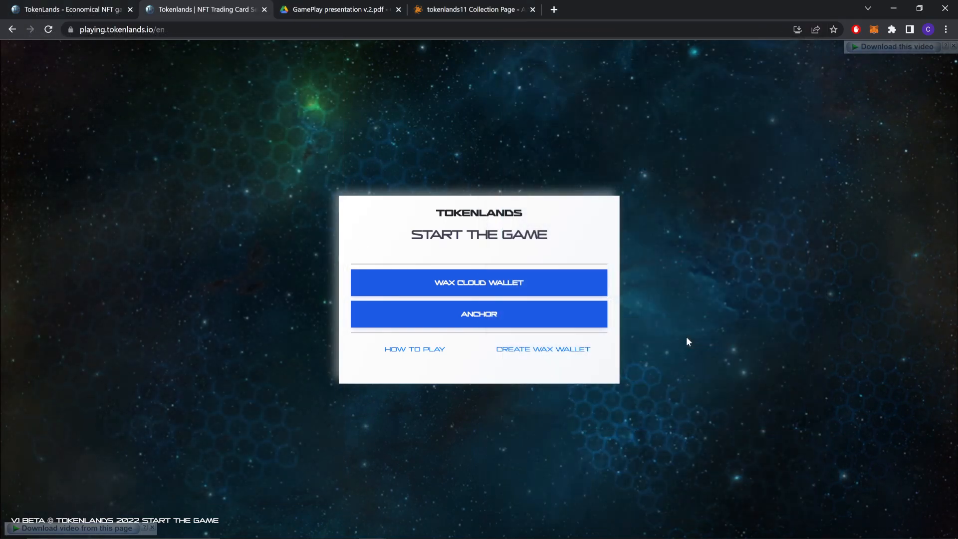
- Enter the game via WAX Cloud Wallet and open the CRAFT building's NeftyBlocks blends
click(478, 282)
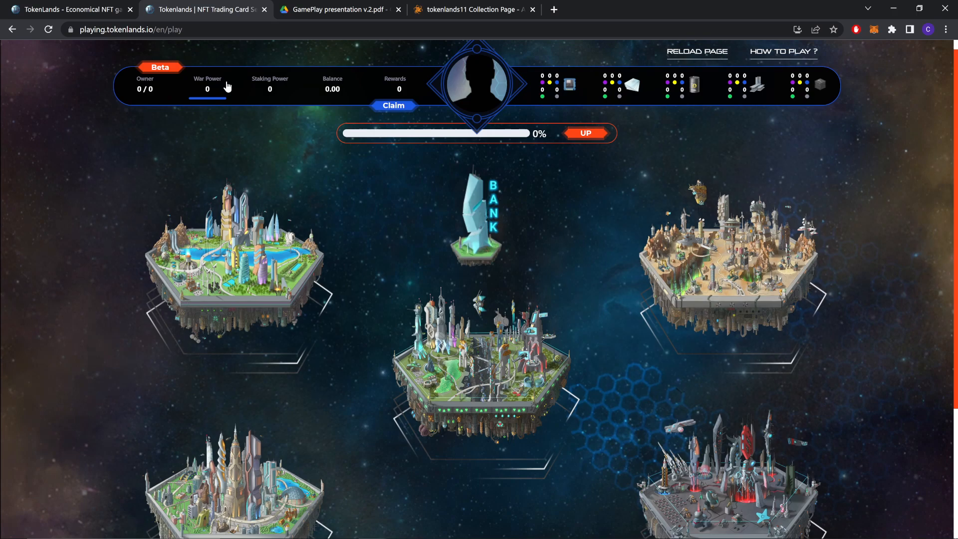
click(476, 83)
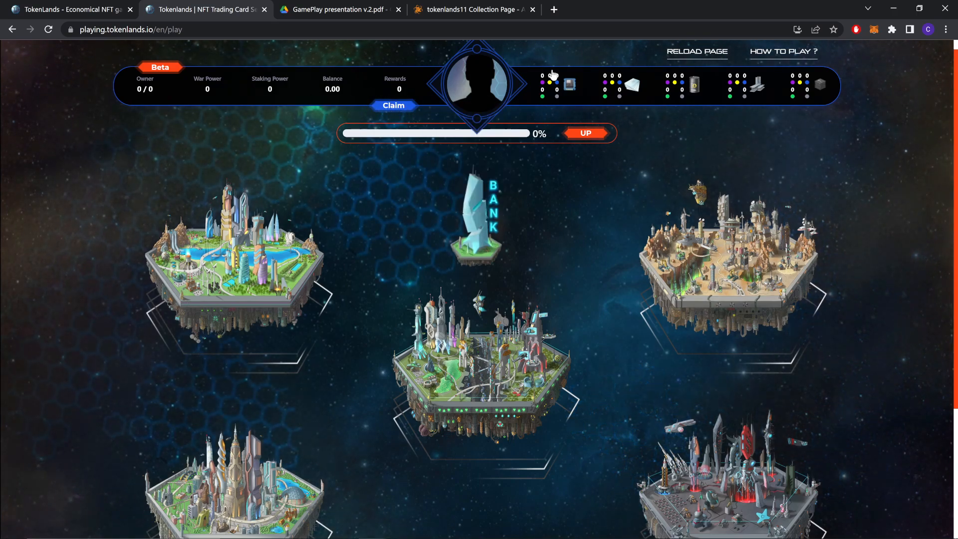
scroll(down, 3)
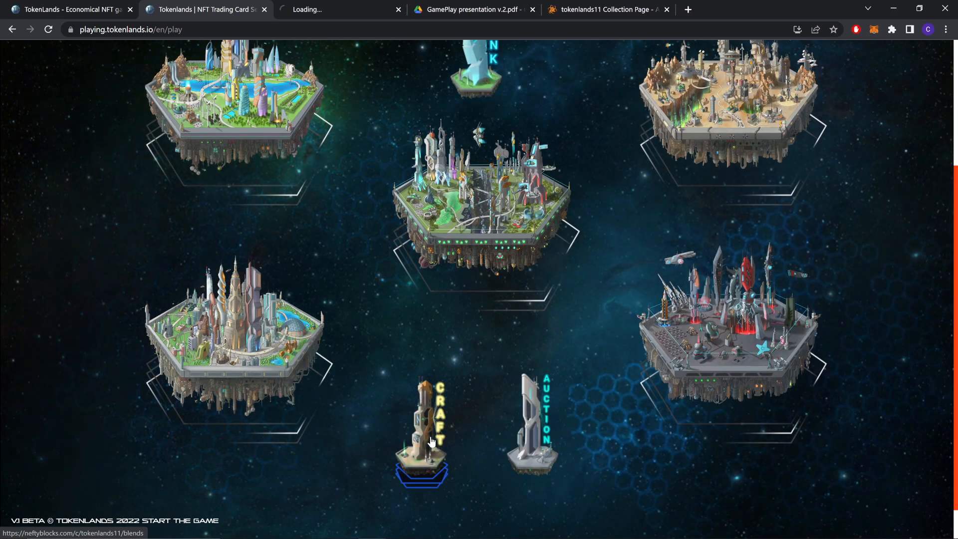
click(421, 428)
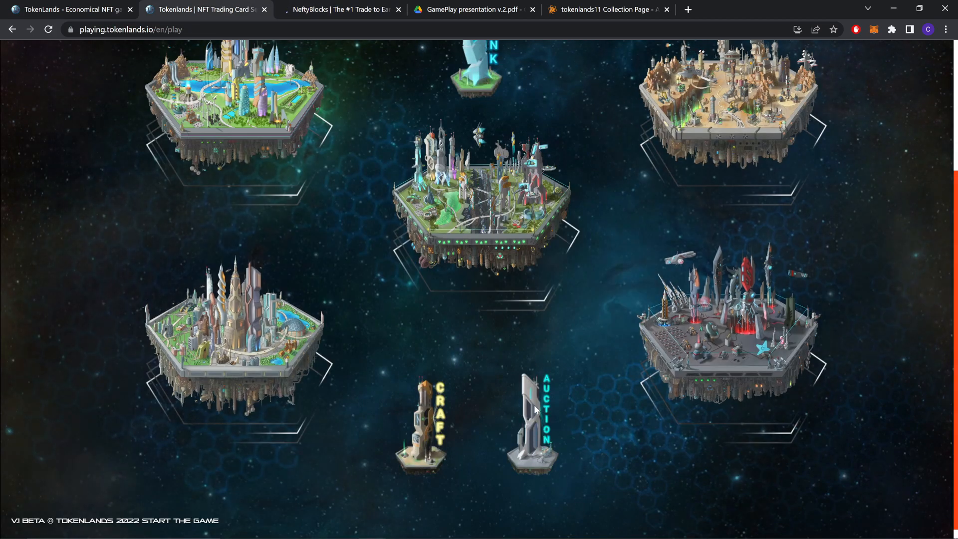
mouse_move(428, 428)
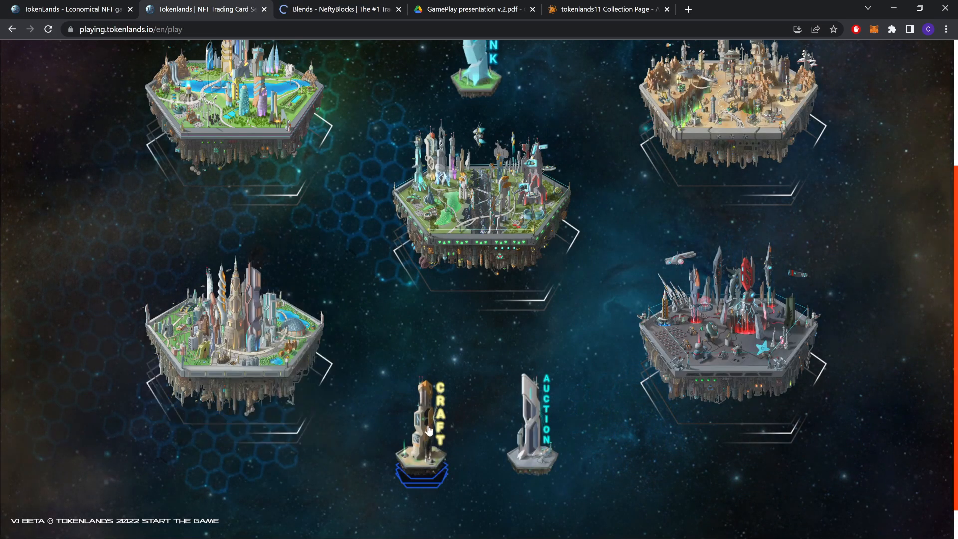
- Browse the TokenLands Chip and Glass blends, then return to the gameplay PDF
click(336, 9)
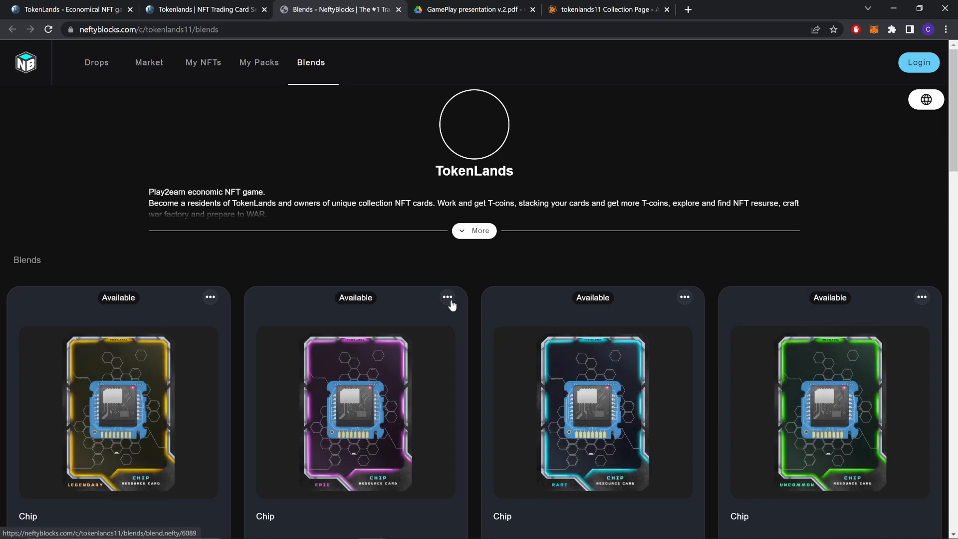
scroll(down, 3)
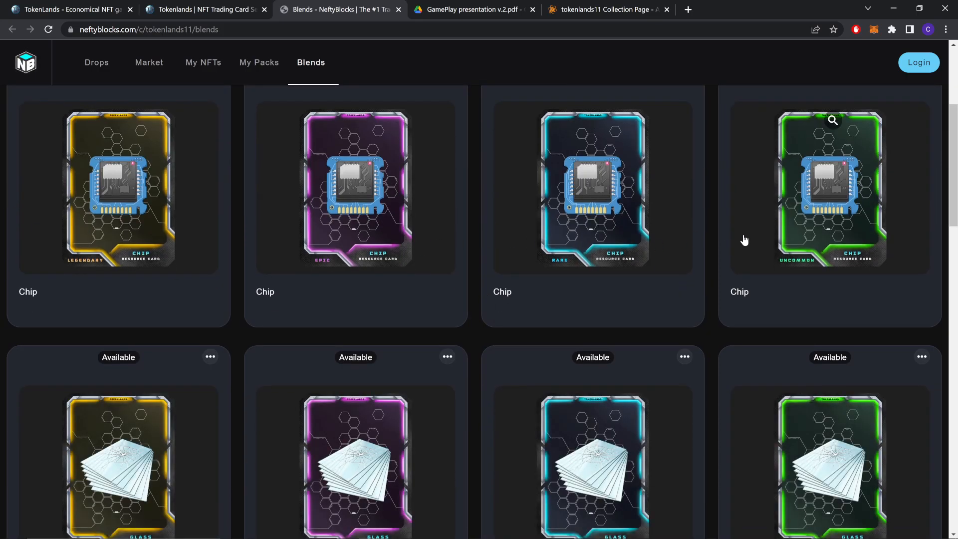
scroll(down, 3)
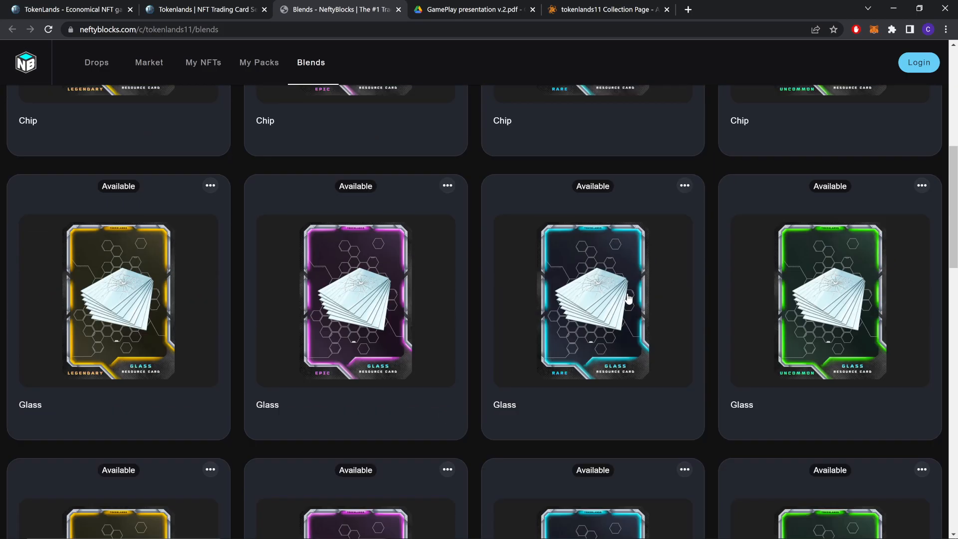
click(470, 9)
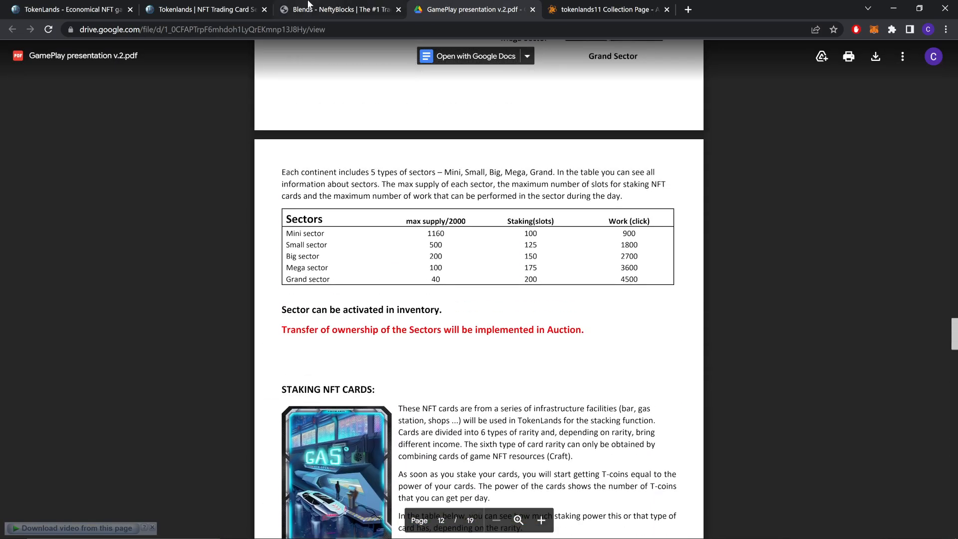
- Return to the game, cancel the continent warning, and open the Bank's deposit tiers
click(337, 9)
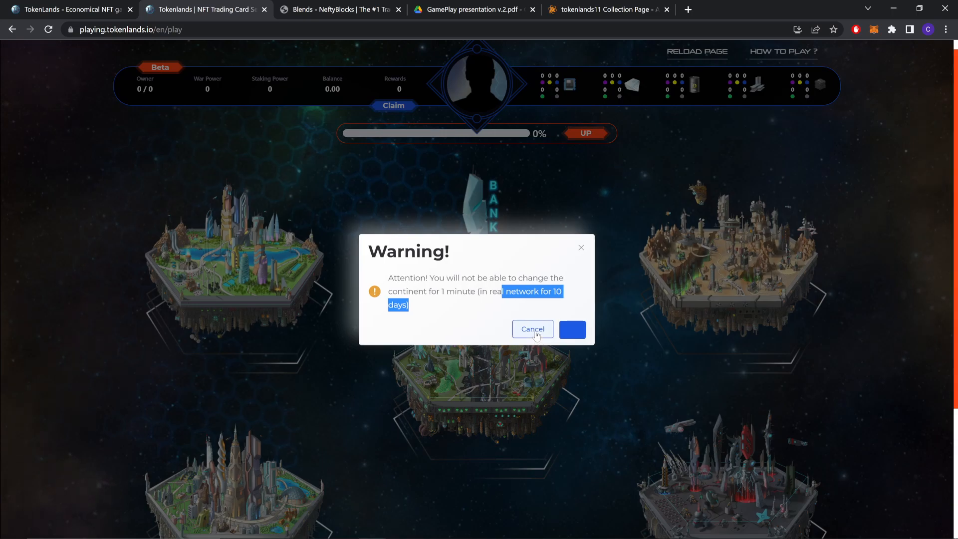
click(531, 328)
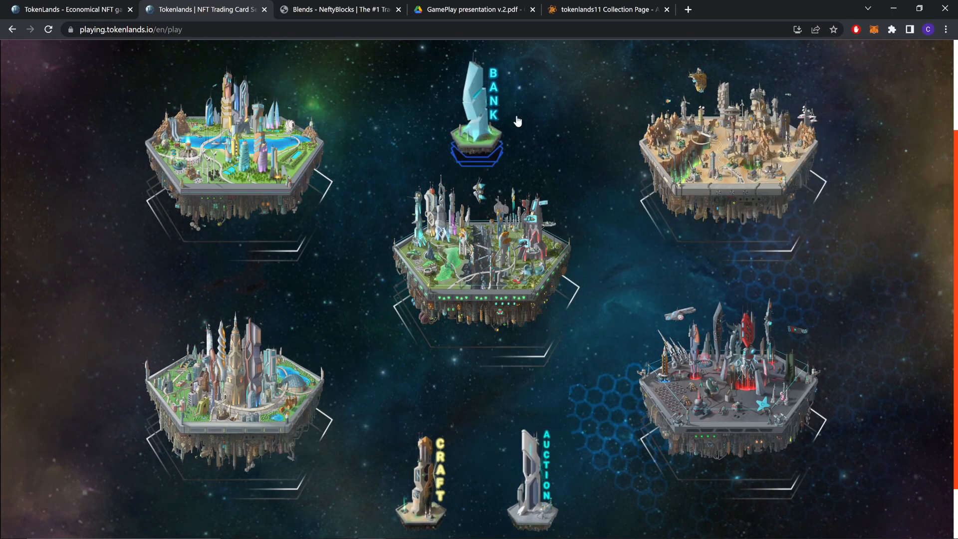
click(476, 110)
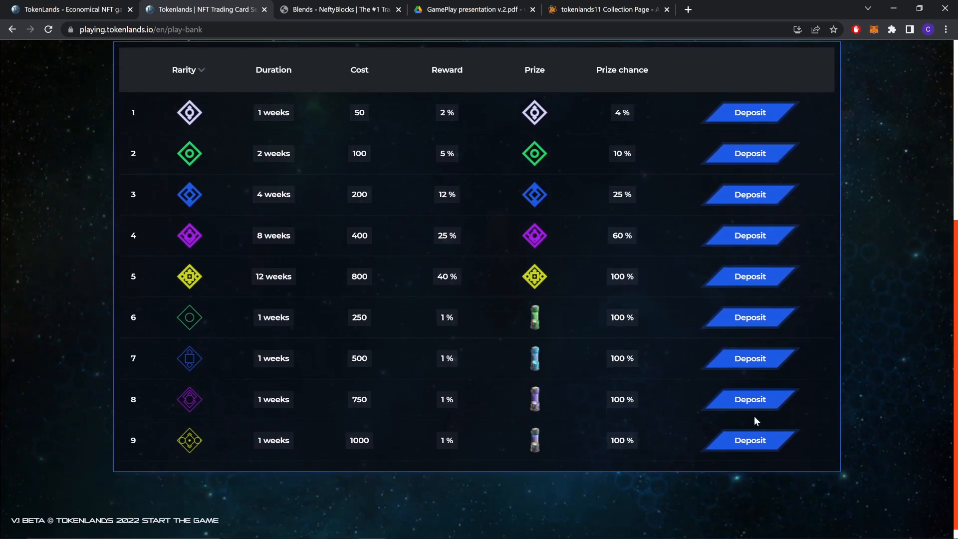
mouse_move(272, 453)
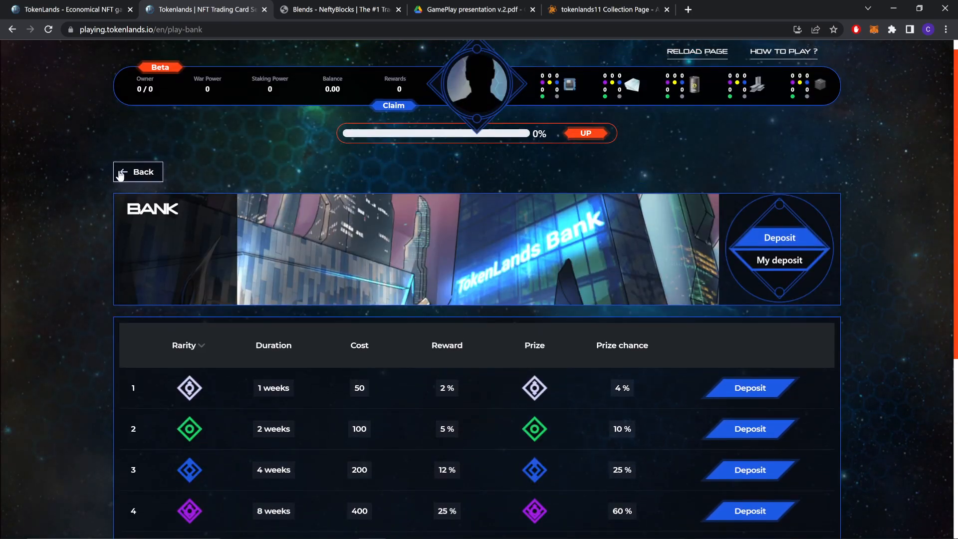
- Open the tokenlands11 collection's market listings on AtomicHub
click(604, 9)
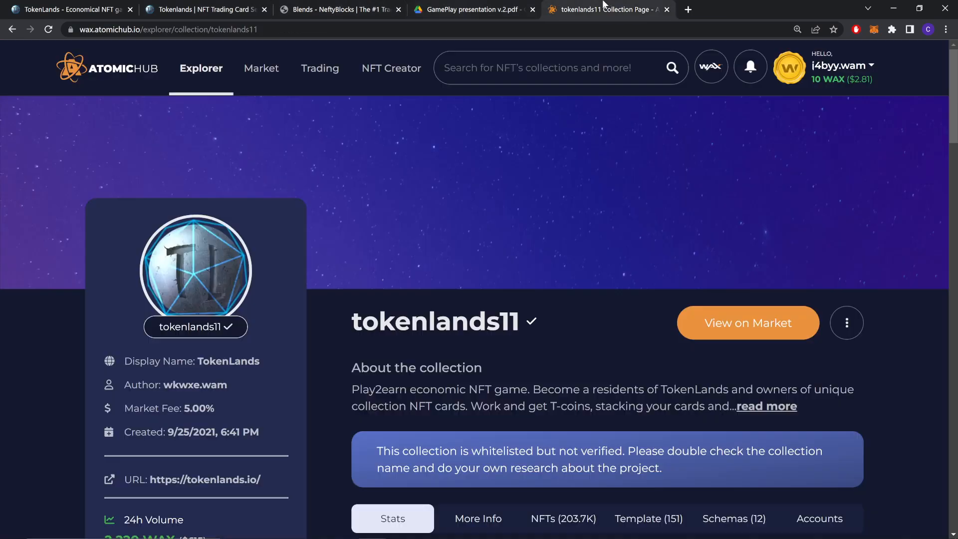
scroll(down, 3)
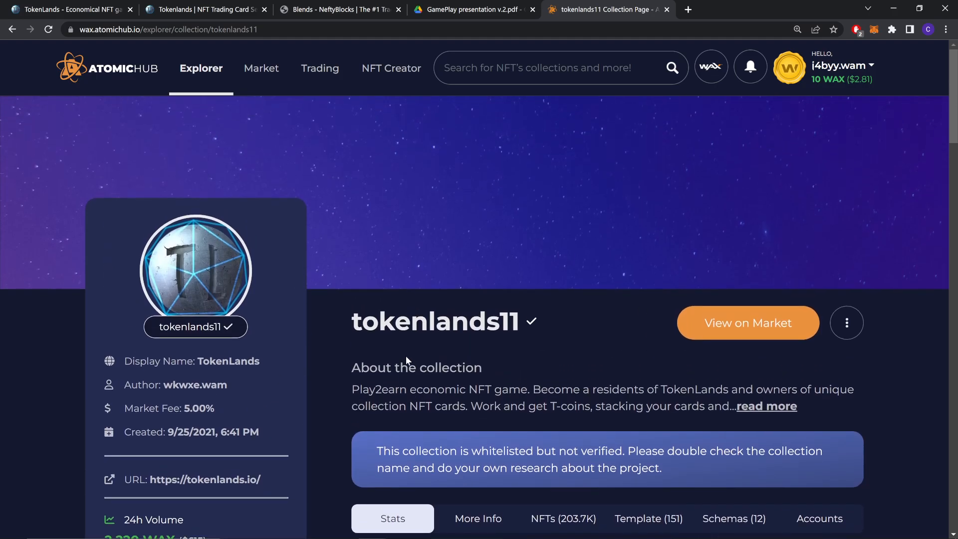
click(746, 323)
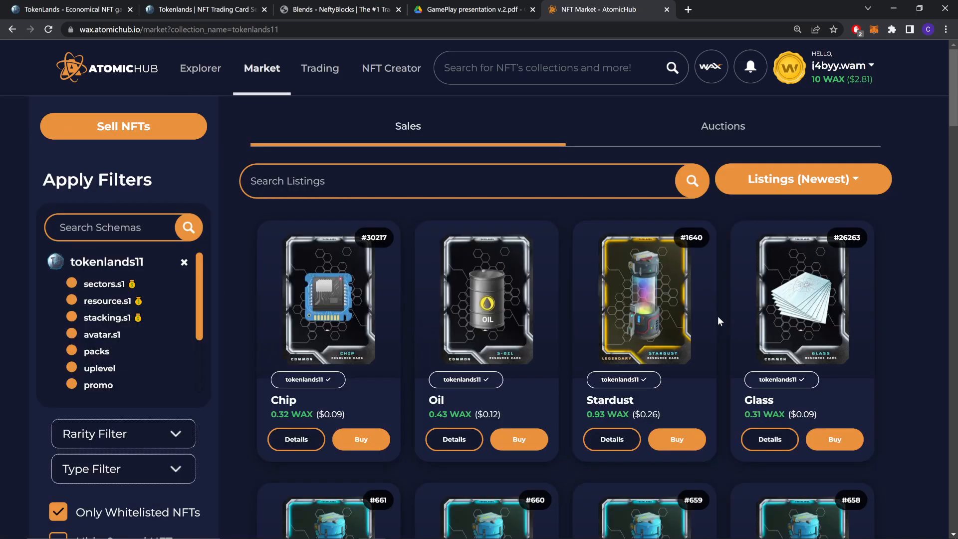
scroll(down, 3)
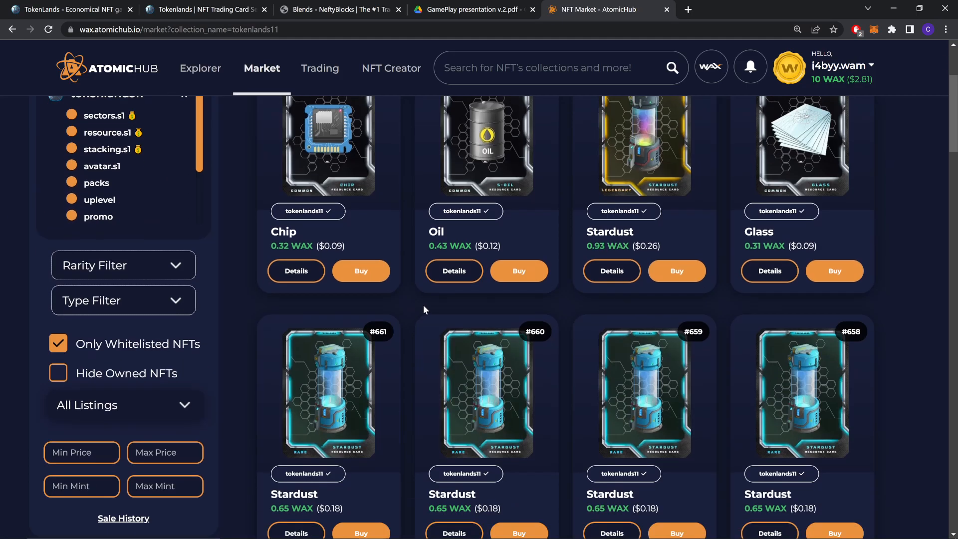
scroll(up, 3)
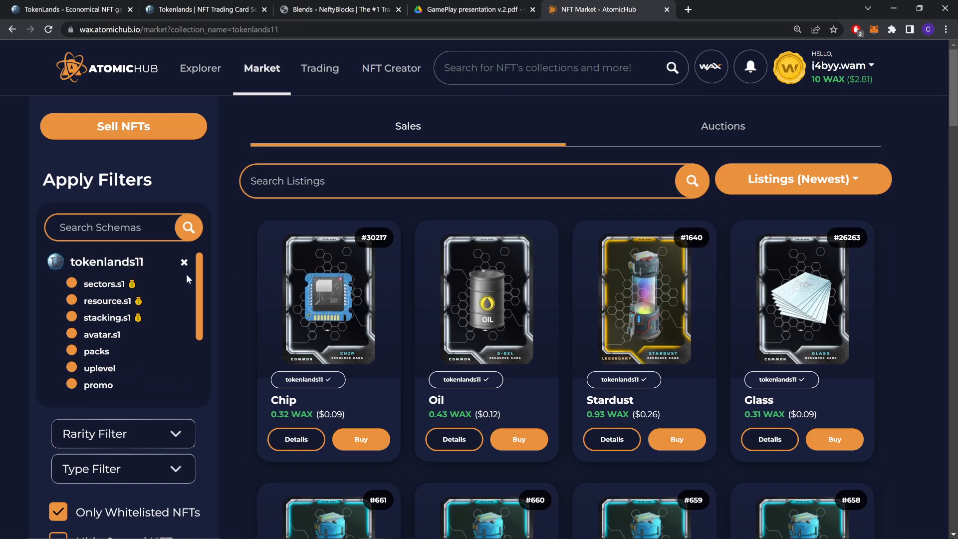
mouse_move(166, 323)
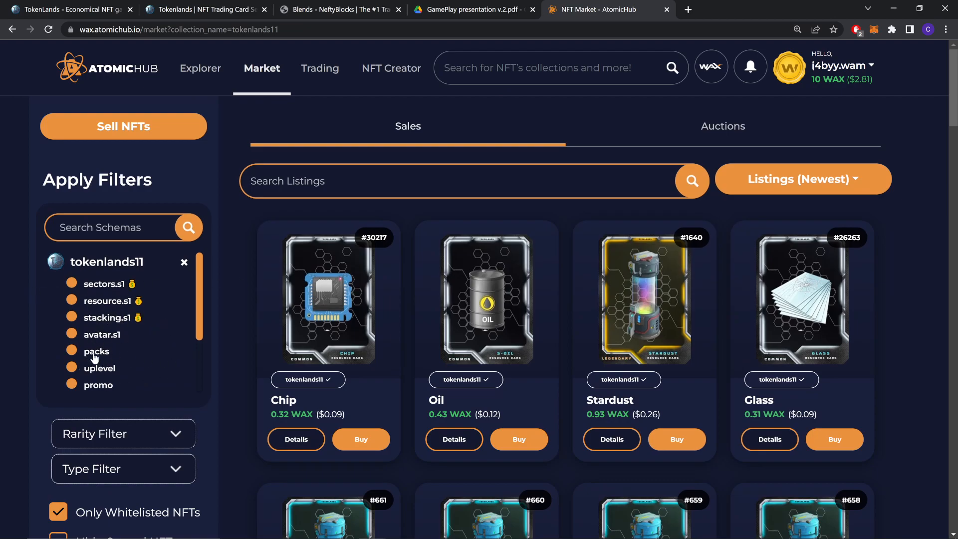
- Filter the listings to the 'packs' schema and bring up the pre-start game packs sale
click(96, 350)
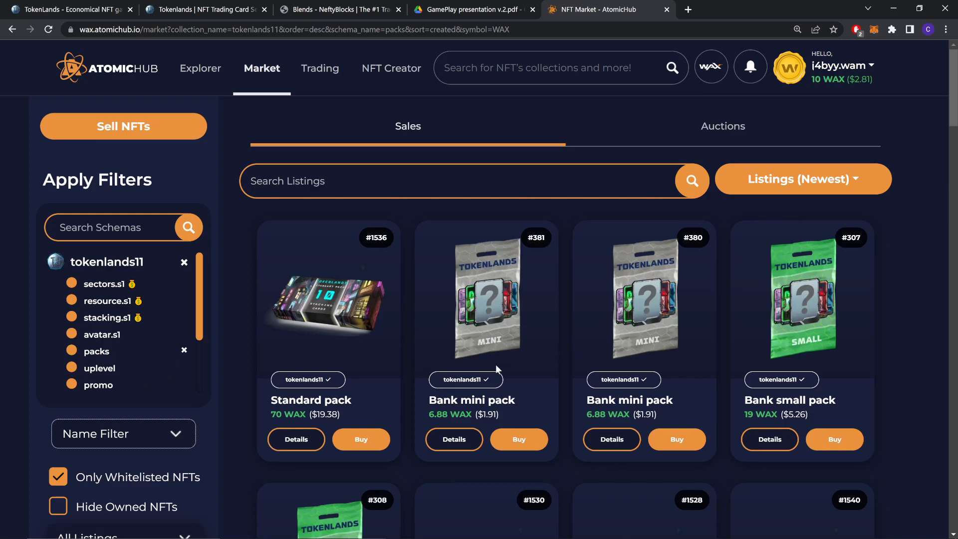
scroll(down, 3)
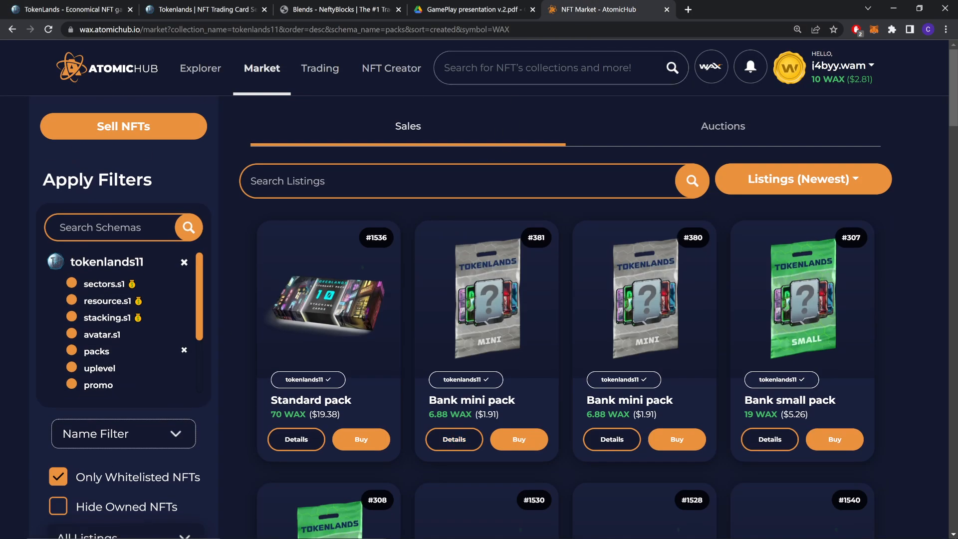
text(ga)
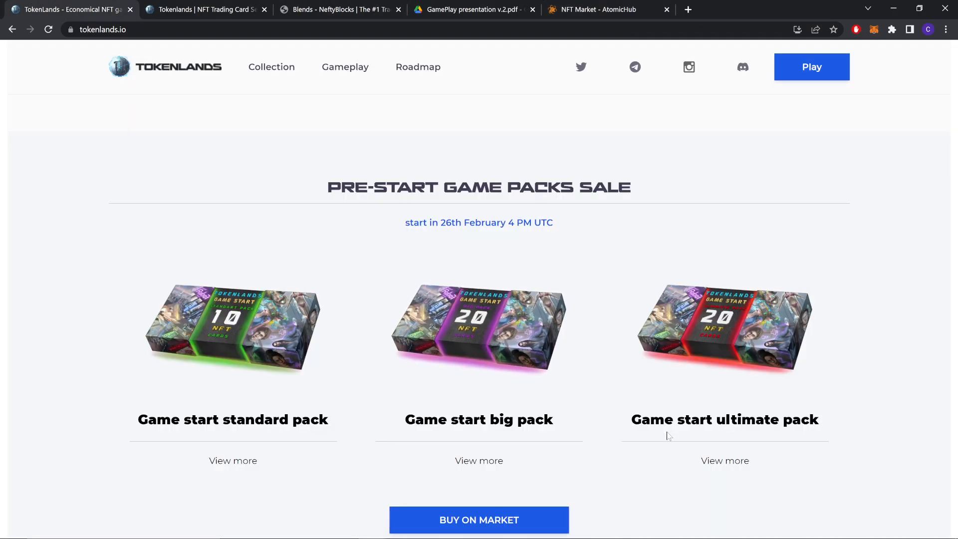
- Search the tokenlands11 pack listings for 'Game Start Ultimate Pack'
click(602, 9)
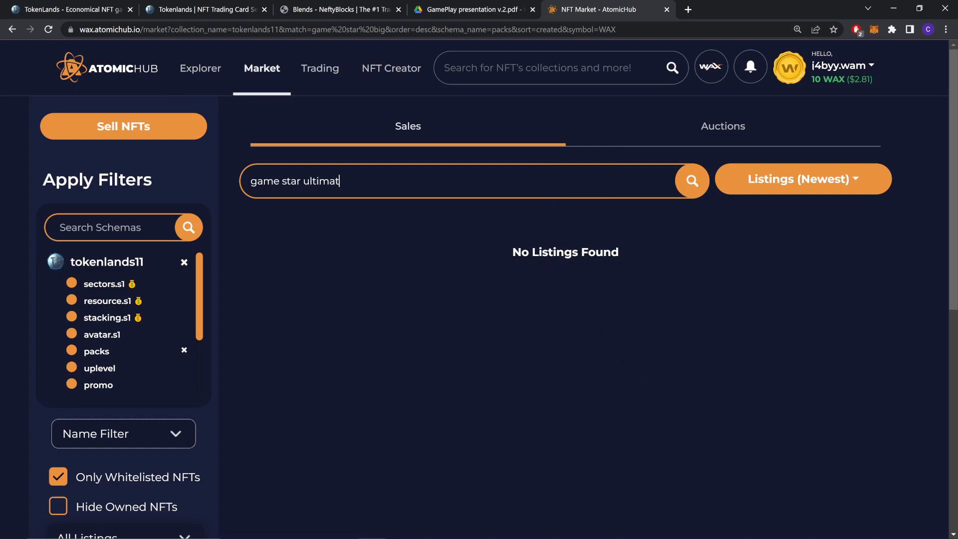
text(e\)
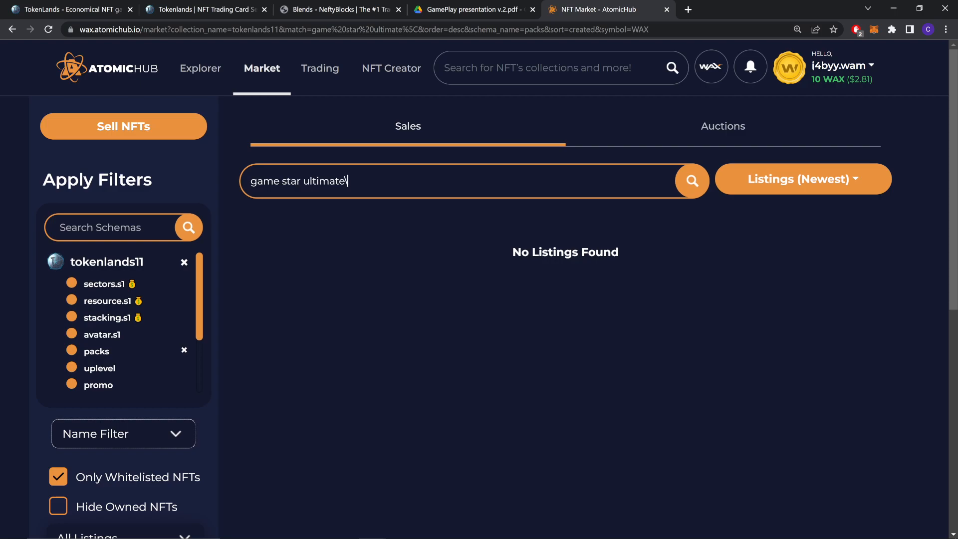
double_click(321, 181)
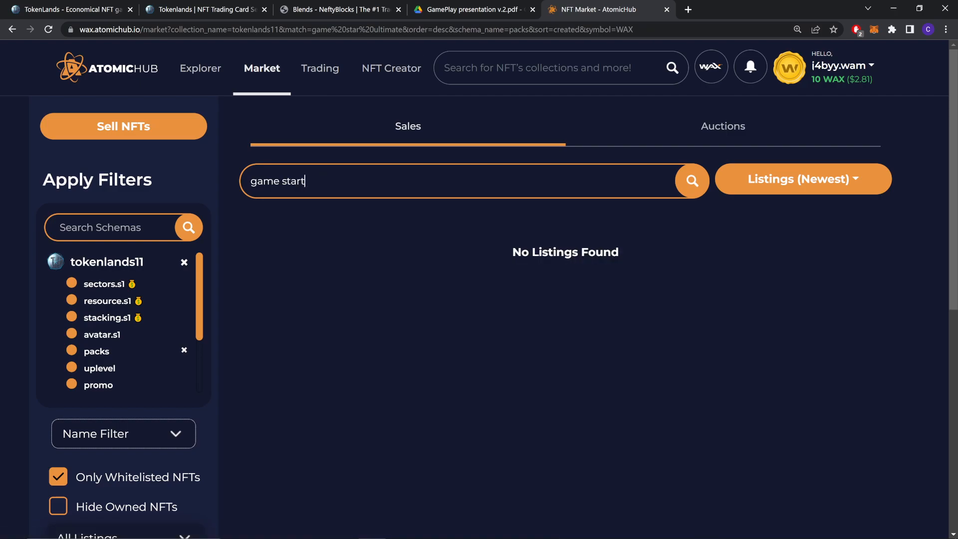
click(691, 180)
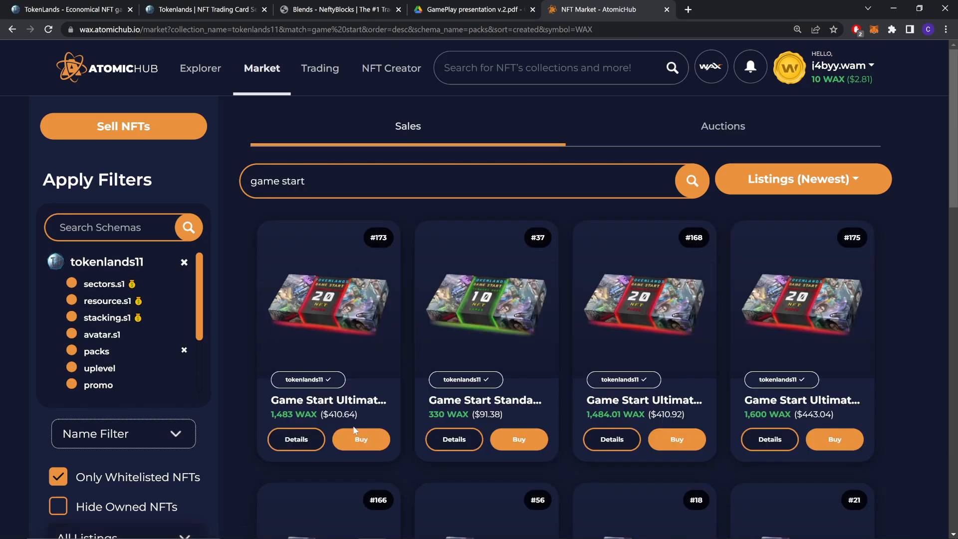
click(296, 439)
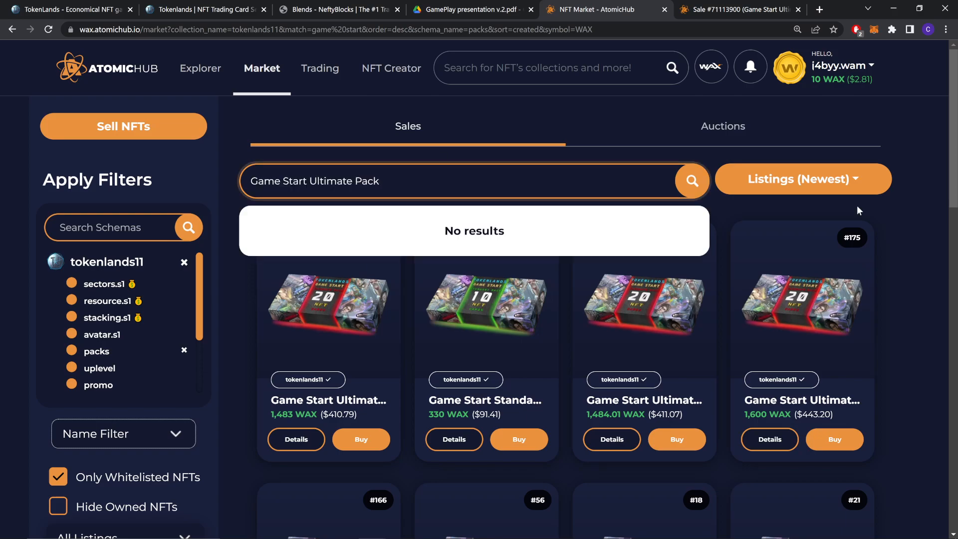
- Sort the Game Start Ultimate Pack sales by lowest price, starting at 1,483 WAX
click(802, 178)
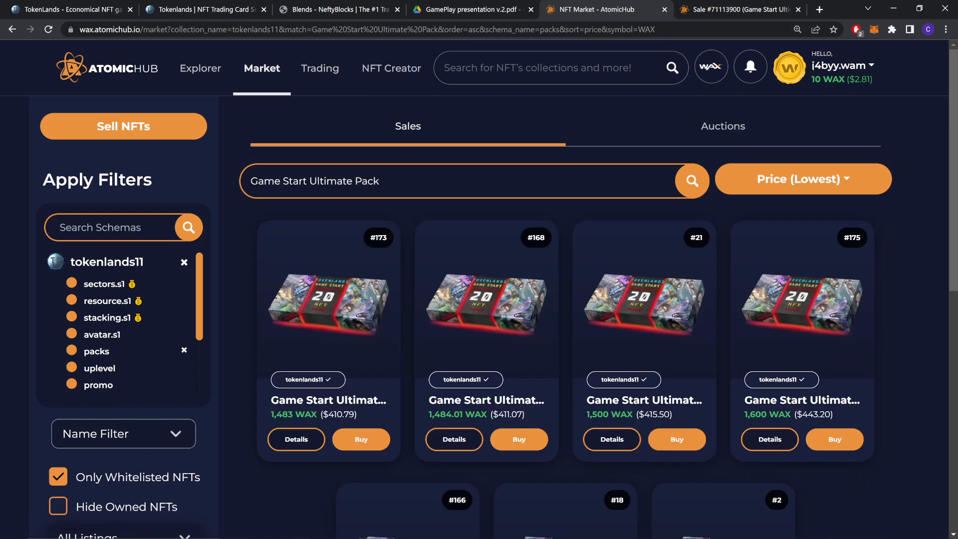
scroll(down, 3)
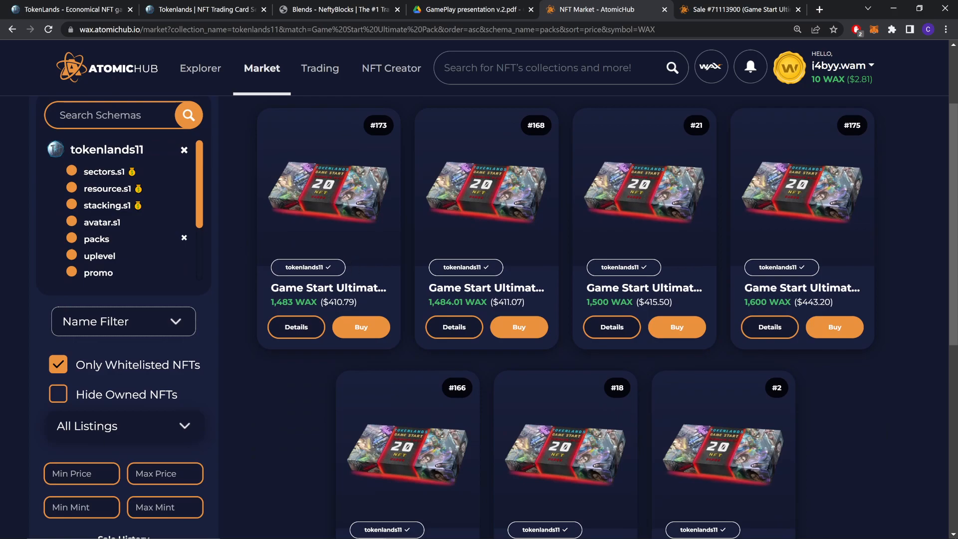
scroll(down, 3)
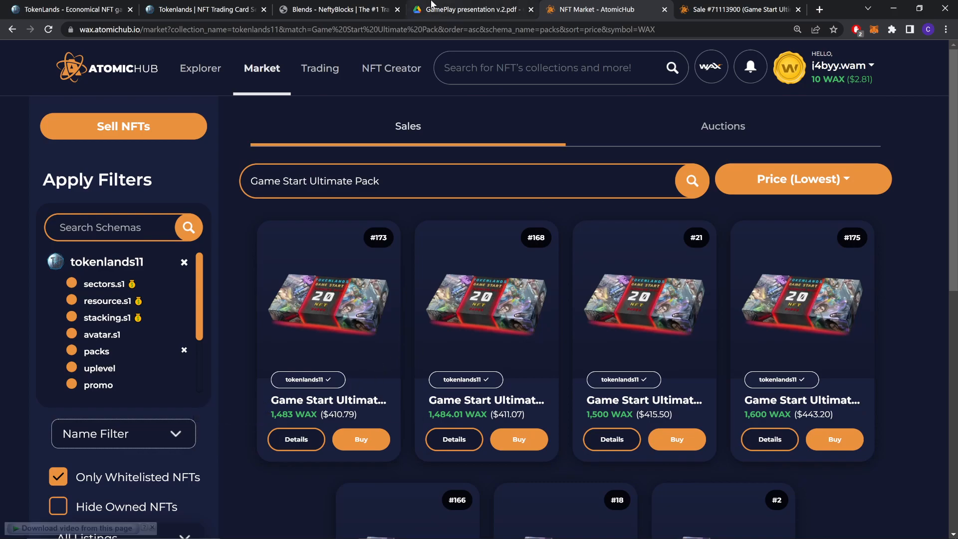
click(71, 9)
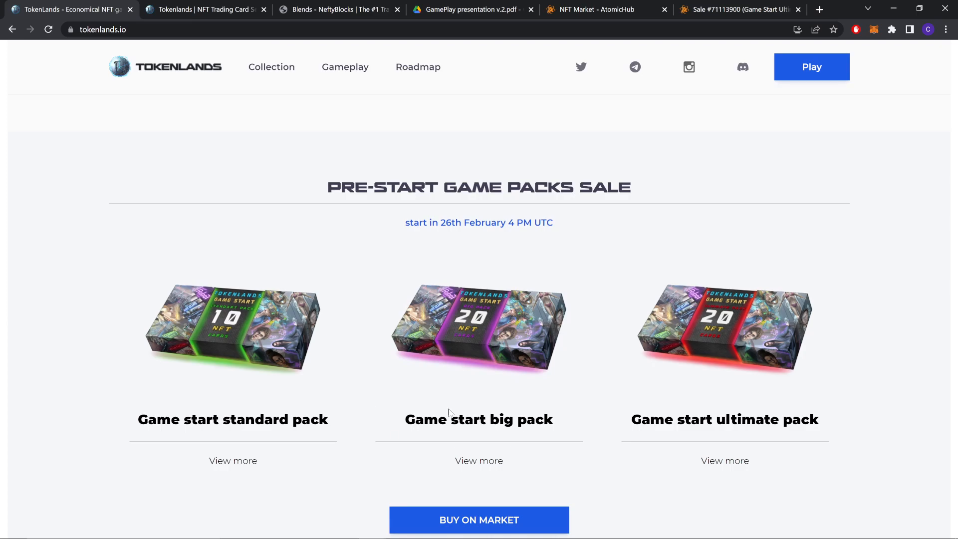
click(604, 9)
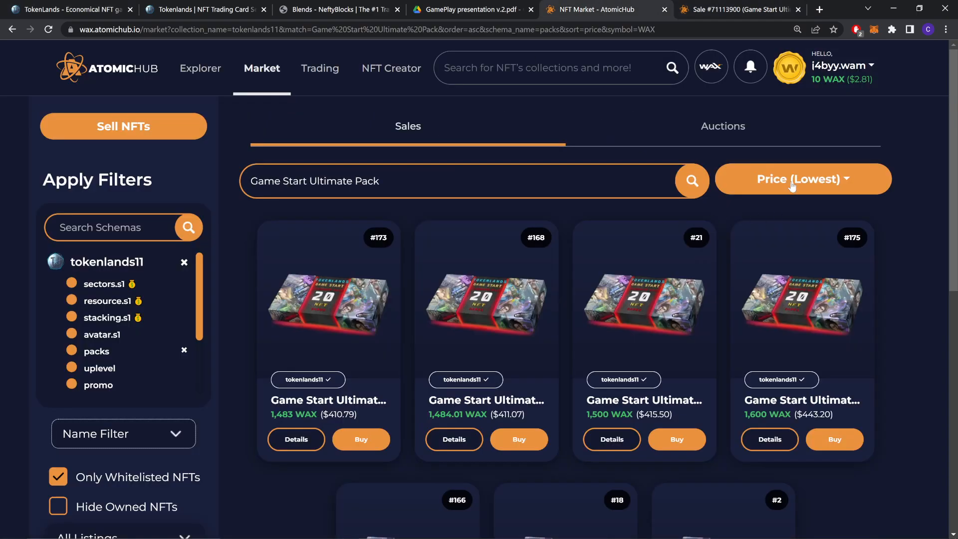
mouse_move(116, 292)
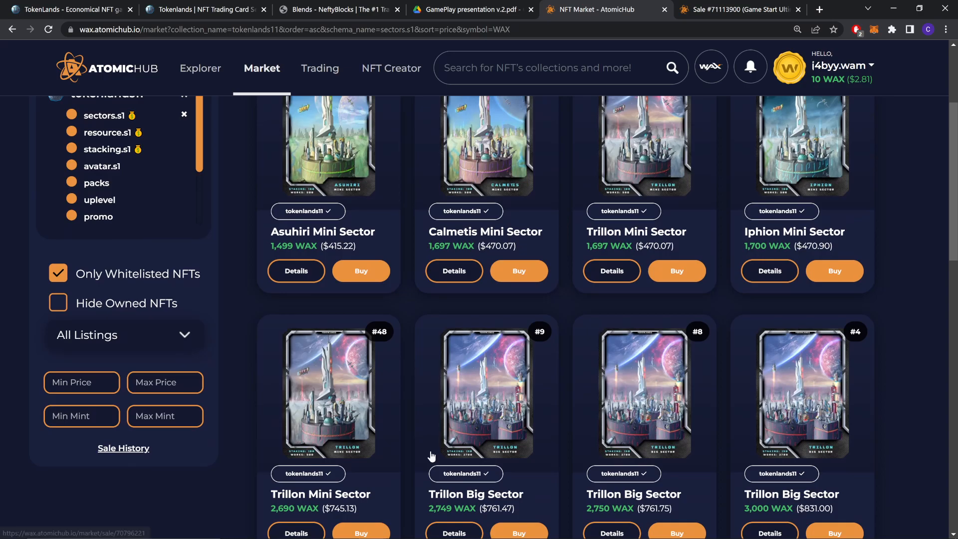
- Filter the market to avatar.s1 card listings, then resource.s1 listings
scroll(up, 3)
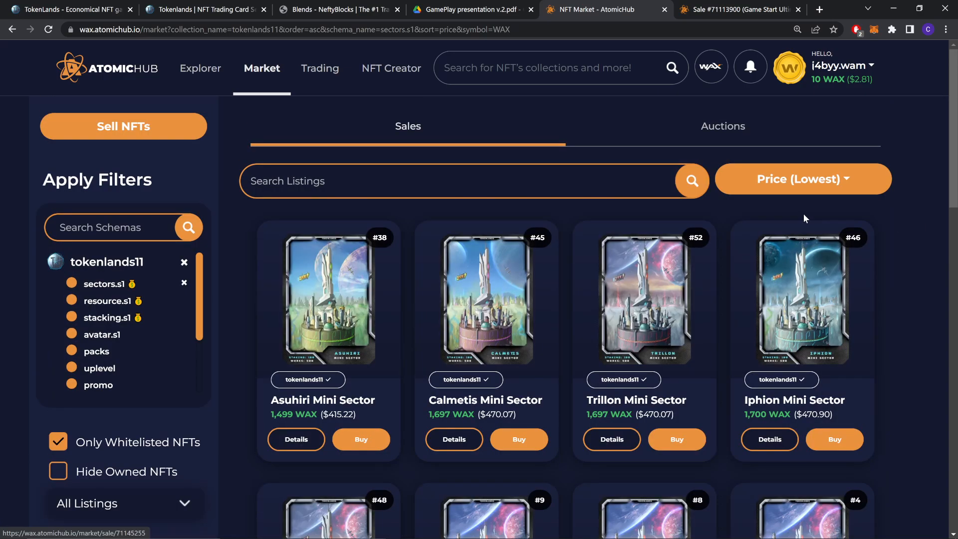
mouse_move(932, 305)
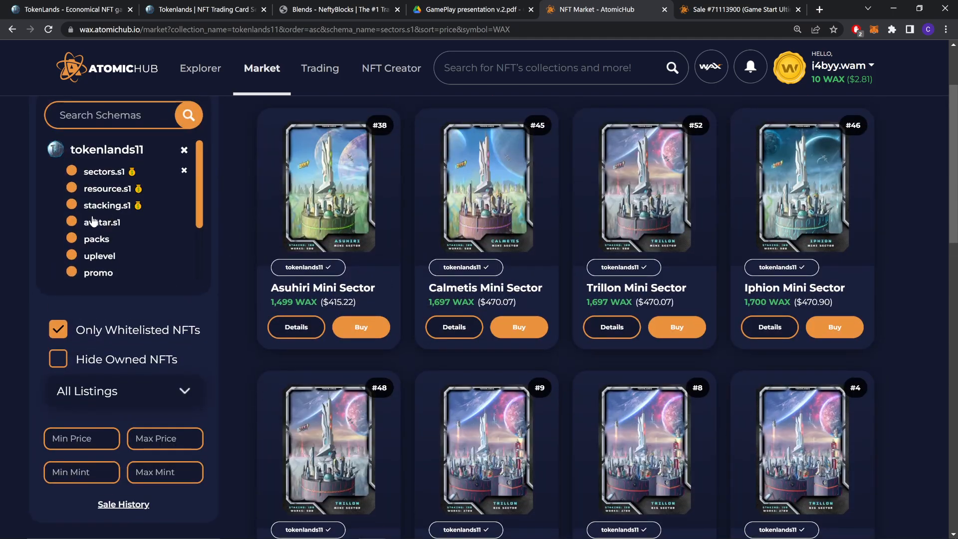
click(102, 222)
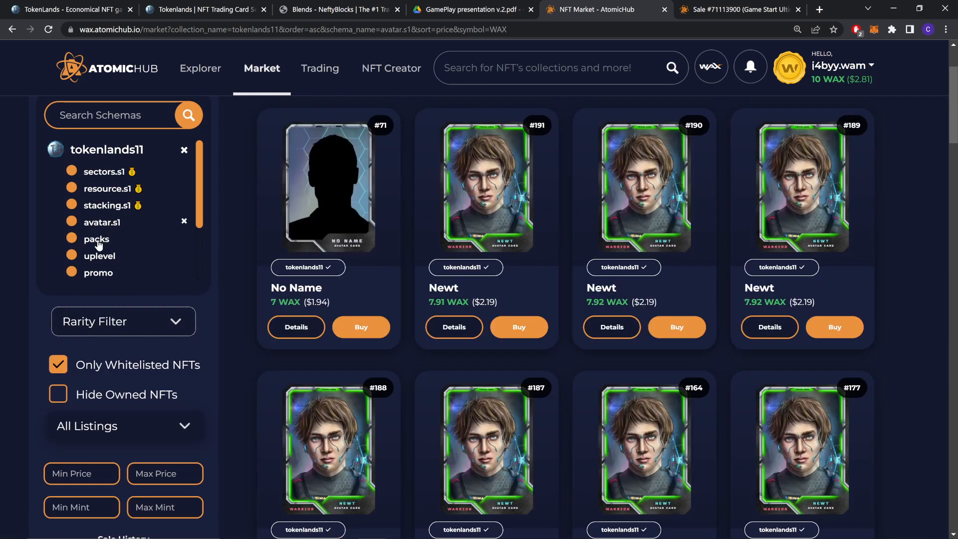
click(98, 272)
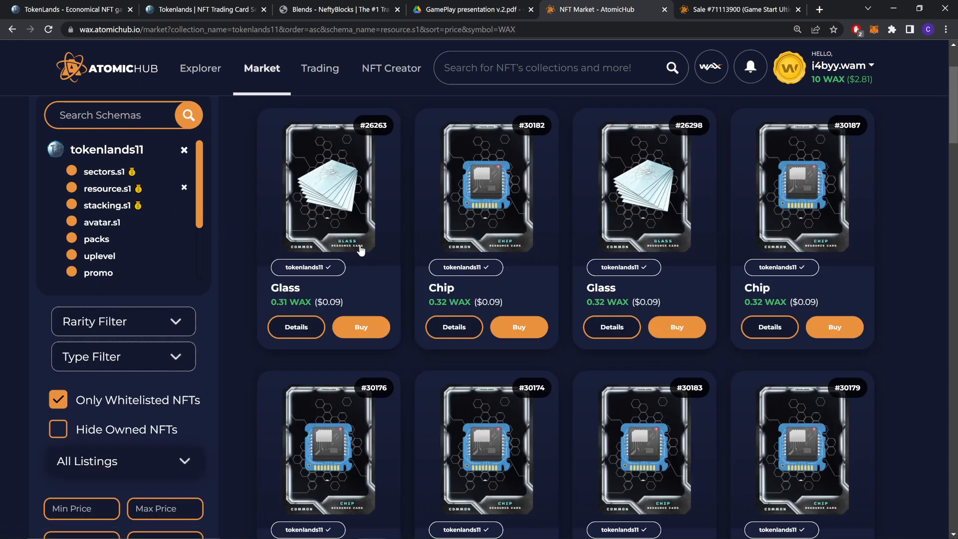
- View the stacking.s1 card listings, then scroll TokenLands' homepage to its roadmap and footer
scroll(down, 3)
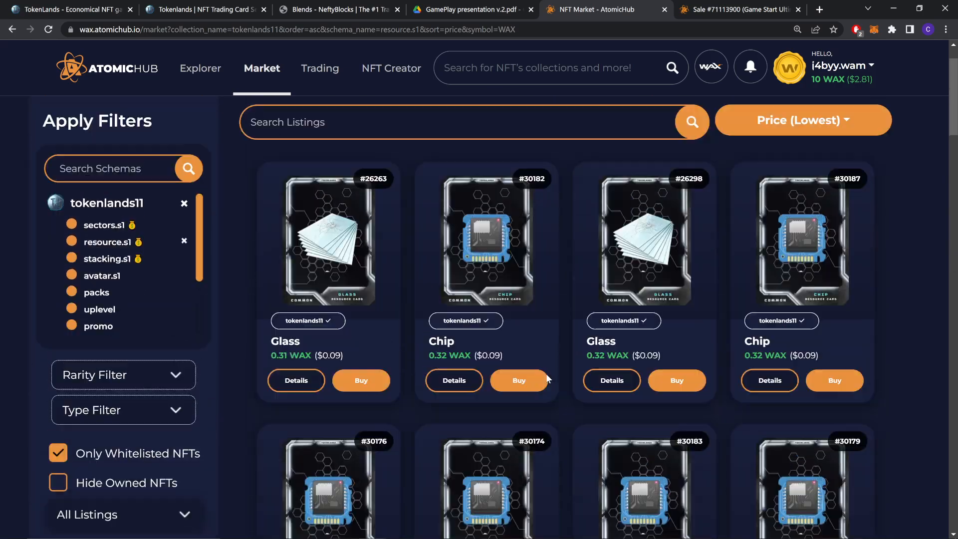
click(112, 259)
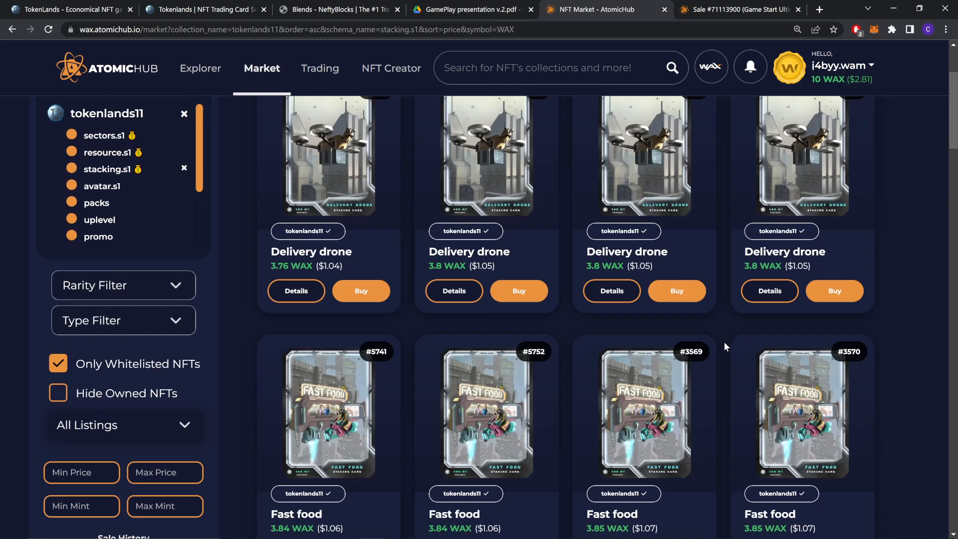
click(67, 9)
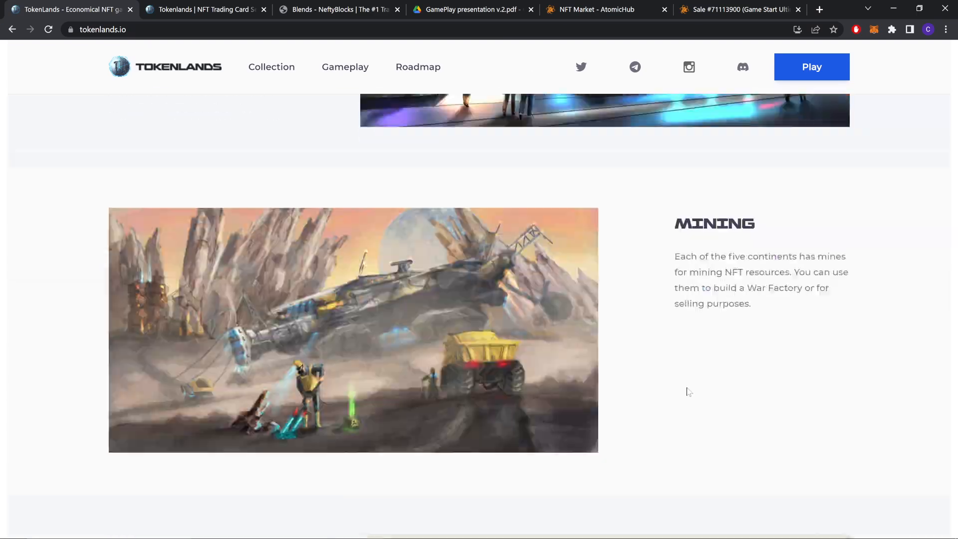
scroll(down, 3)
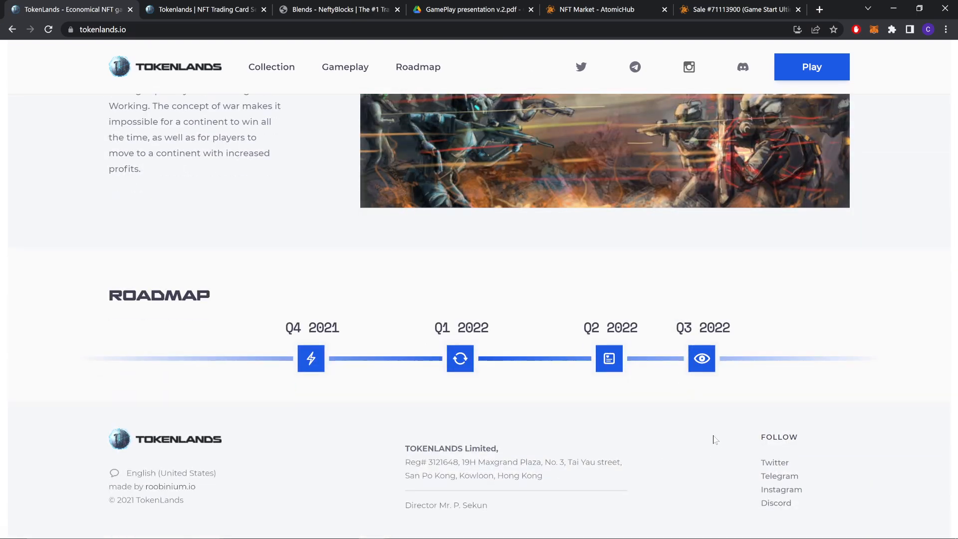